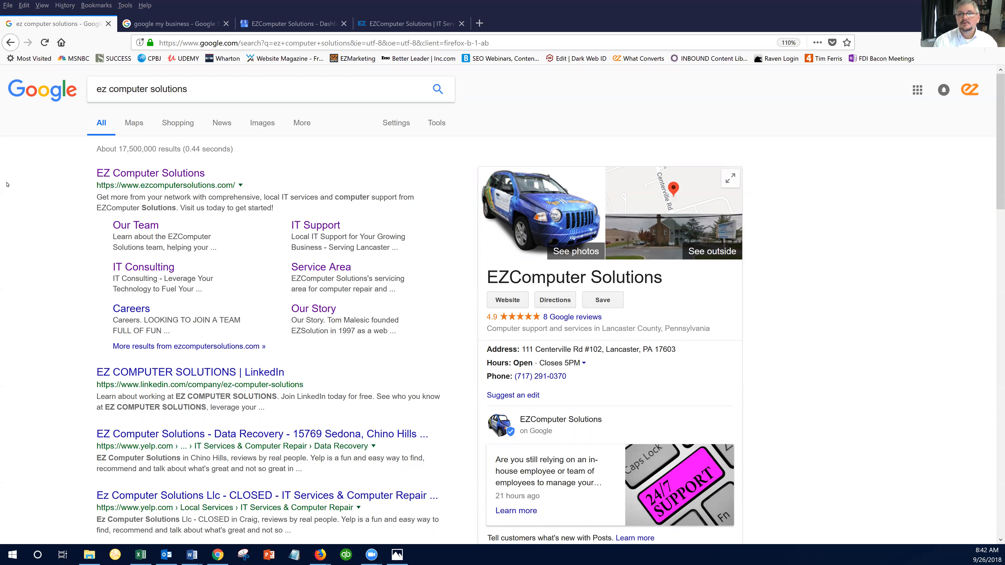
mouse_move(837, 226)
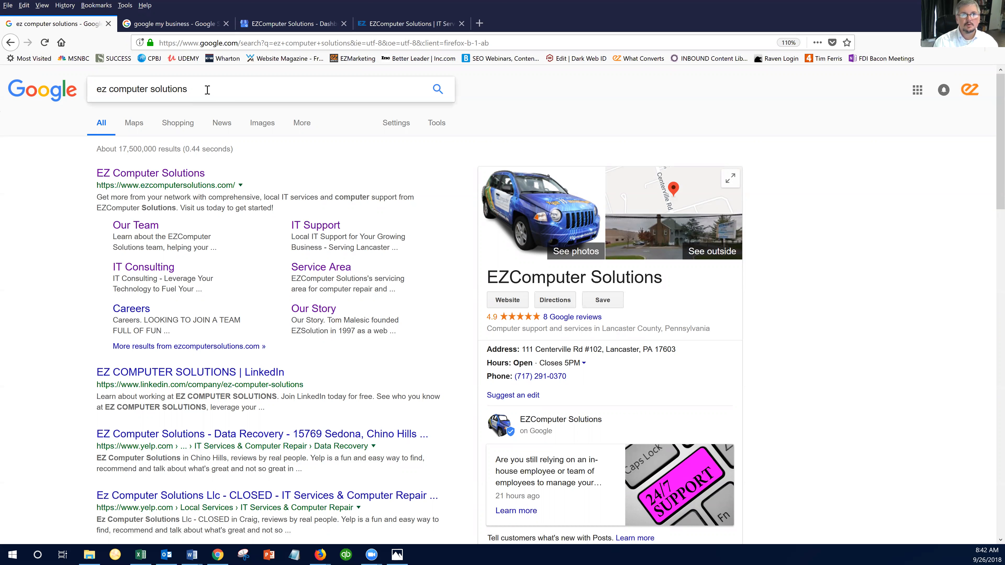
mouse_move(831, 248)
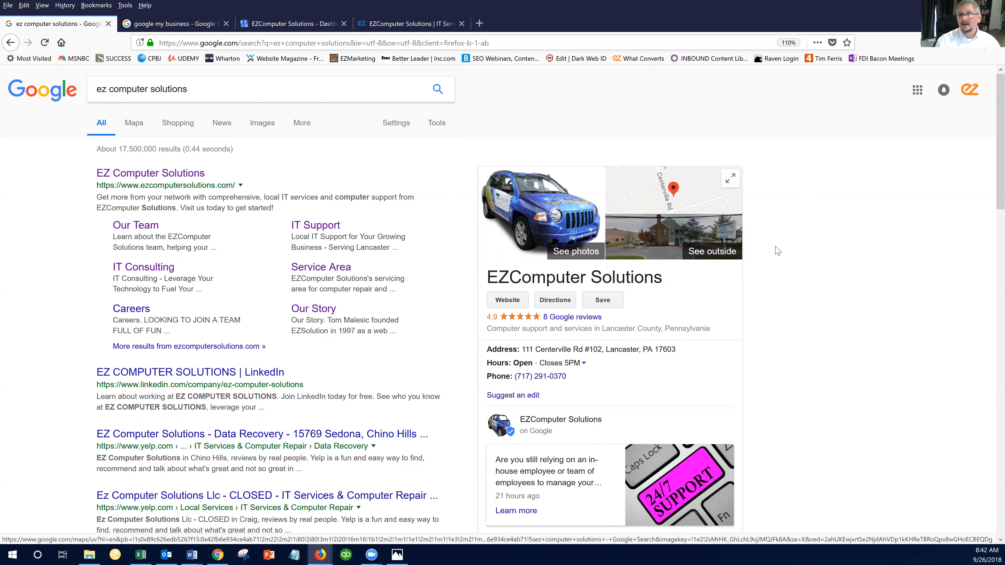
mouse_move(501, 311)
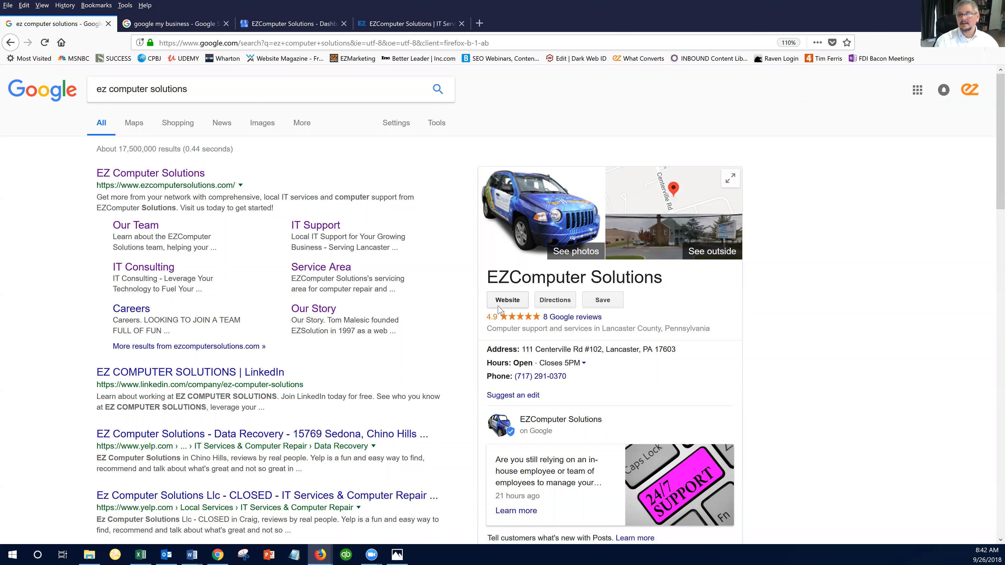
mouse_move(784, 353)
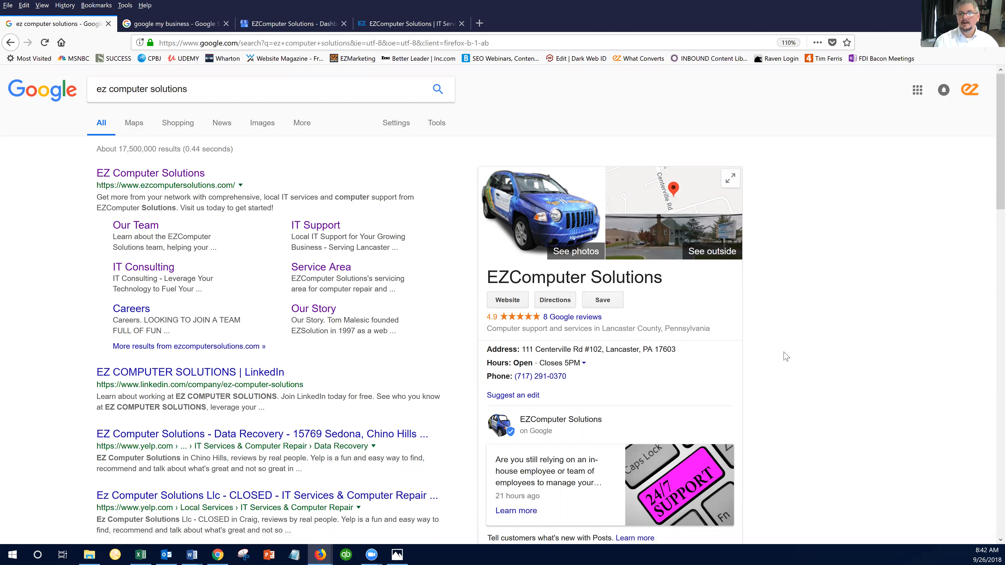
Step: Scroll through the 'google my business' search results with Google My Business listed first
scroll("down", 3)
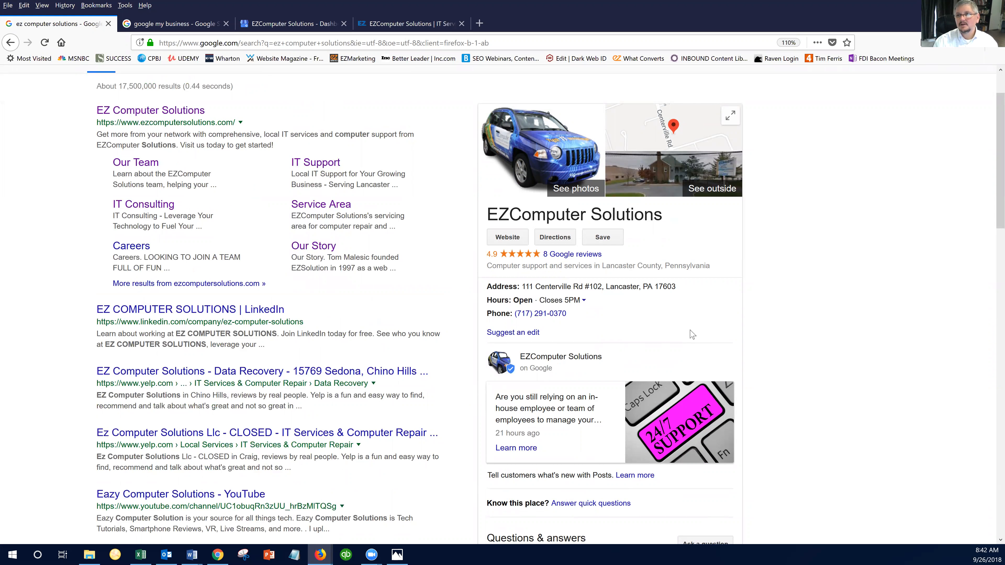
mouse_move(689, 325)
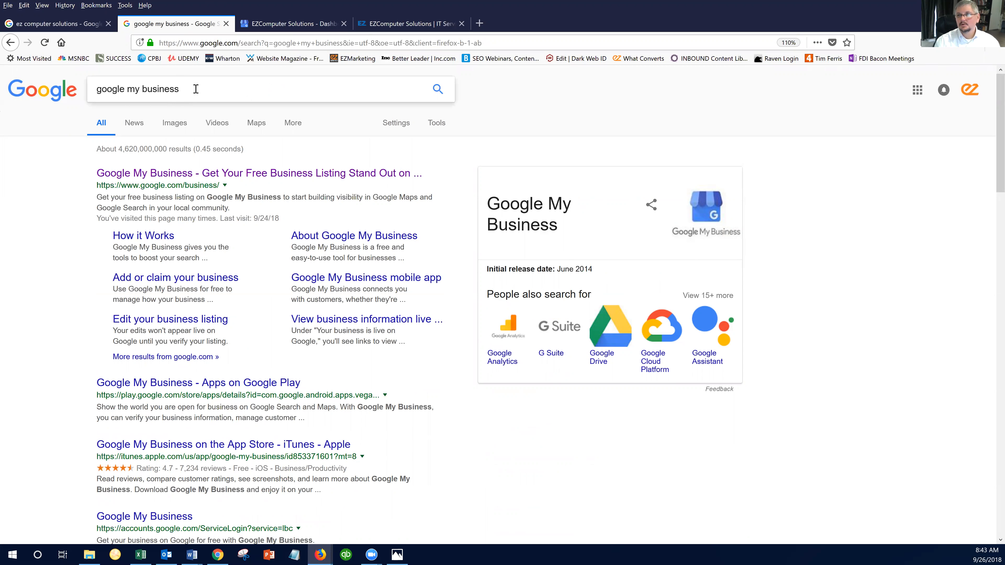
mouse_move(220, 173)
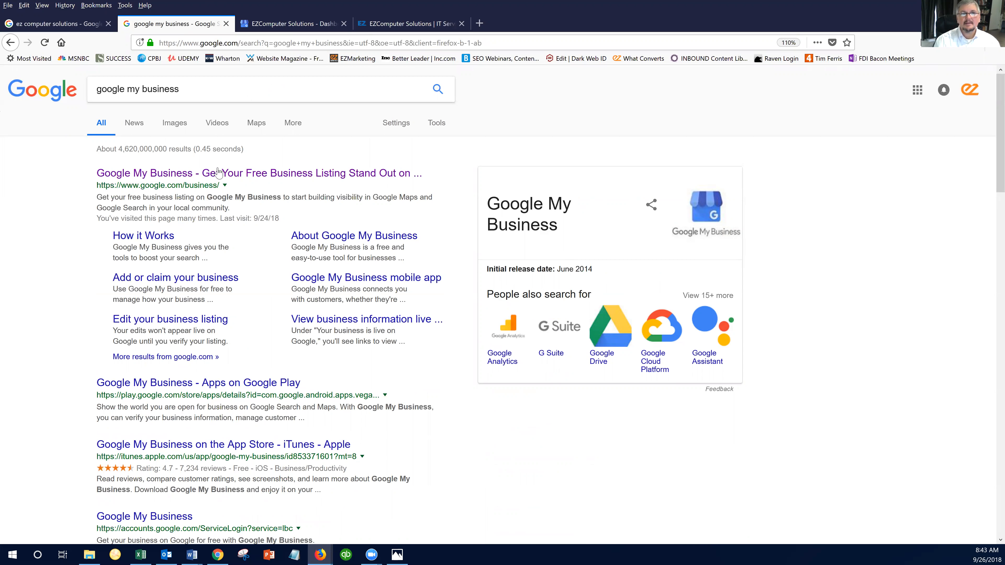
mouse_move(239, 174)
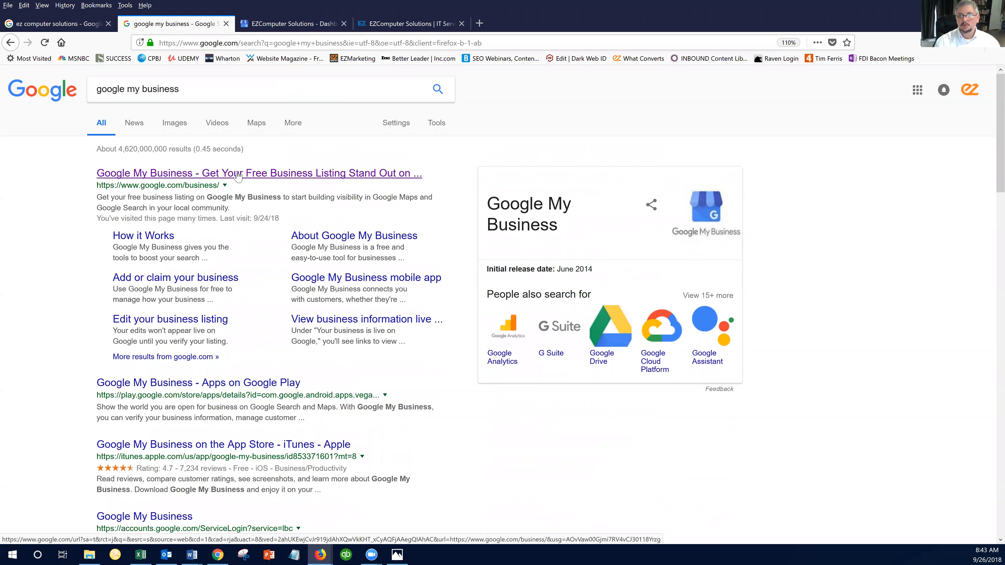
mouse_move(252, 184)
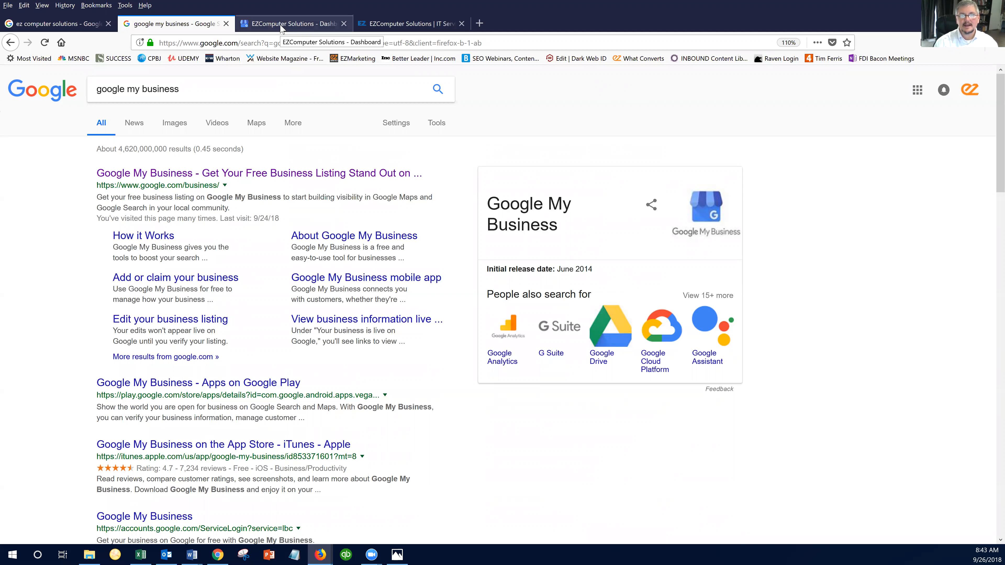
Step: Review the EZComputer Solutions Home dashboard: performance, latest post, reviews, 80% complete listing
left_click(286, 24)
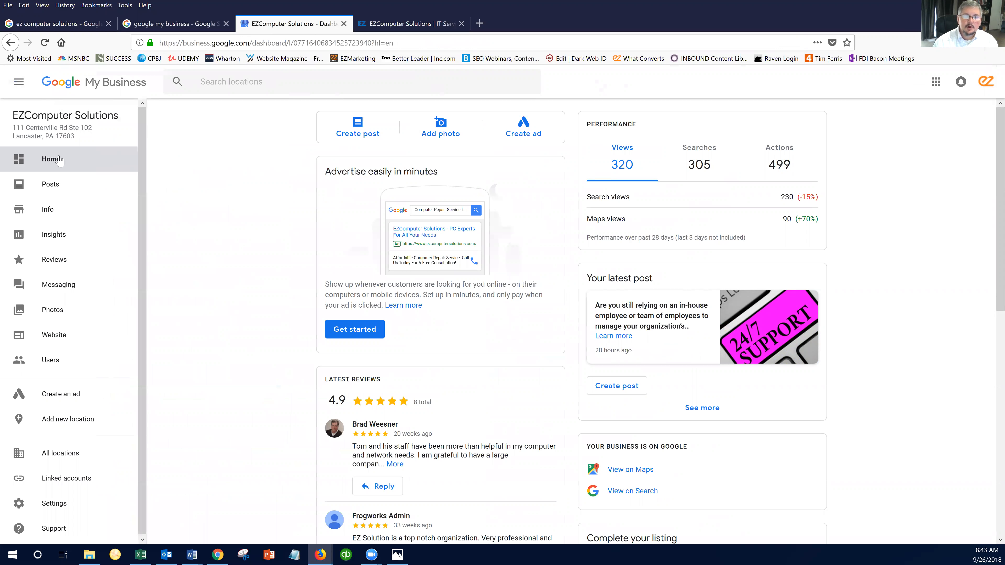
mouse_move(251, 152)
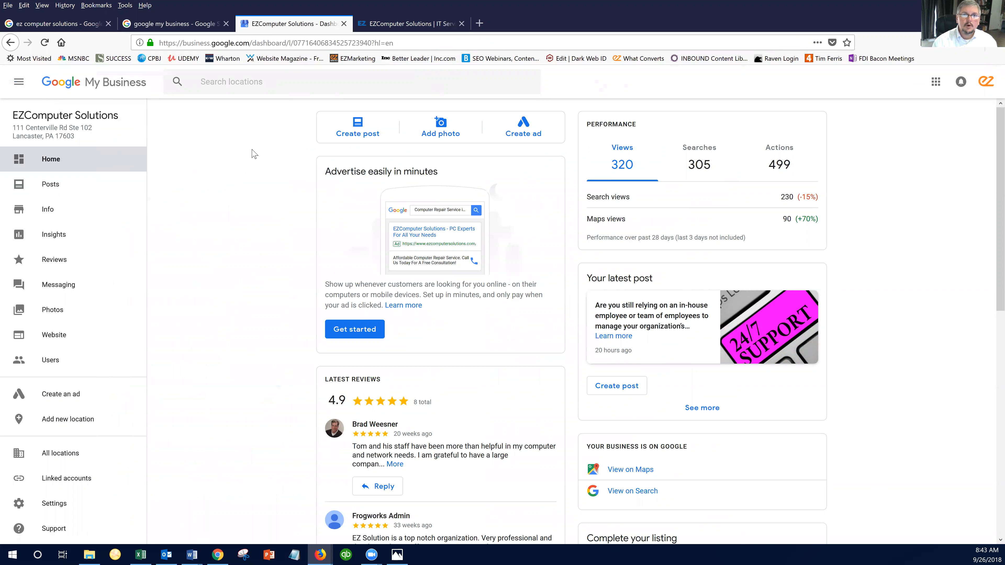
mouse_move(454, 277)
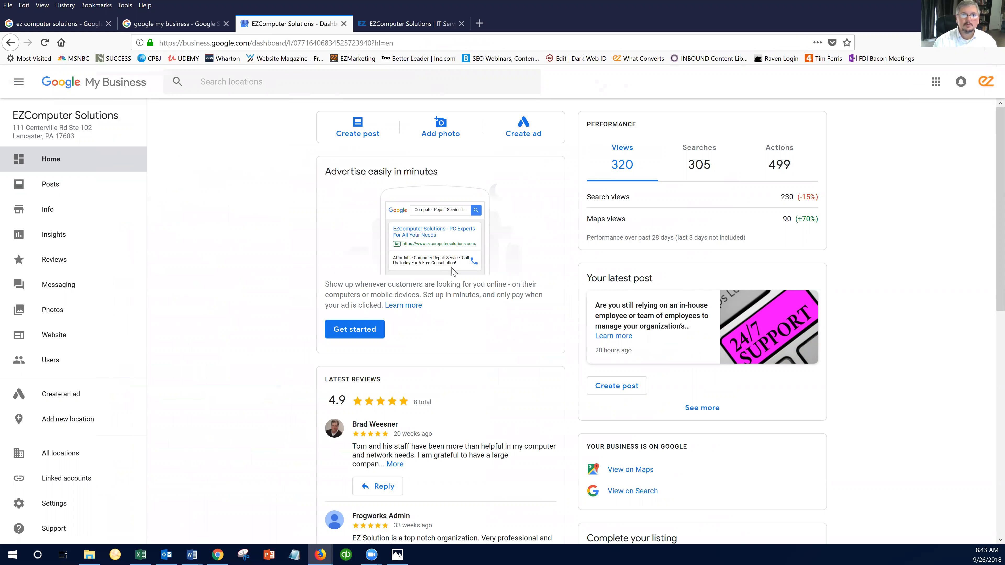
mouse_move(348, 126)
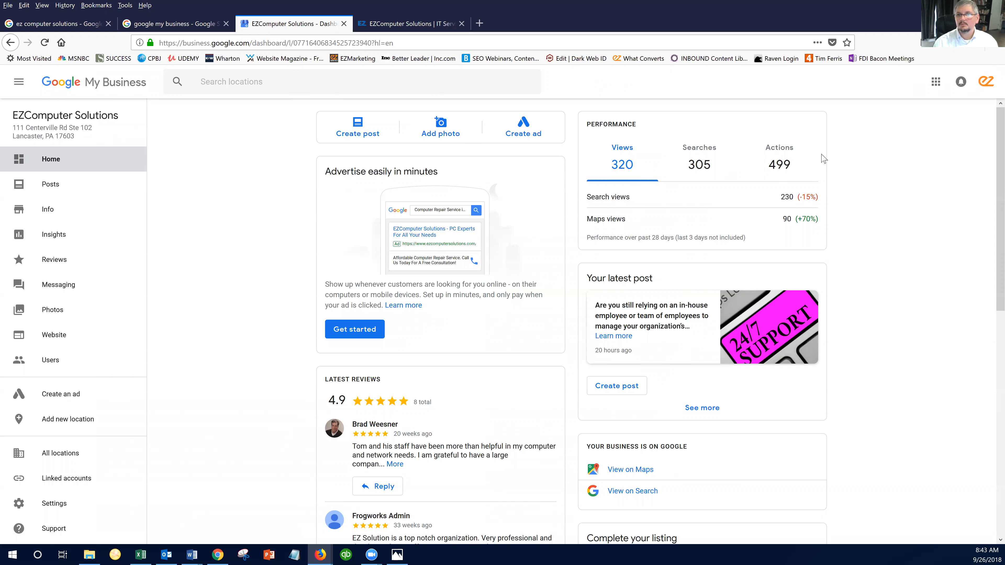
mouse_move(799, 177)
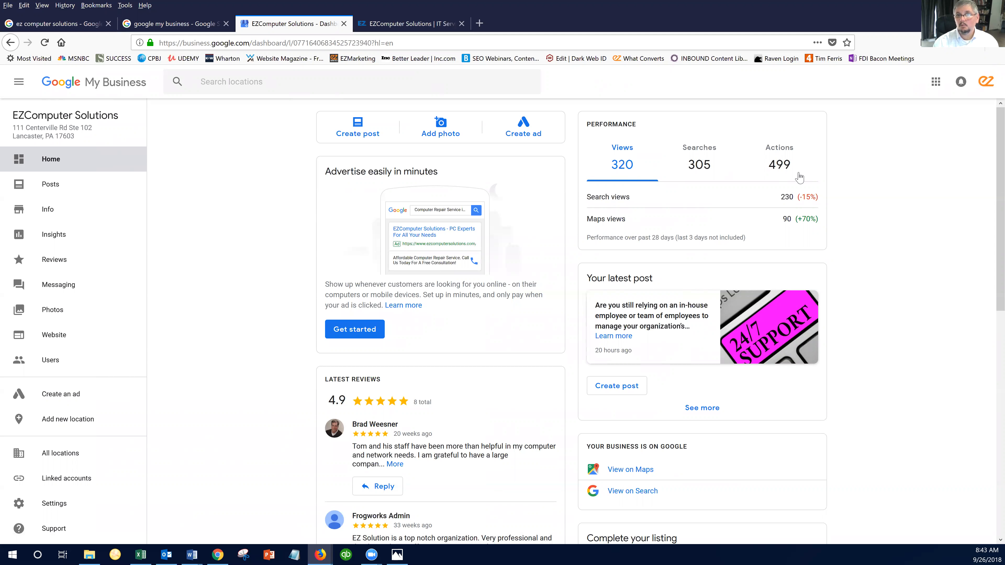
mouse_move(657, 172)
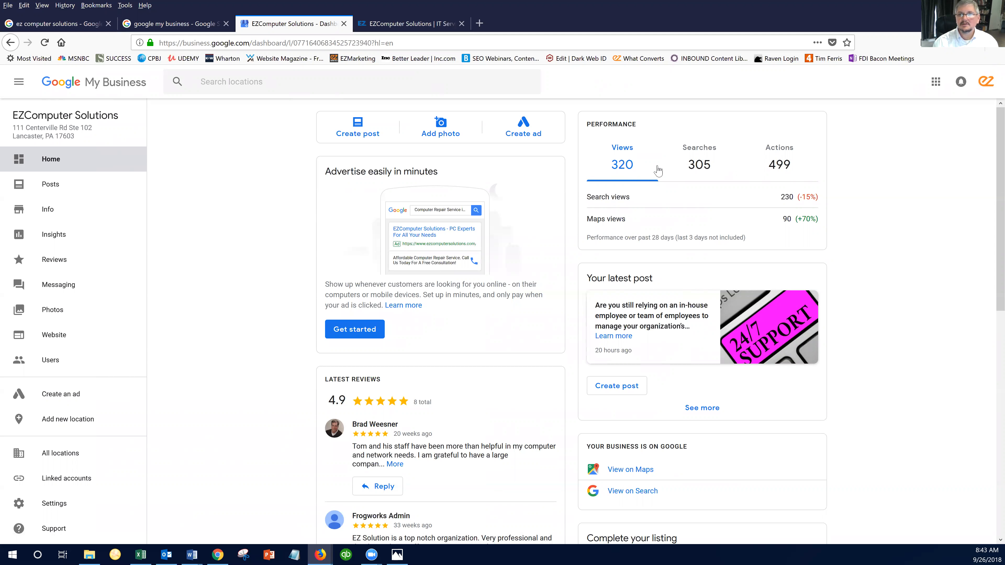
mouse_move(657, 317)
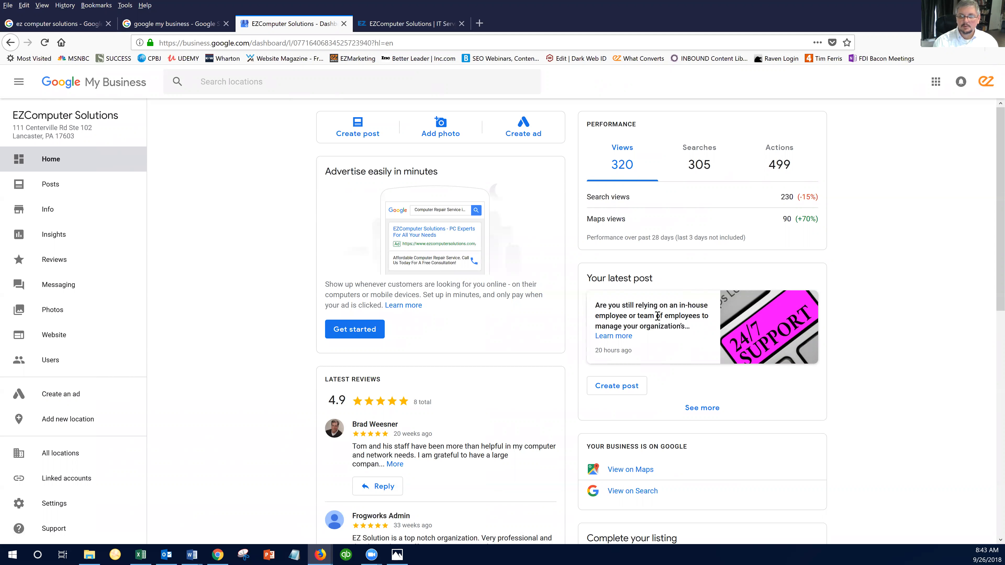
scroll("down", 3)
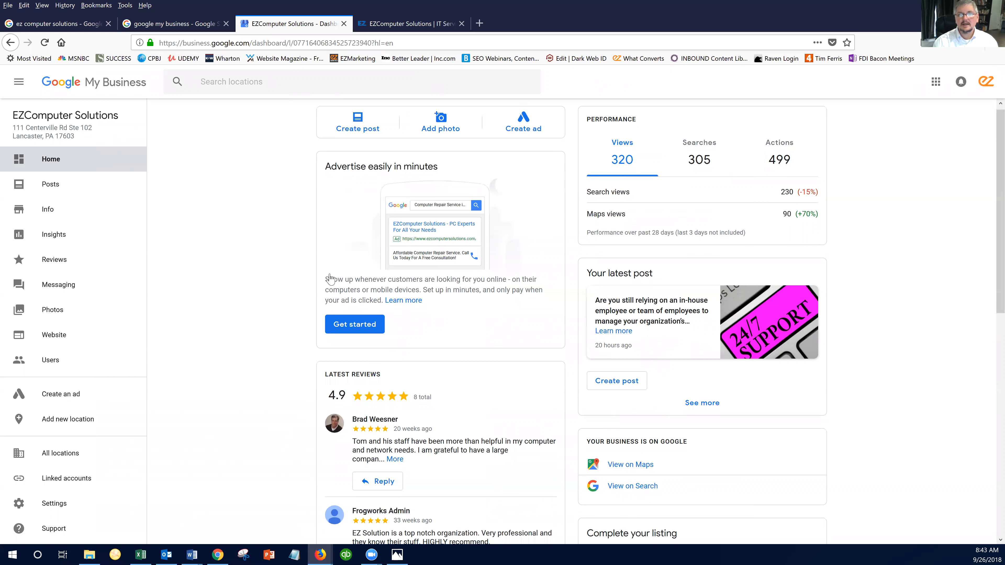
scroll("down", 3)
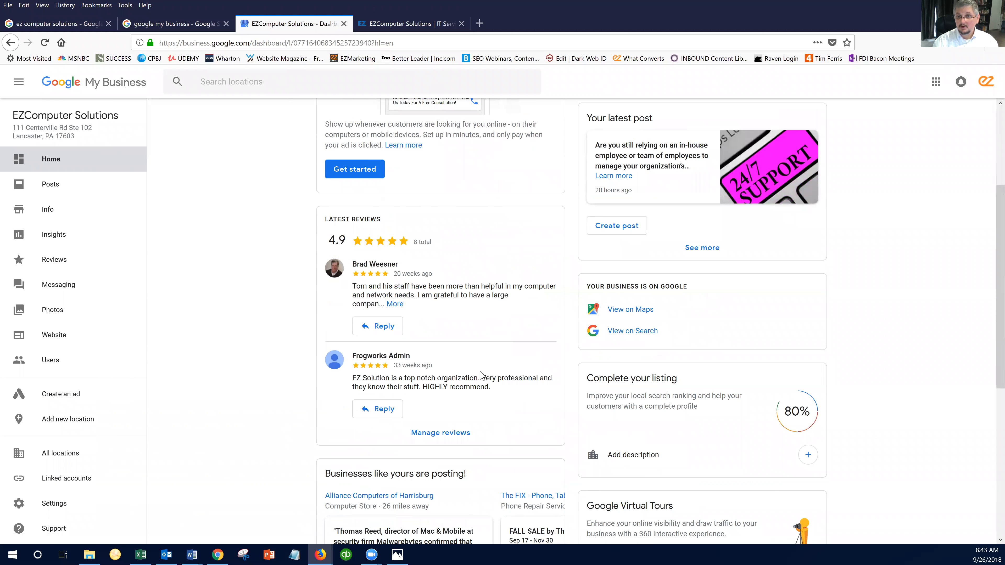
scroll("down", 3)
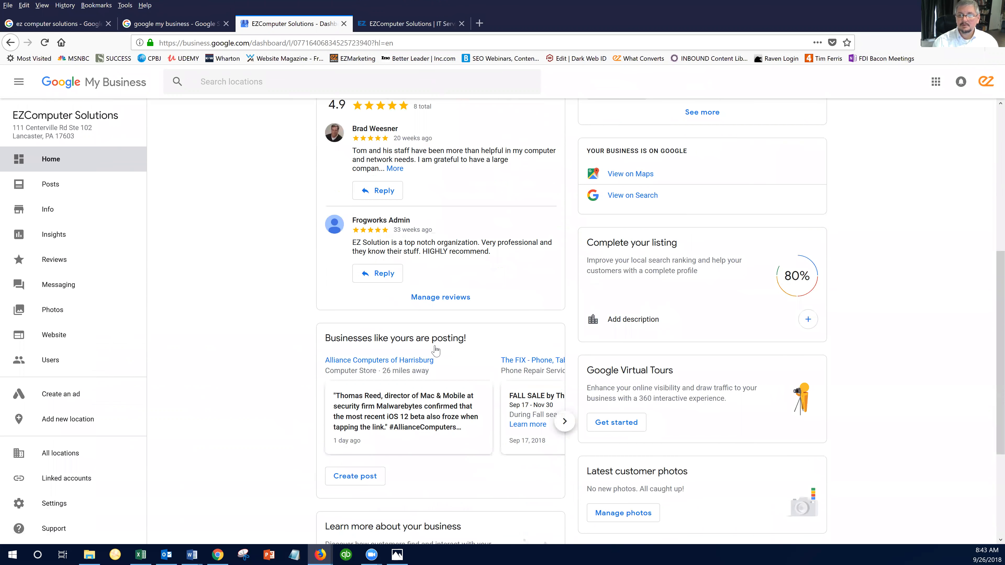
scroll("up", 3)
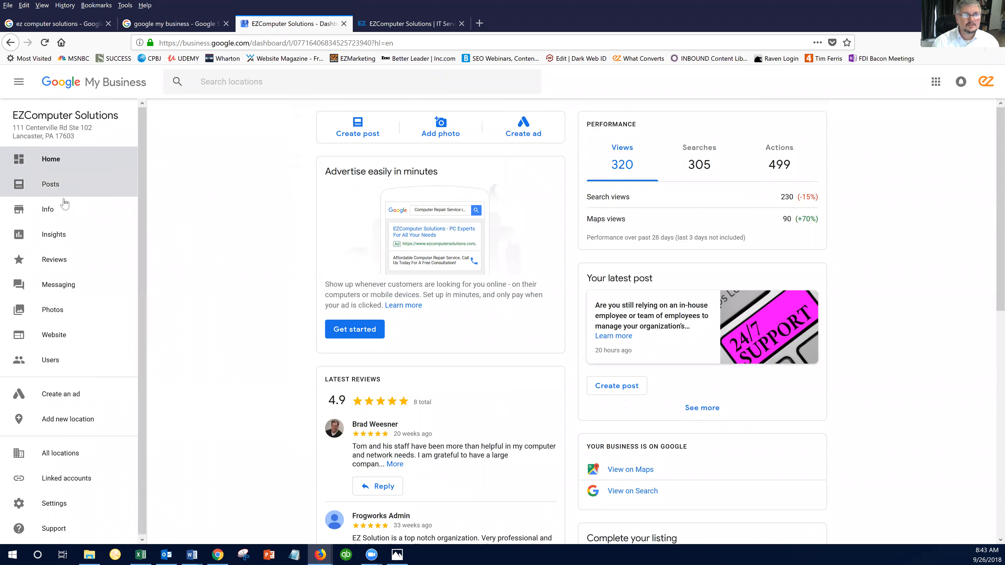
mouse_move(48, 212)
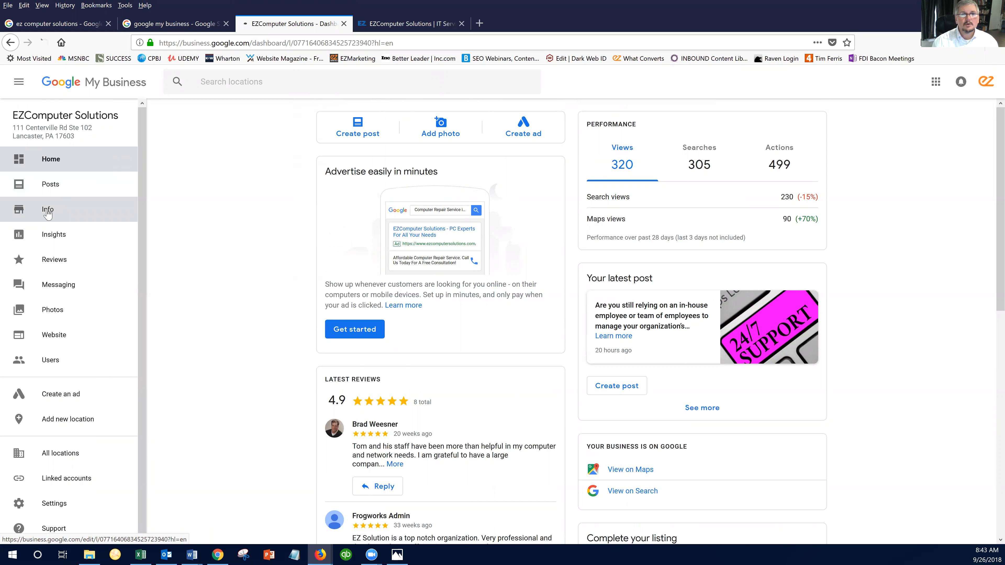
Step: View the listing's Info page with categories, address, hours, phone and website
left_click(48, 209)
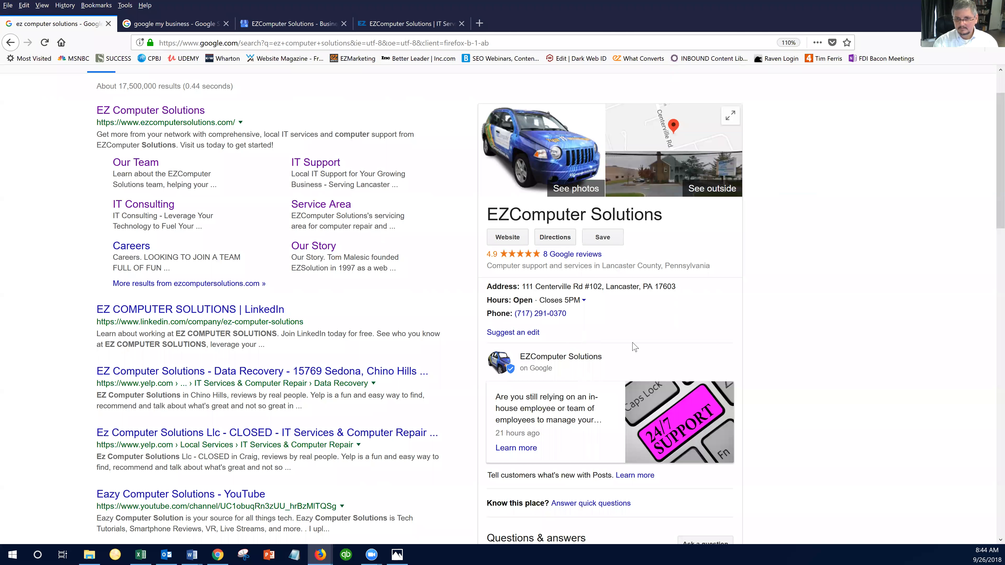
left_click(286, 27)
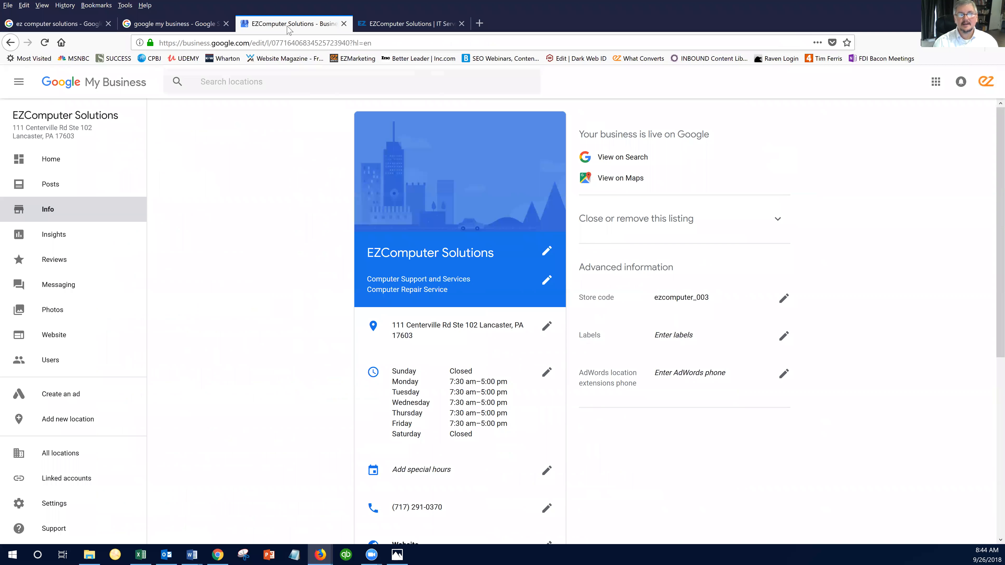
mouse_move(339, 253)
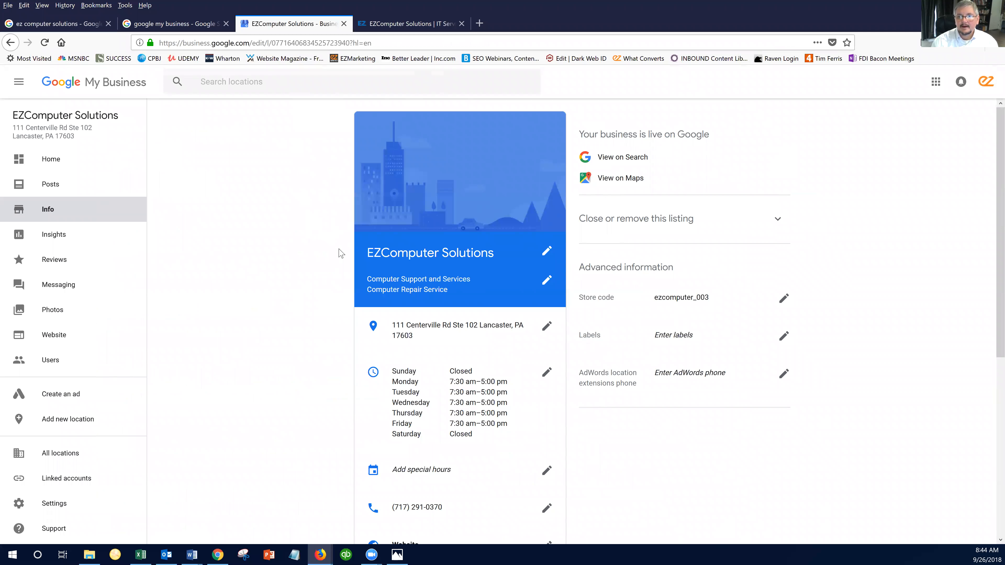
scroll("down", 3)
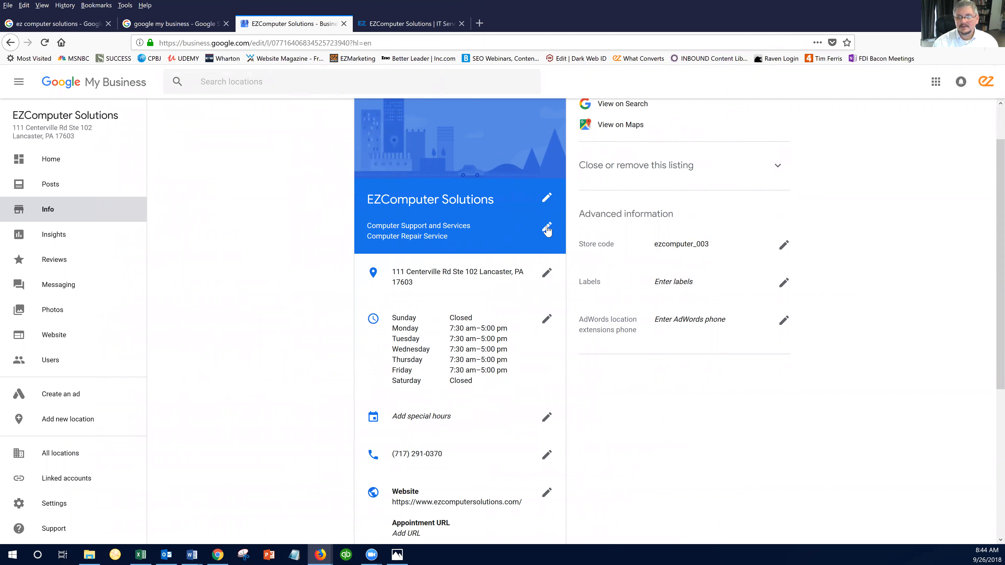
Step: In the categories editor, add Computer Service as an additional category beneath Computer Repair Service
left_click(546, 229)
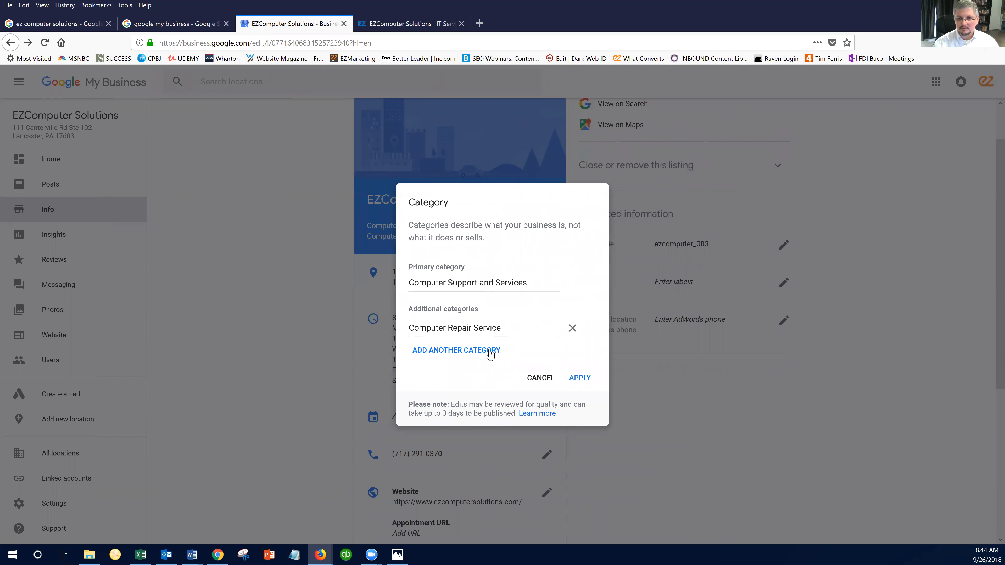
left_click(457, 350)
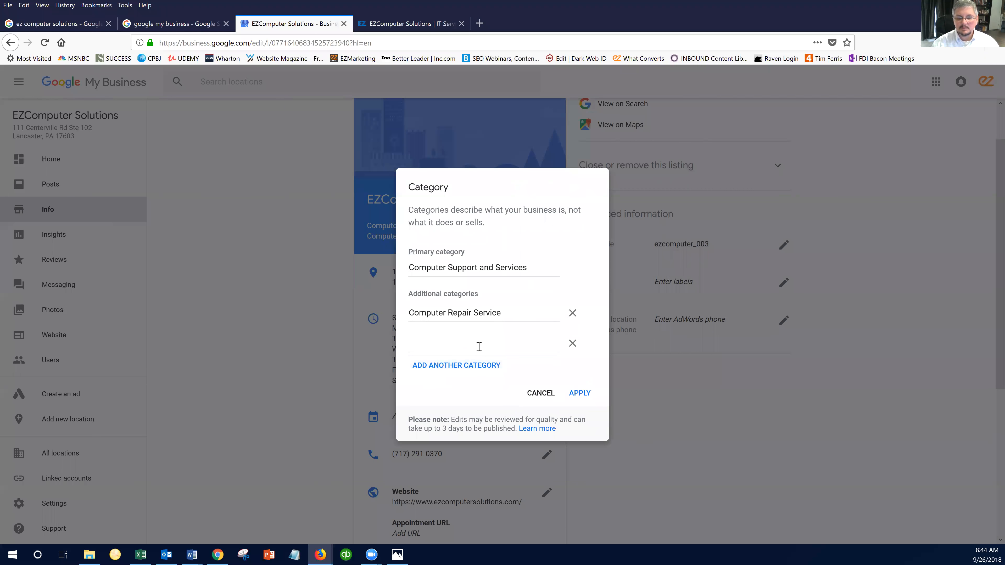
type("comp")
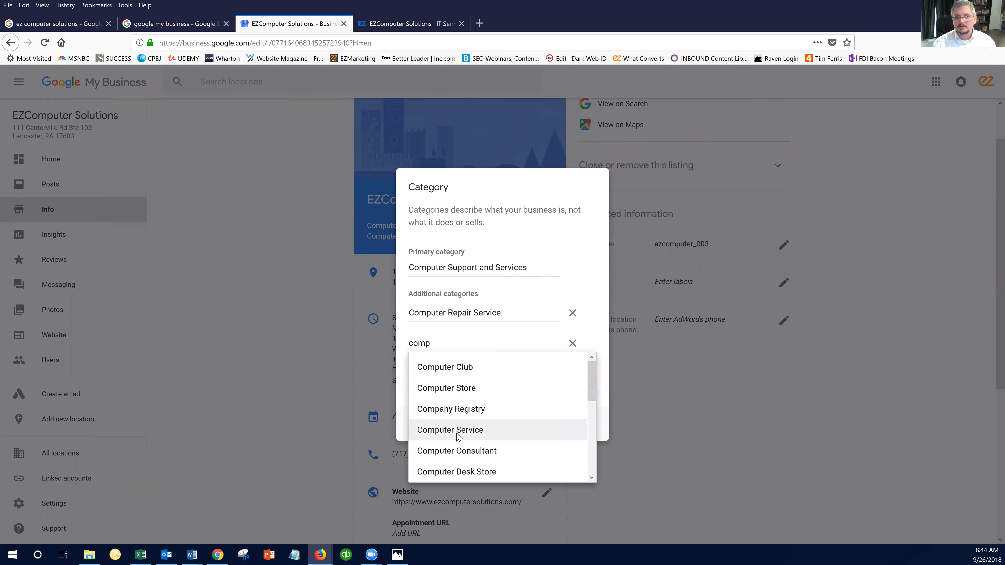
left_click(450, 431)
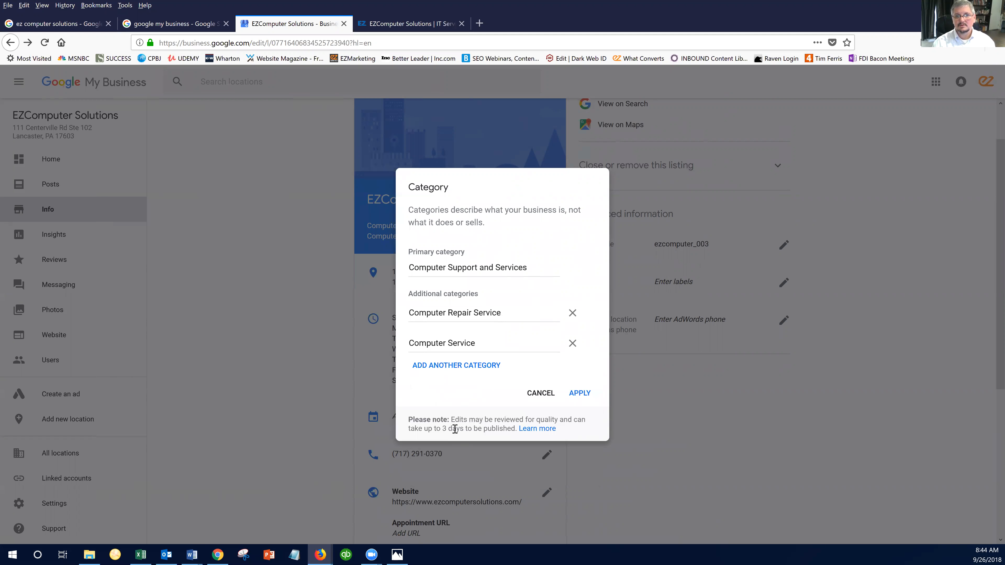
Step: Add Computer Consultant as another additional category
left_click(456, 365)
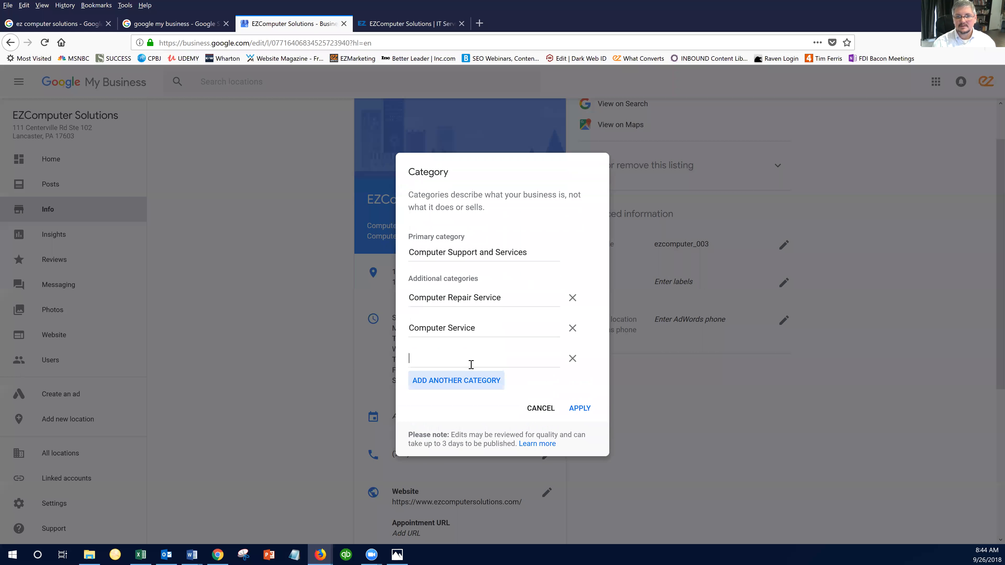
type("com")
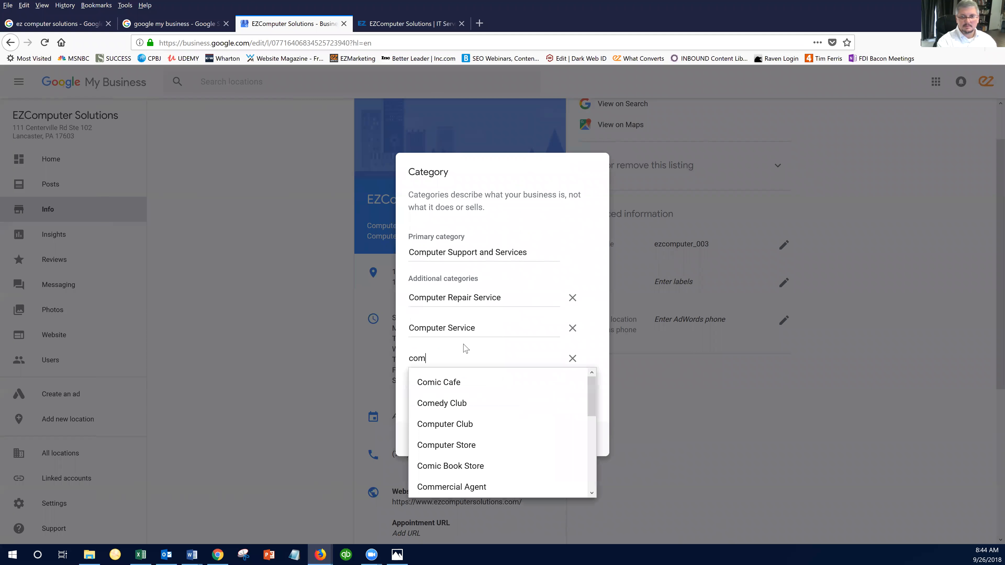
type("p")
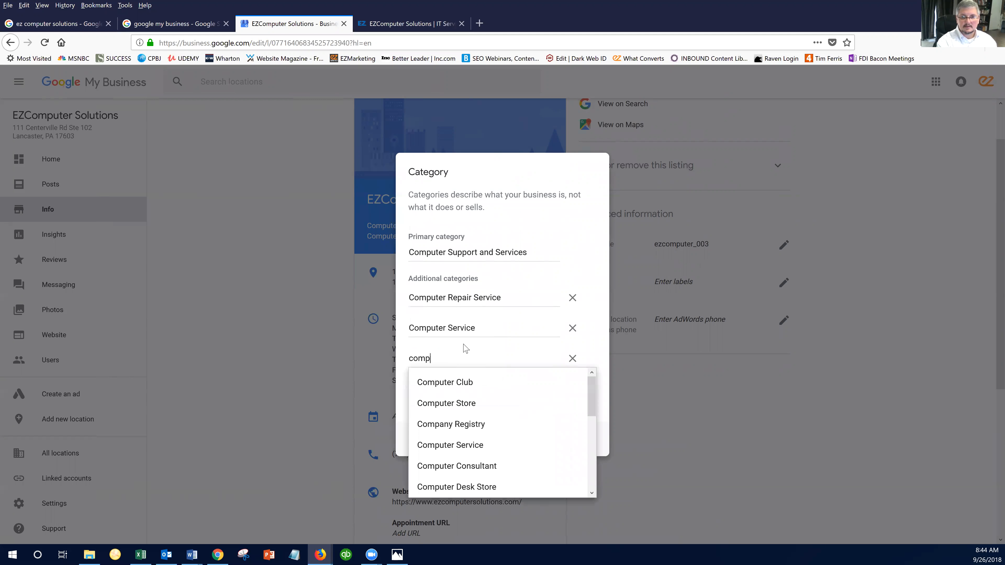
mouse_move(480, 470)
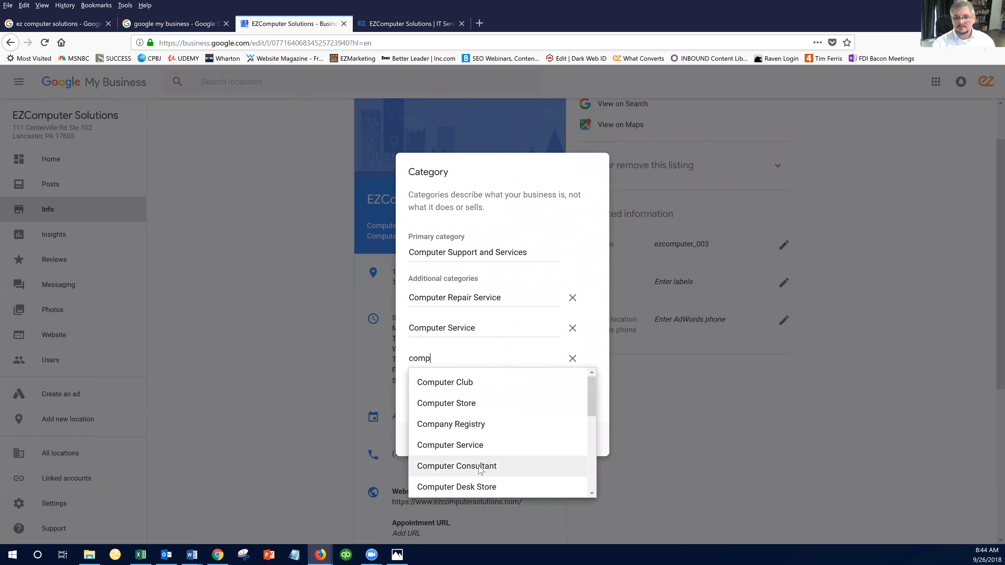
left_click(456, 466)
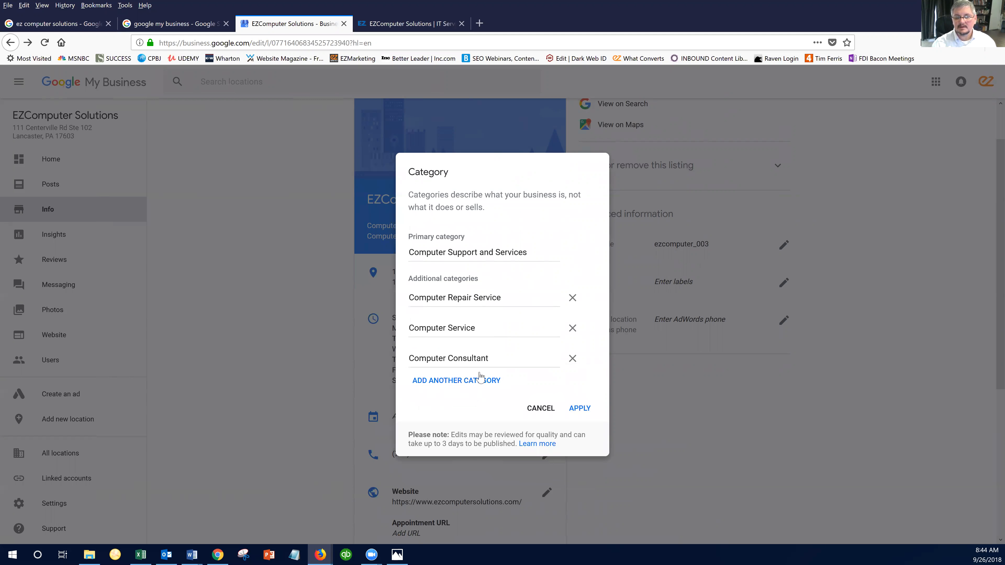
Step: Add Computer Security Service as a category and apply the updated category list
left_click(456, 380)
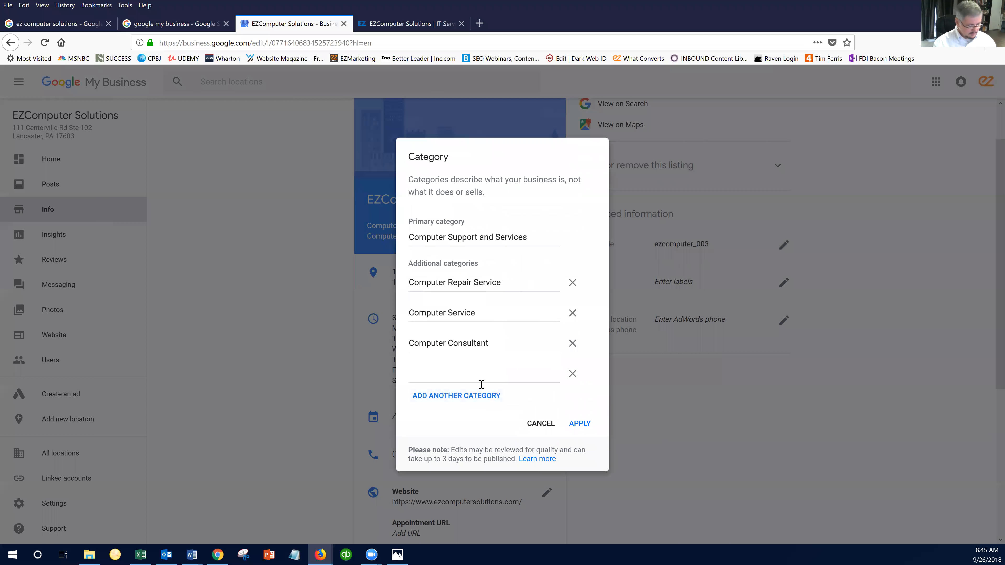
type("net")
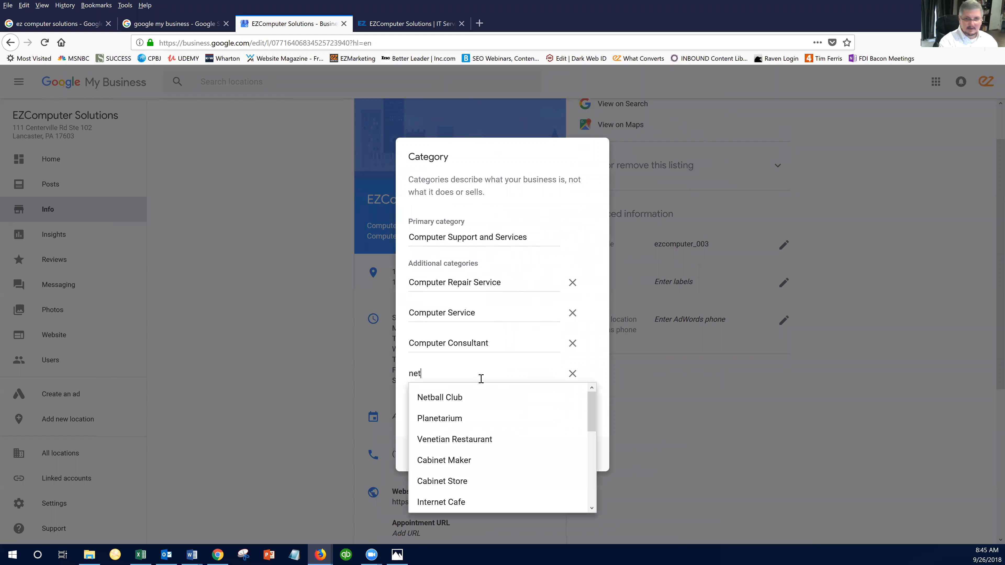
type("work")
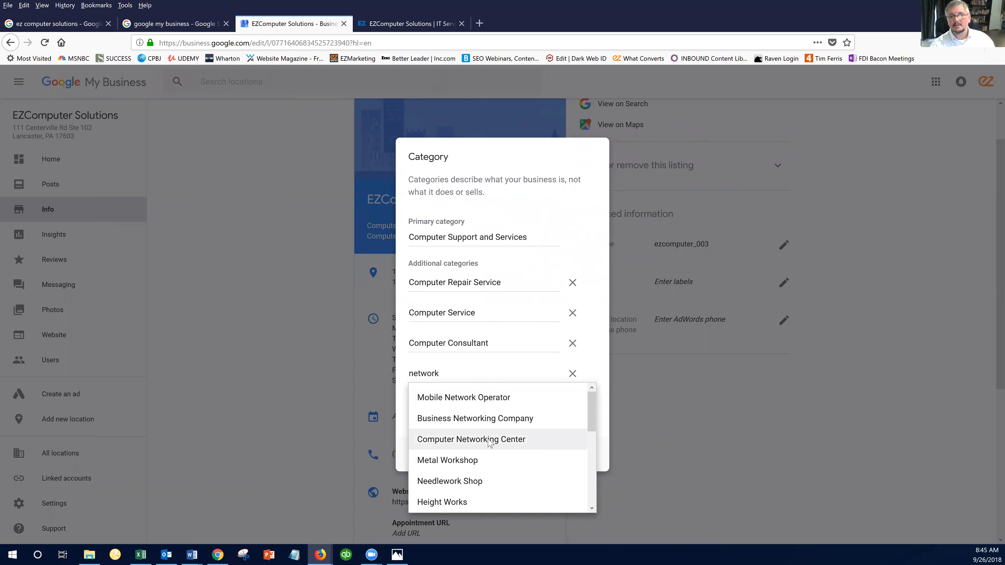
scroll("down", 3)
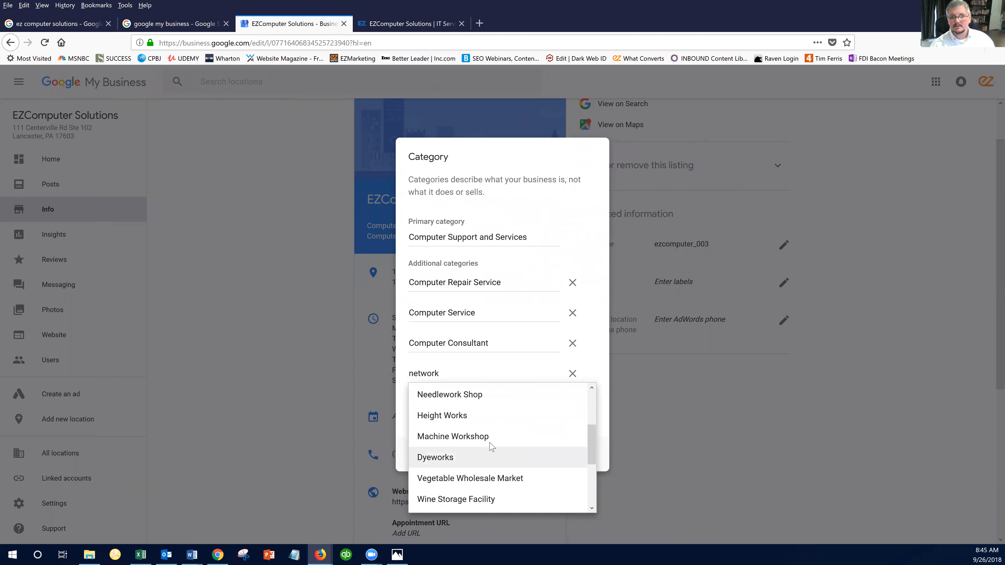
scroll("down", 3)
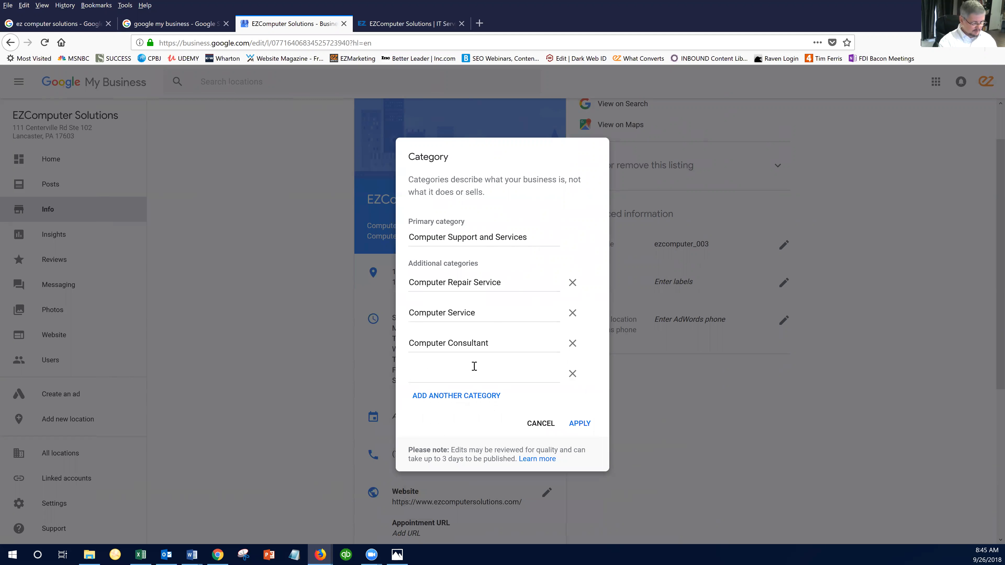
type("secur")
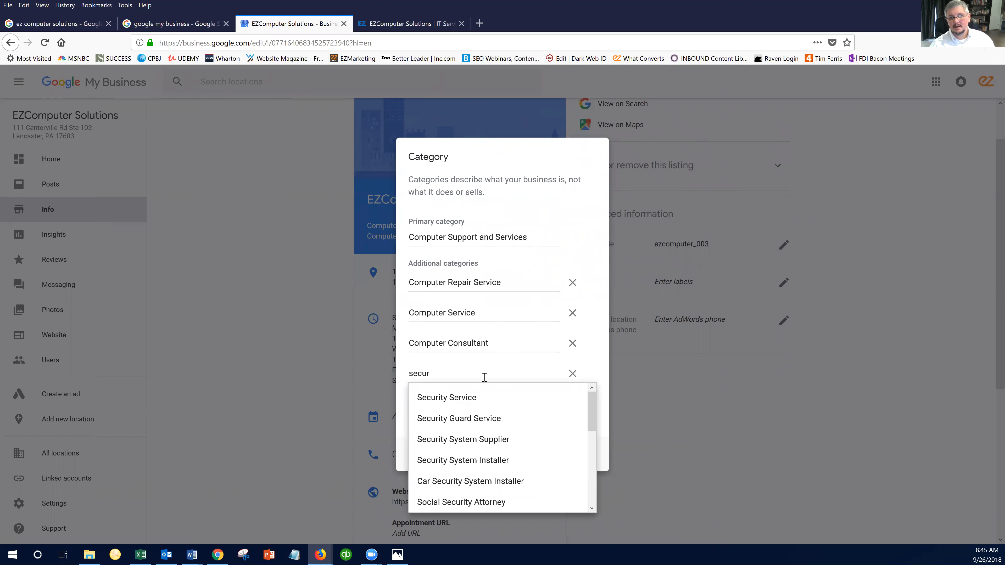
scroll("down", 3)
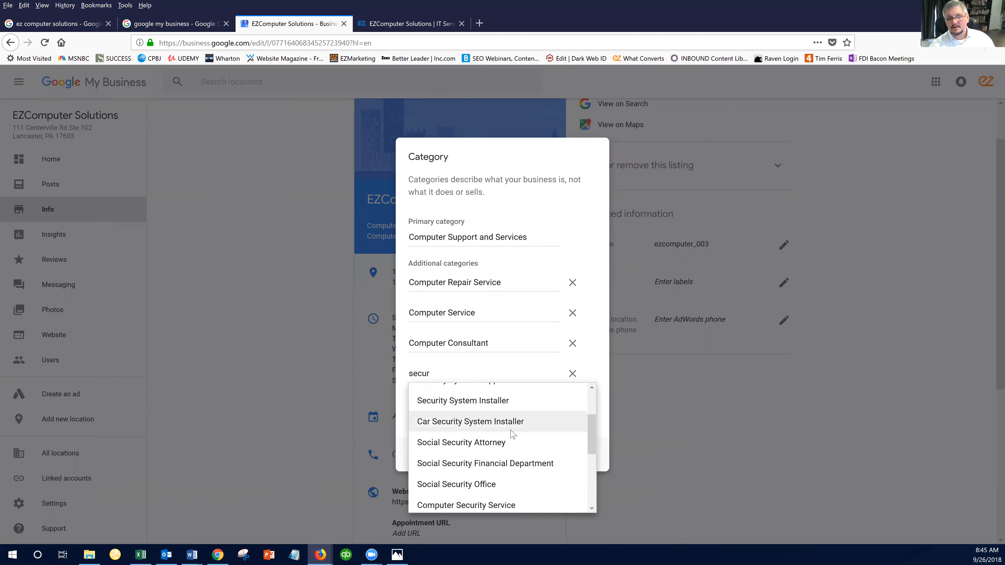
scroll("down", 3)
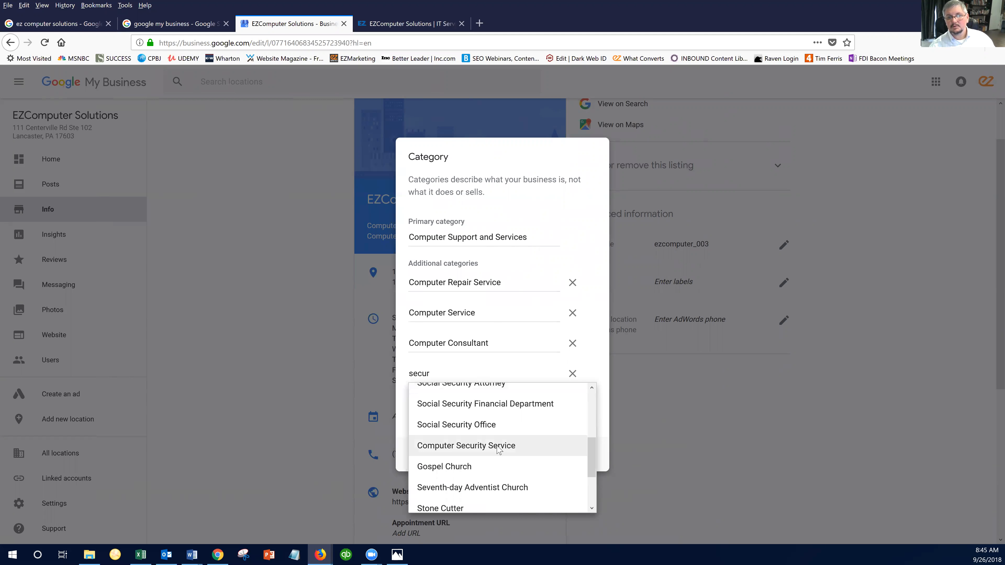
left_click(466, 445)
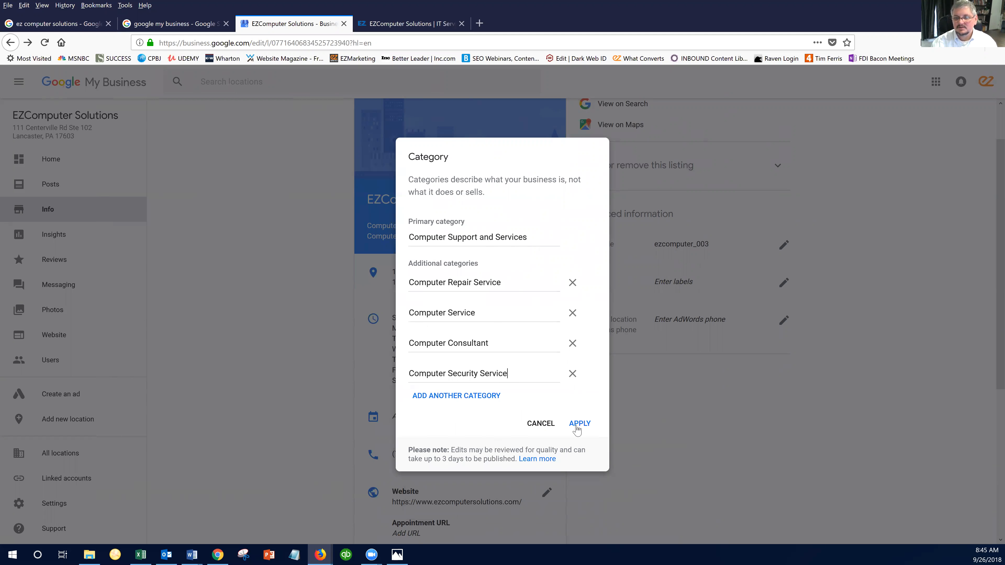
left_click(579, 424)
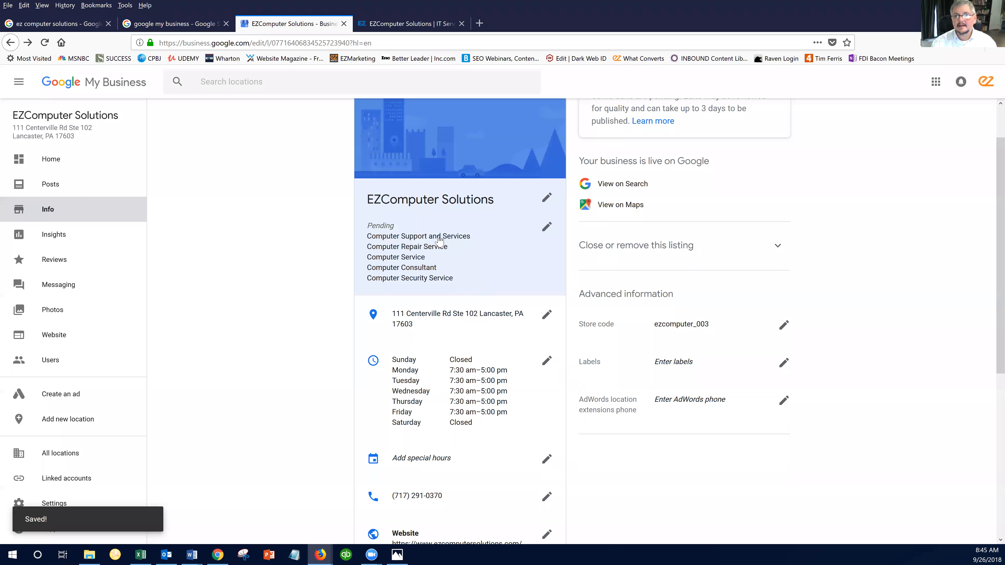
mouse_move(324, 268)
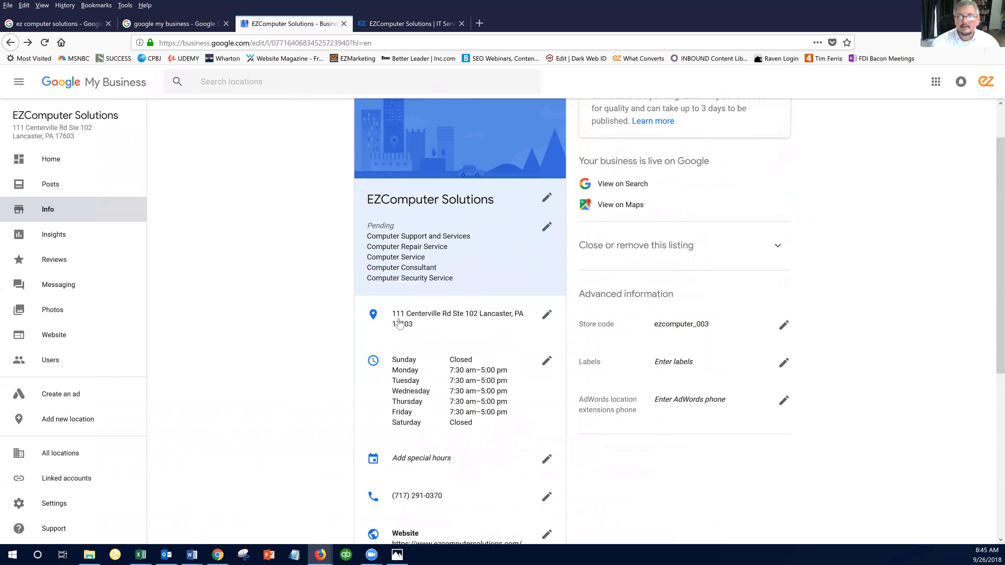
mouse_move(317, 367)
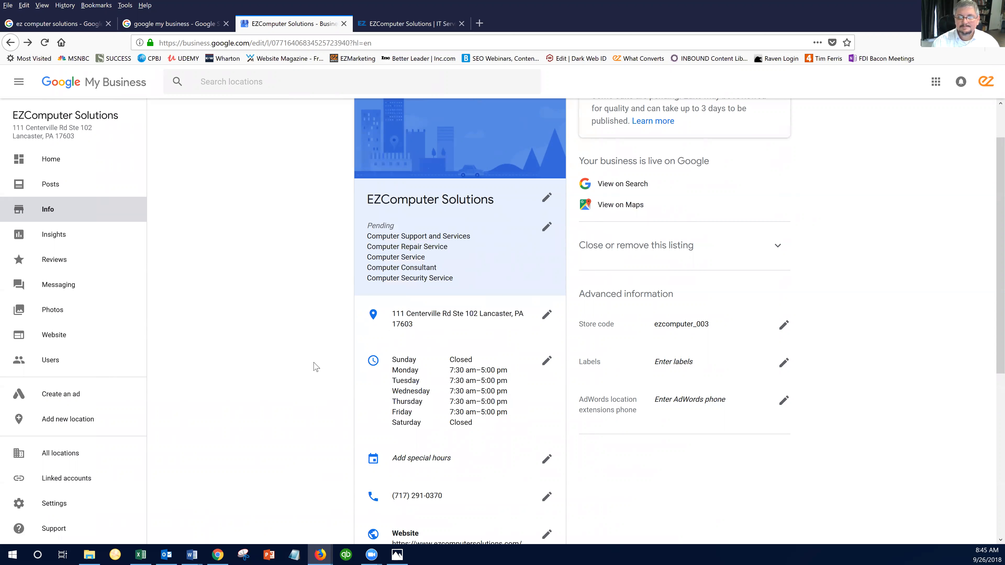
scroll("down", 3)
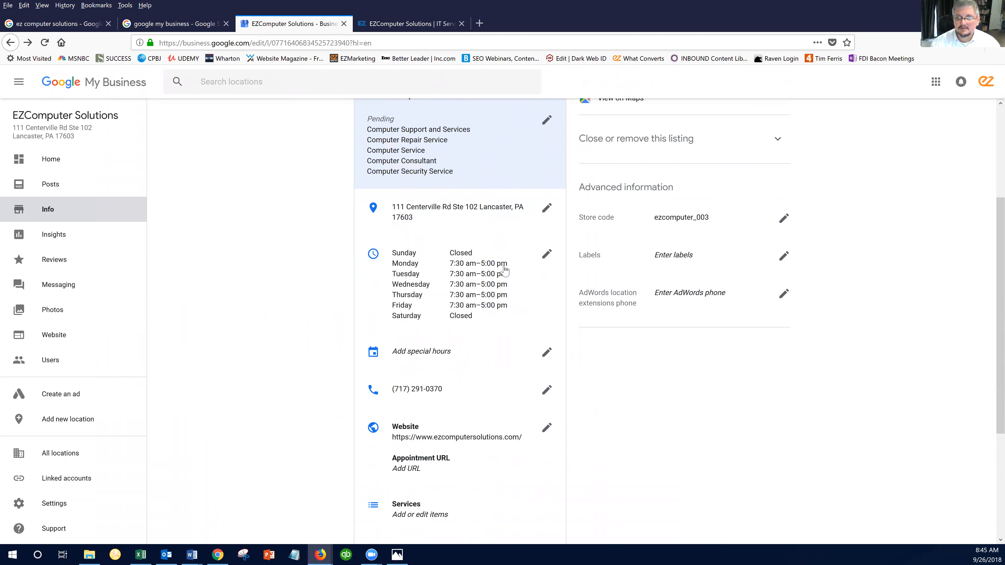
mouse_move(290, 343)
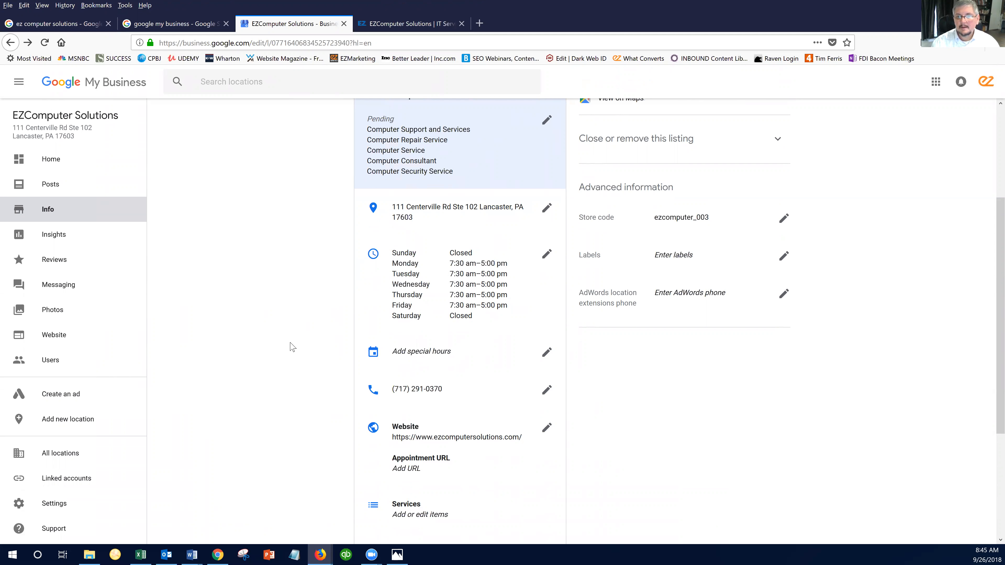
mouse_move(326, 348)
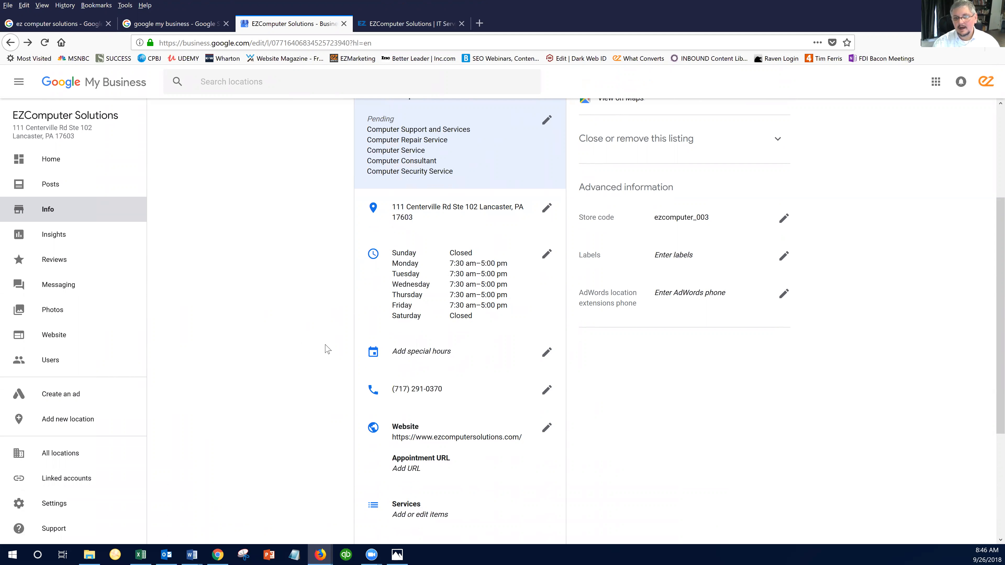
scroll("down", 3)
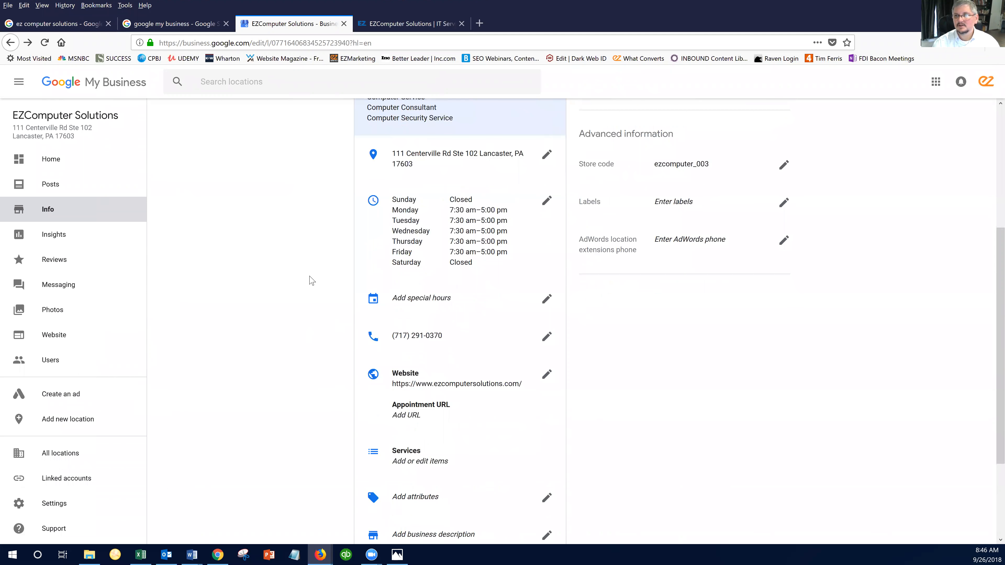
mouse_move(294, 228)
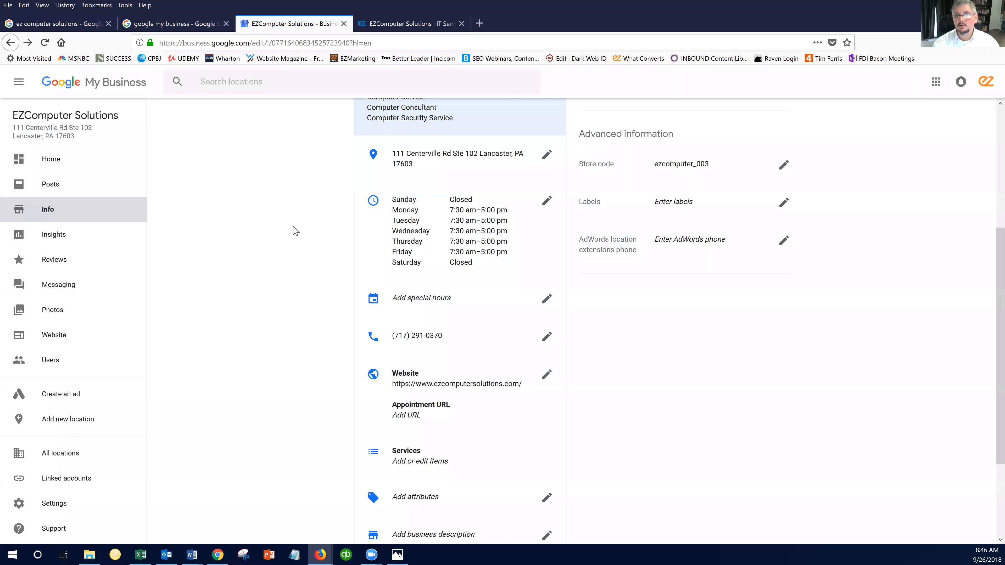
mouse_move(370, 291)
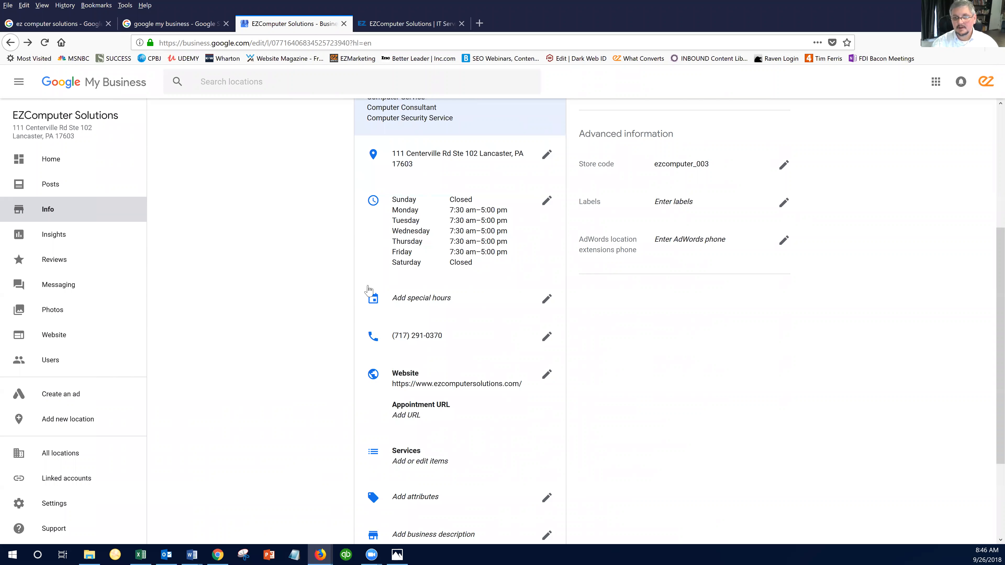
scroll("down", 3)
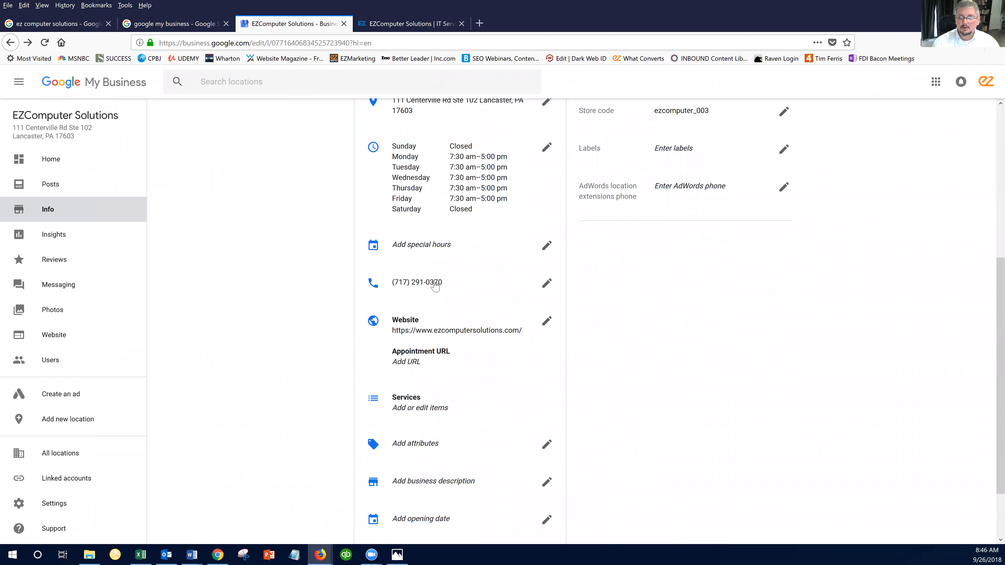
mouse_move(441, 352)
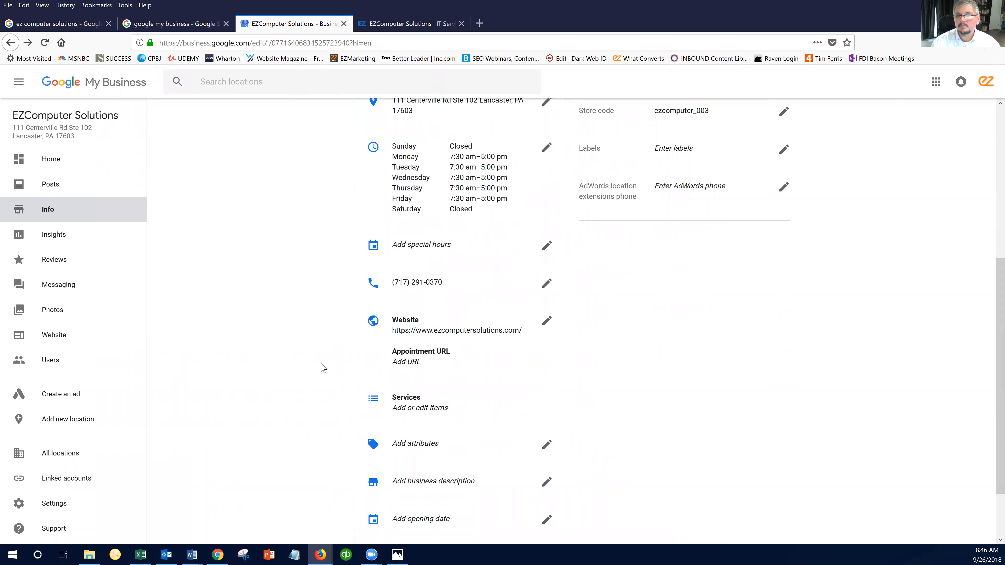
mouse_move(277, 318)
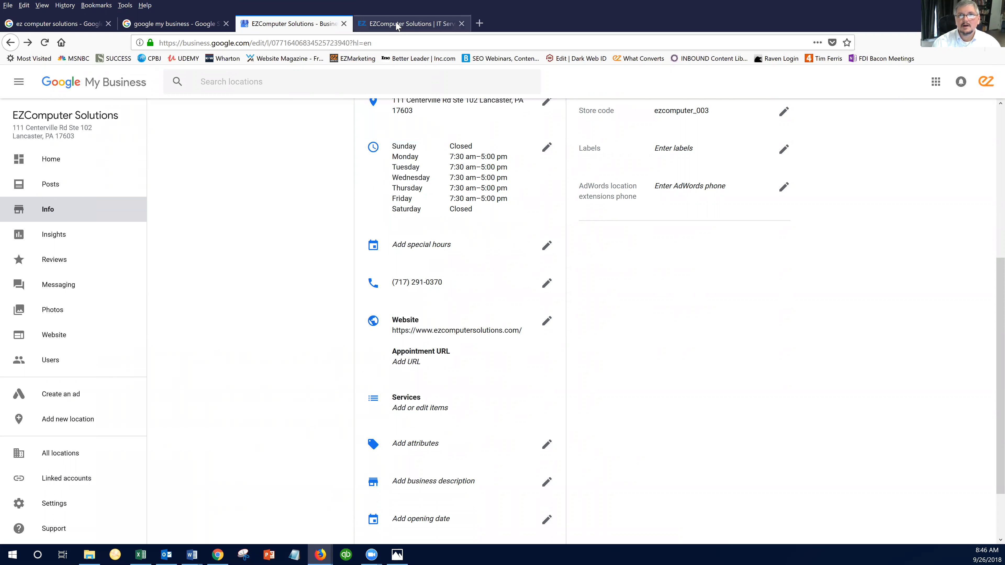
Step: On the EZComputer Solutions website, reach the Contact Us page and select its URL
left_click(400, 24)
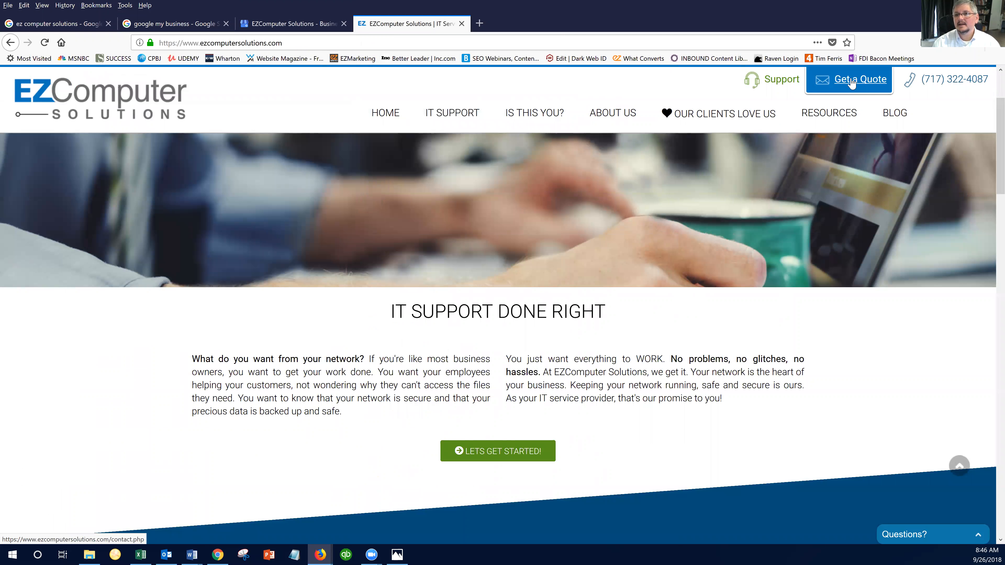
left_click(861, 80)
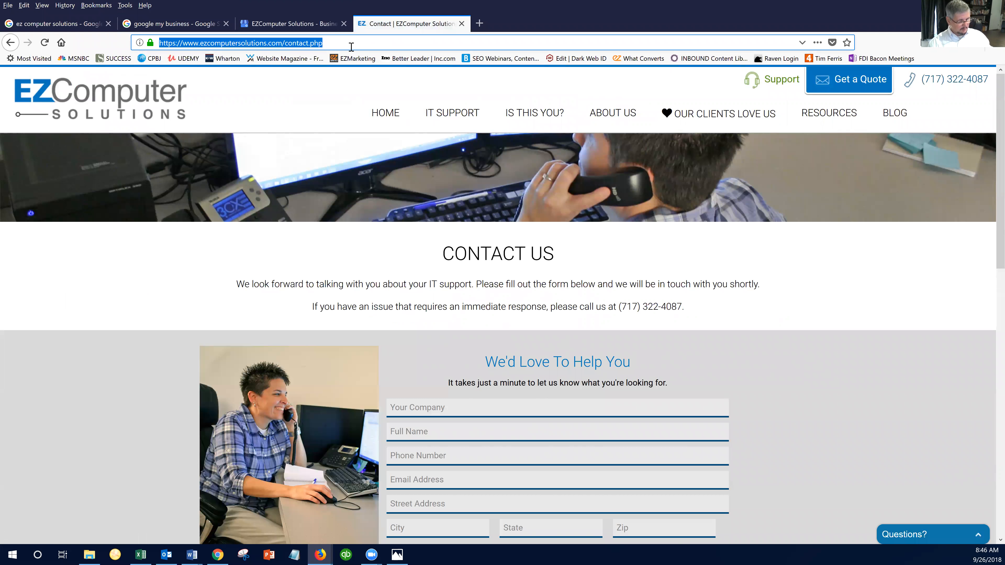
left_click(289, 24)
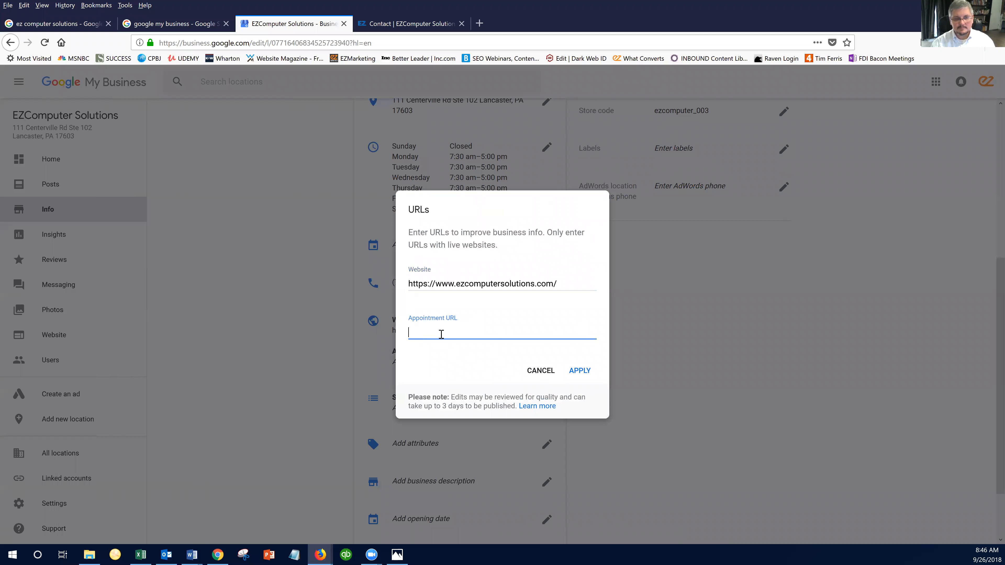
type("https://www.ezcomputersolutions.com/contact.php")
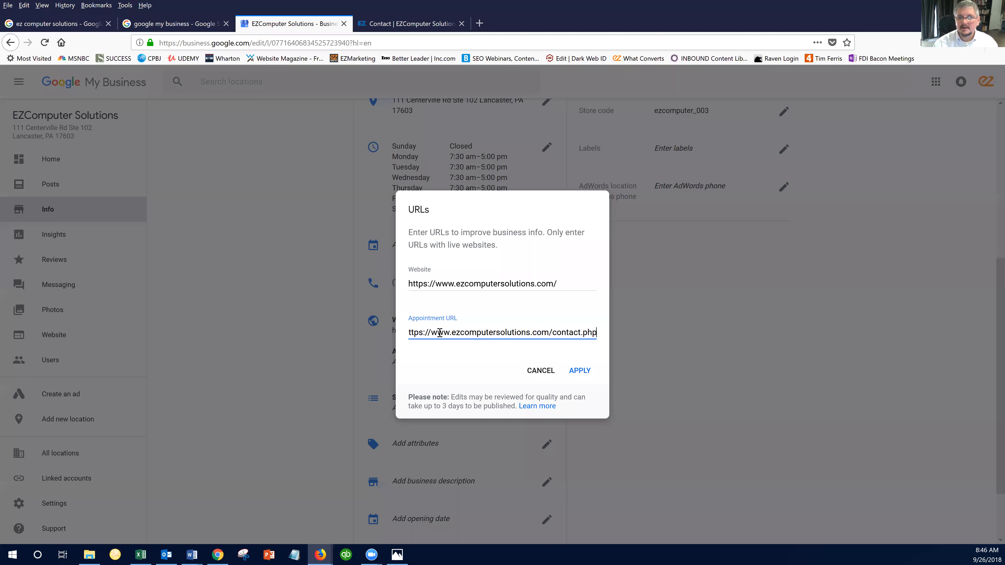
left_click(580, 370)
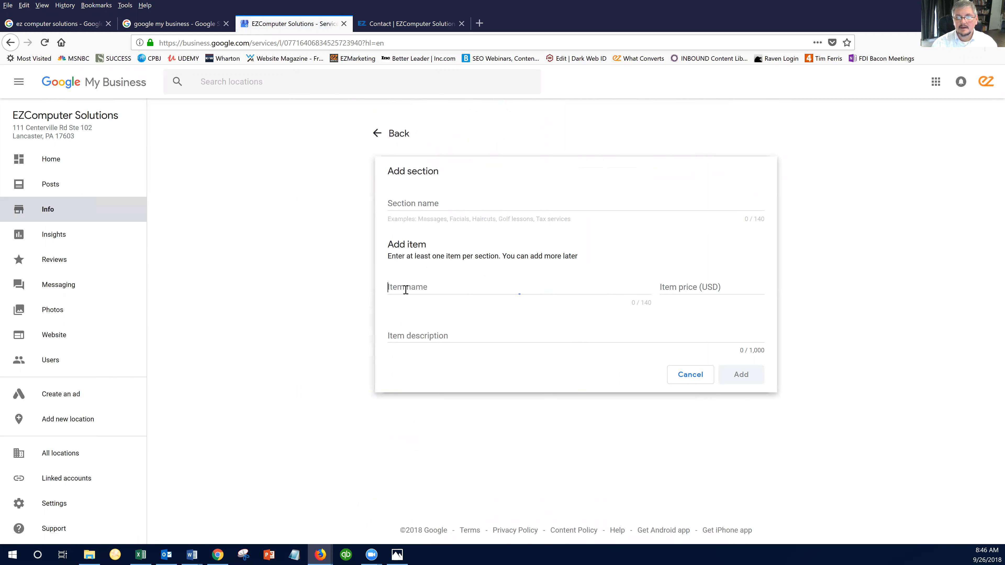
left_click(502, 294)
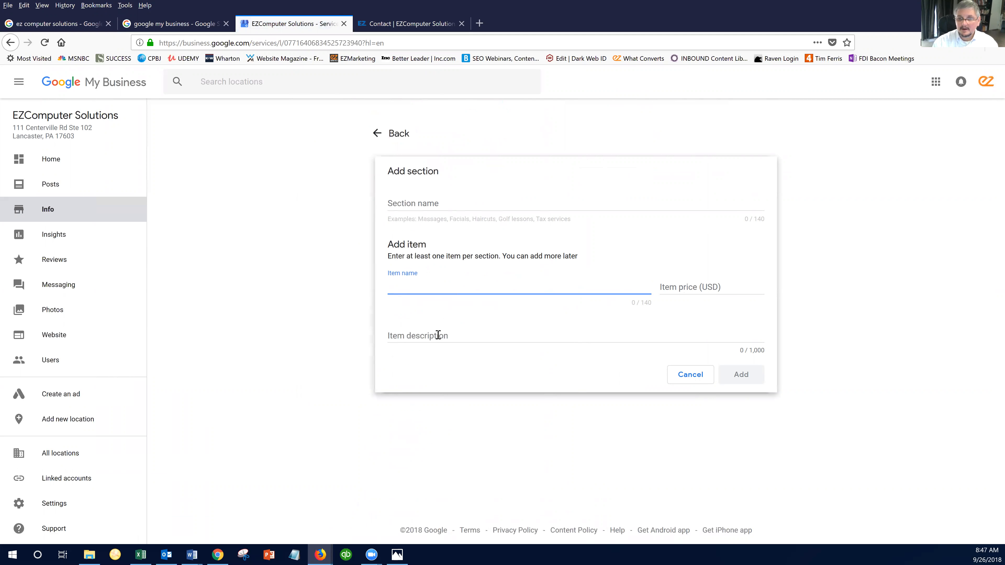
left_click(690, 374)
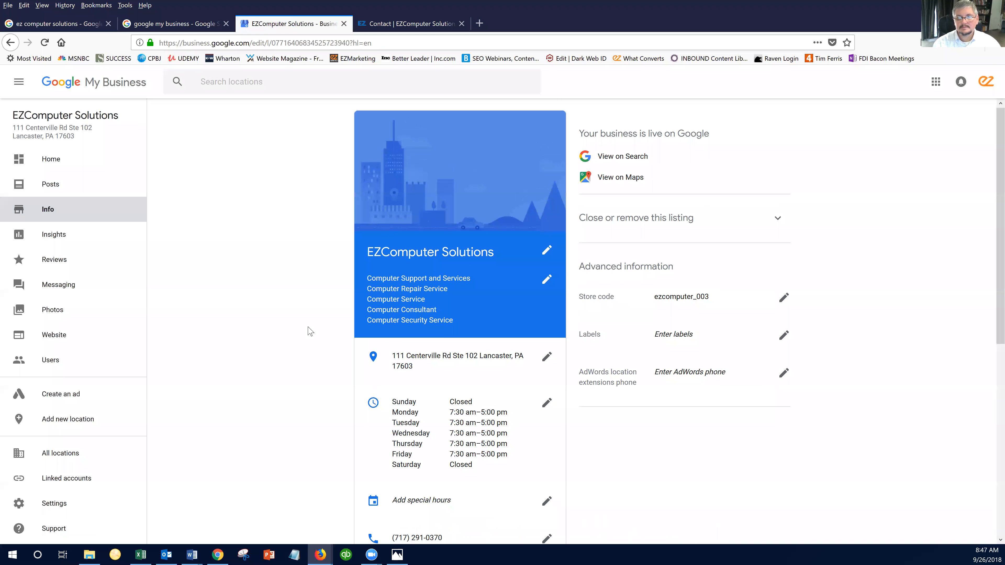
scroll("down", 3)
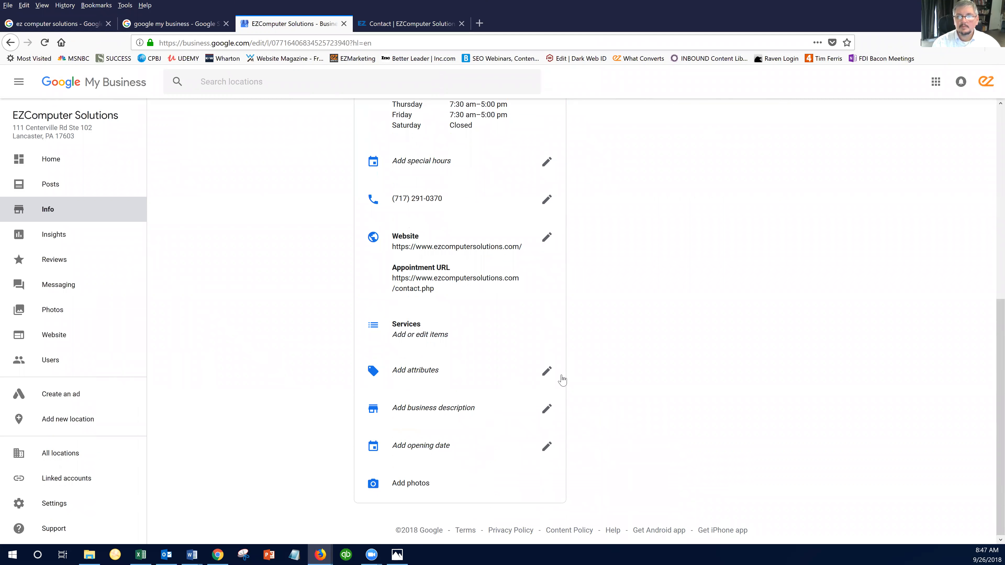
left_click(546, 371)
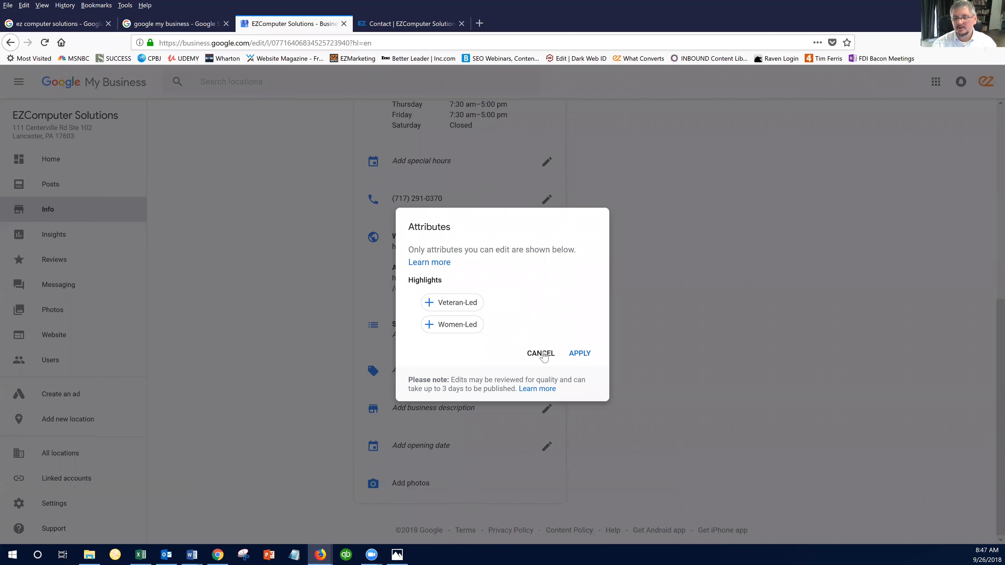
left_click(540, 353)
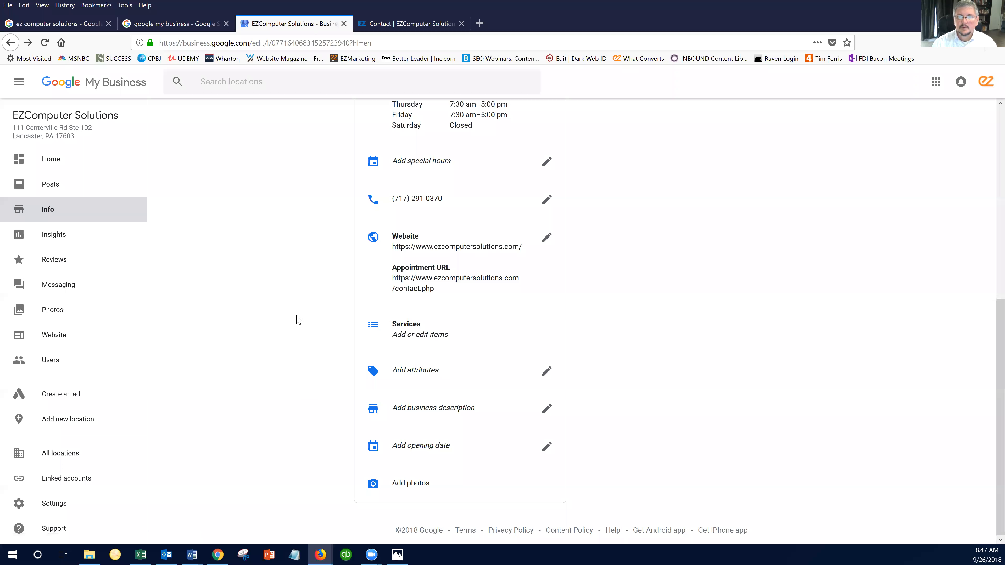
mouse_move(547, 409)
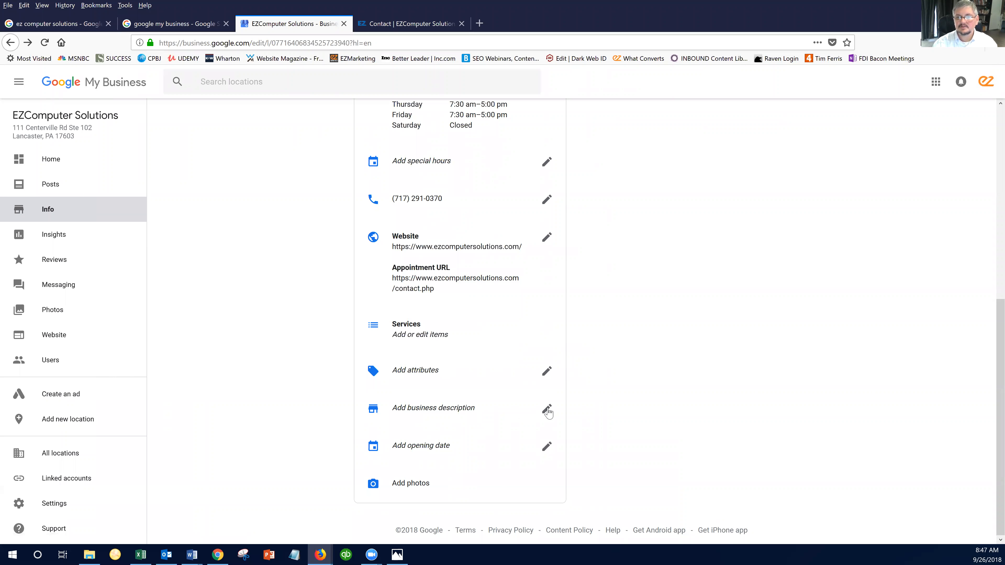
Step: Start the business description and select the website's intro paragraphs for copying
left_click(546, 409)
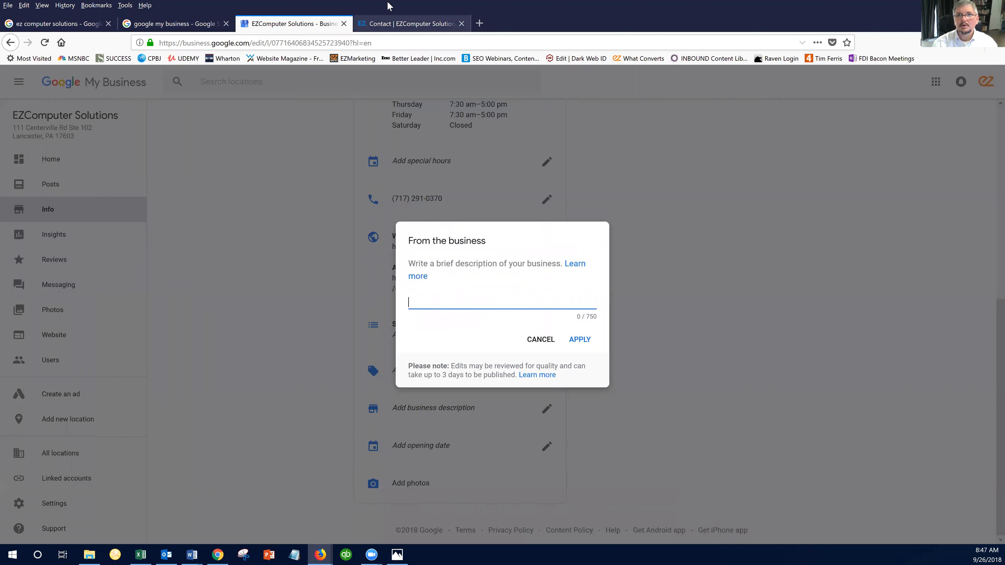
left_click(408, 23)
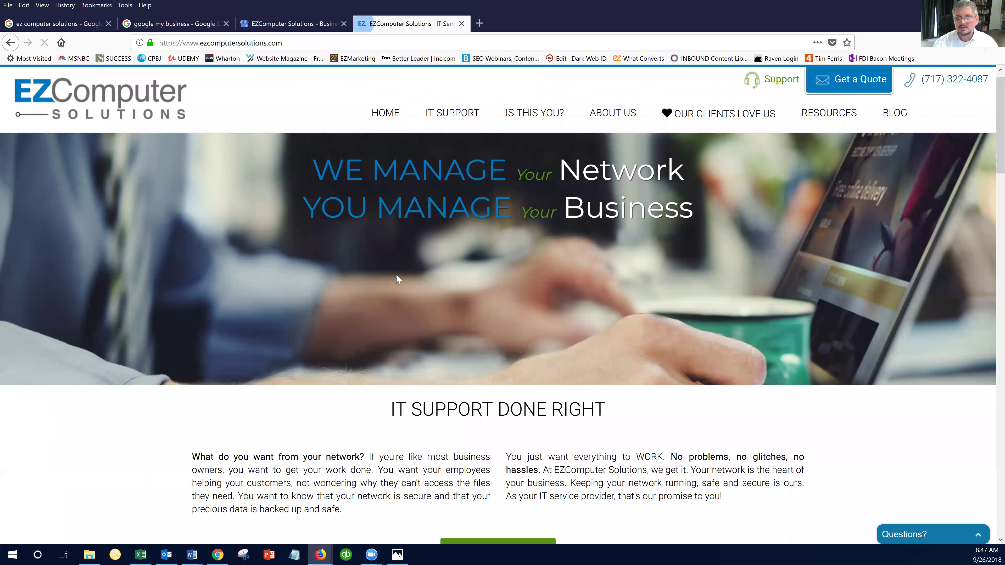
scroll("down", 3)
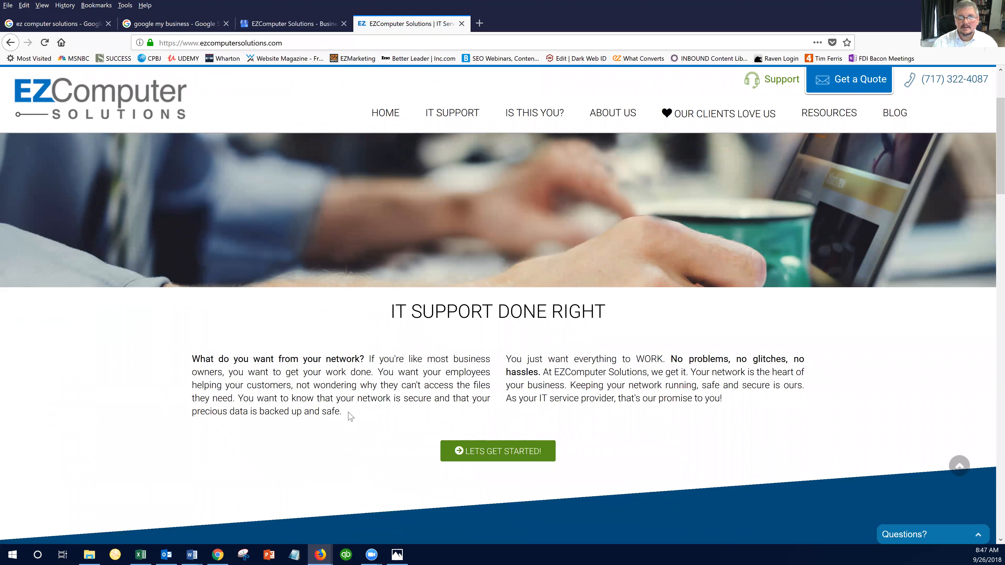
left_click_drag(192, 359, 343, 412)
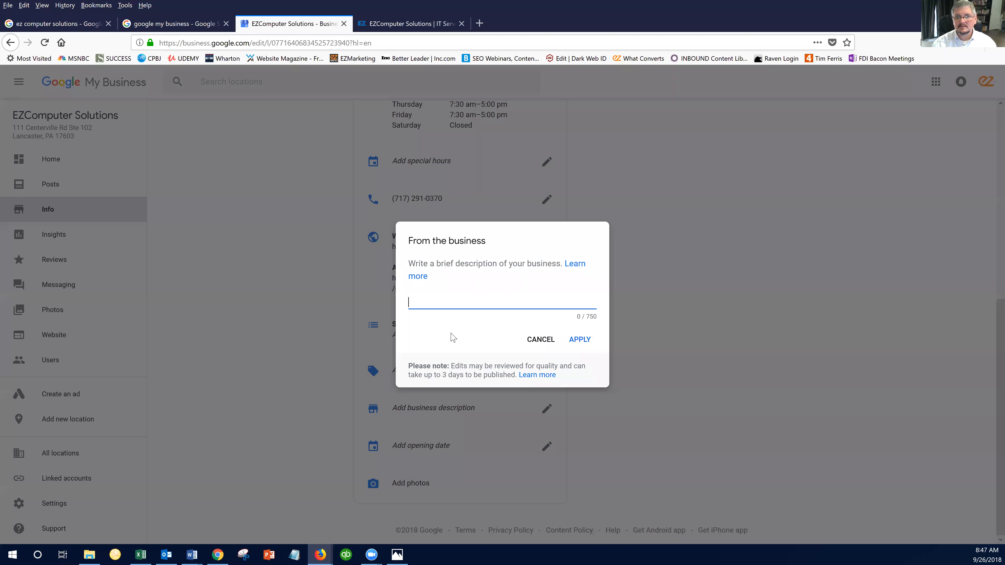
Step: Fill the description with 'What do you want from your network?...' intro text and apply it as pending
type("What do you want from your network? If you're like most business owners, you want to get your work done. You want your employees helping your customers, not wondering why they can't access the files they need. You want to know that your network is secure and that your precious data is backed up and safe.")
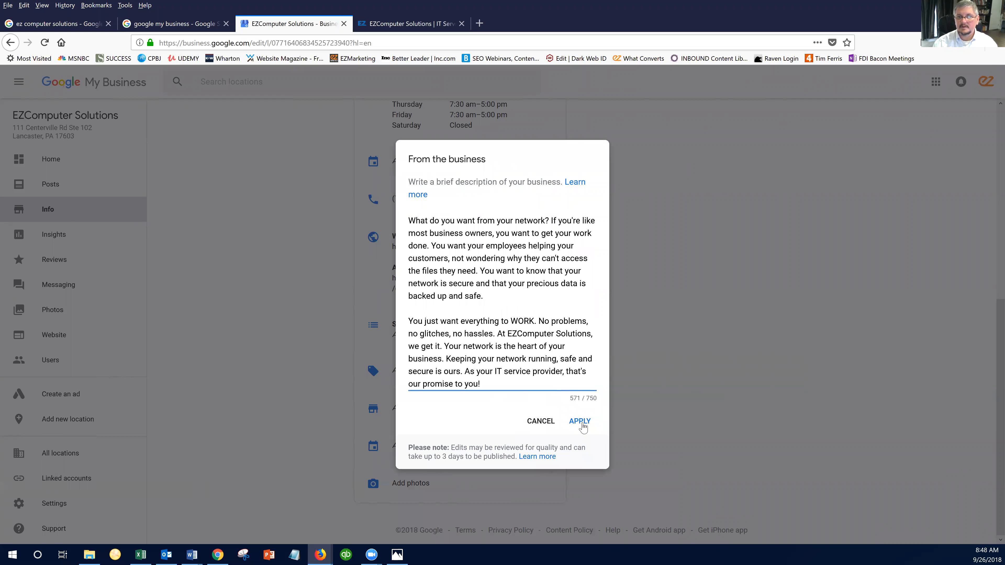
left_click(580, 421)
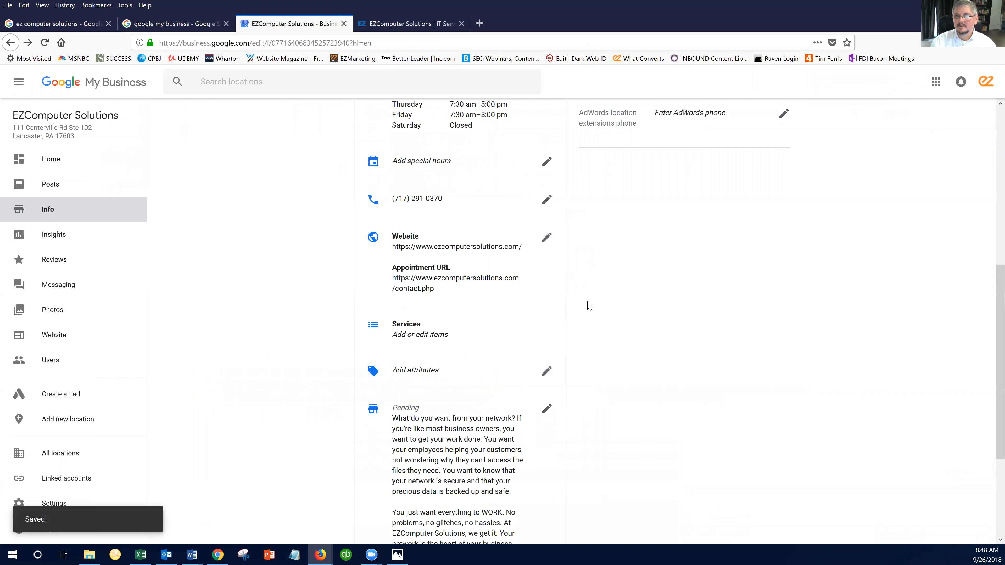
mouse_move(595, 319)
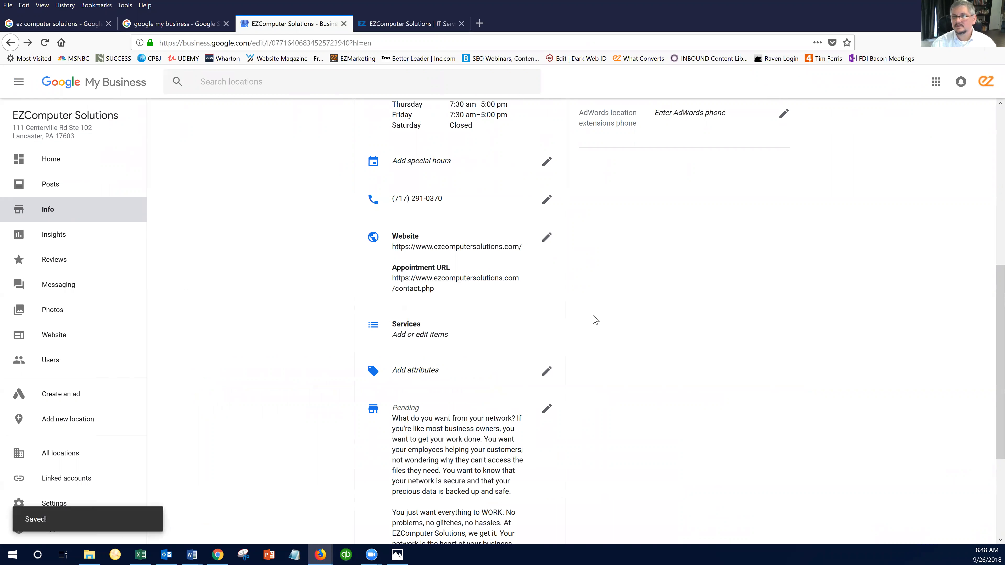
scroll("down", 3)
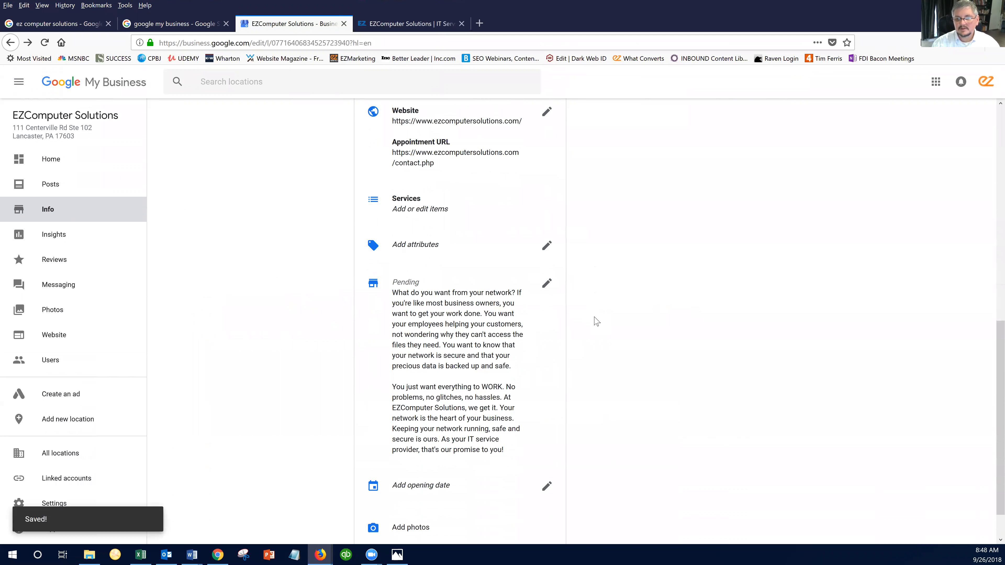
scroll("down", 3)
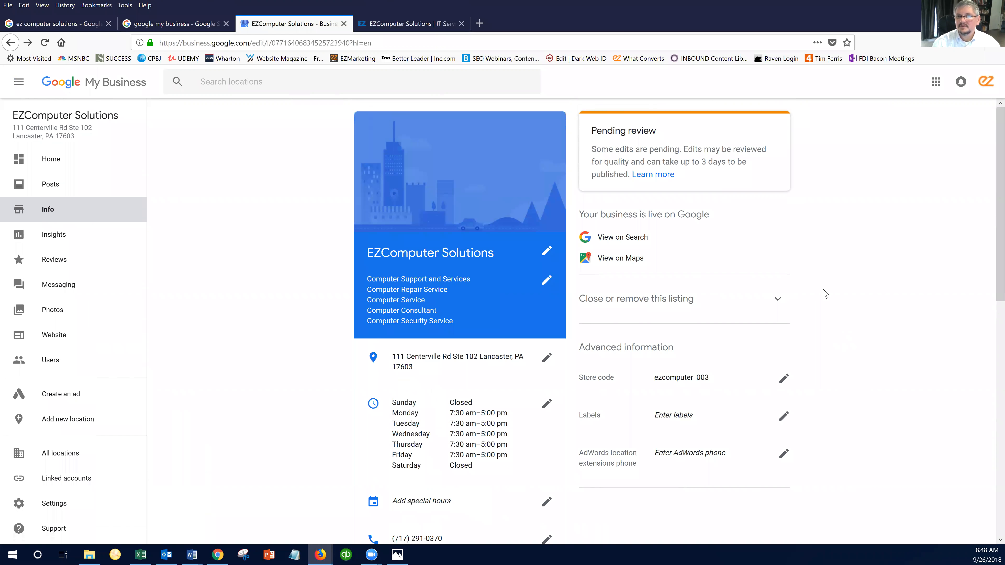
mouse_move(870, 347)
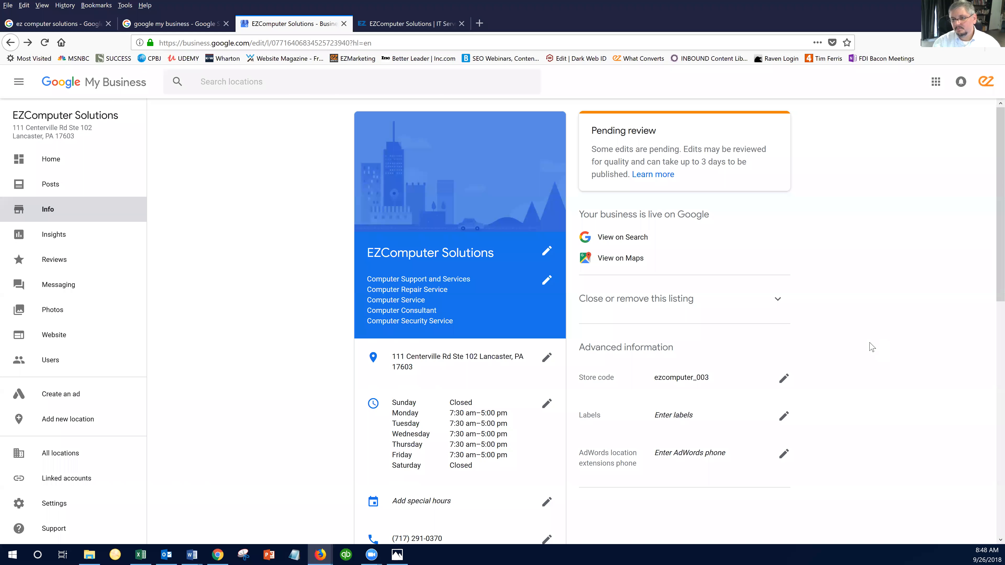
mouse_move(821, 463)
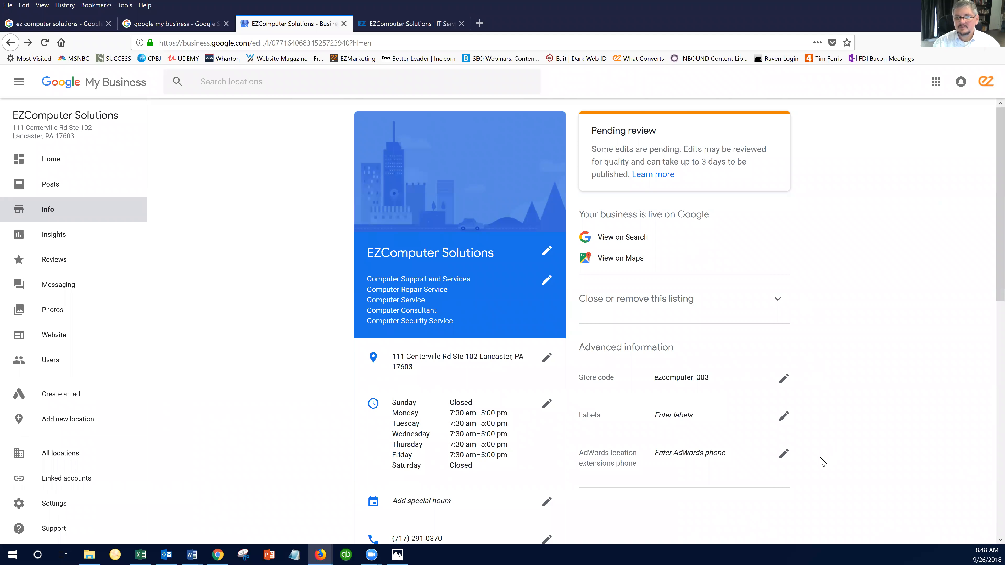
mouse_move(832, 420)
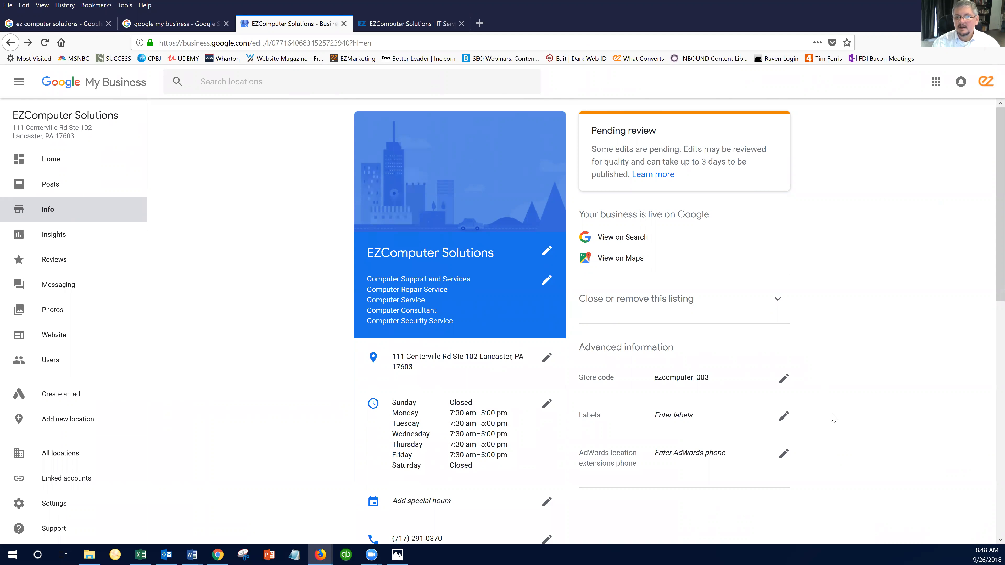
mouse_move(545, 177)
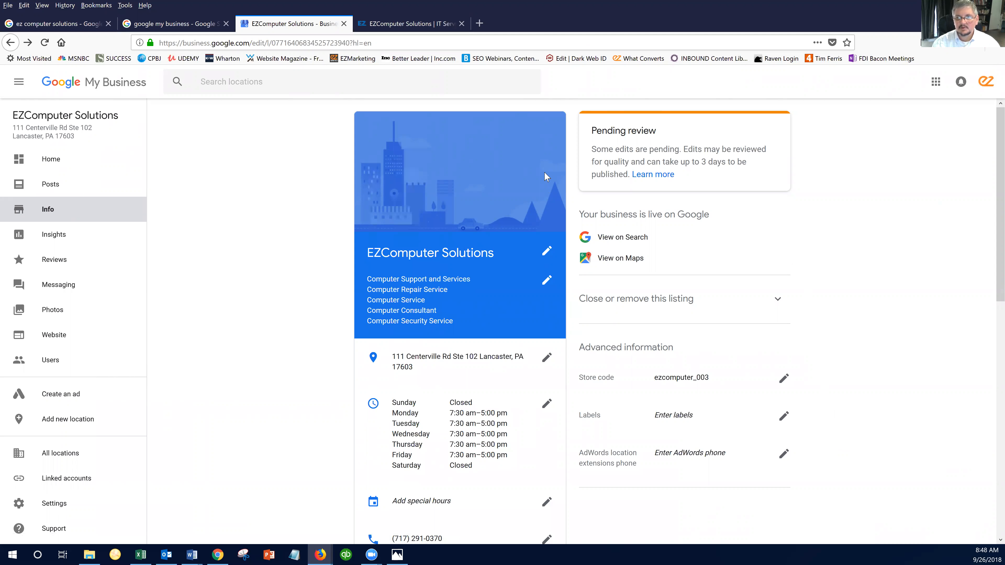
mouse_move(207, 247)
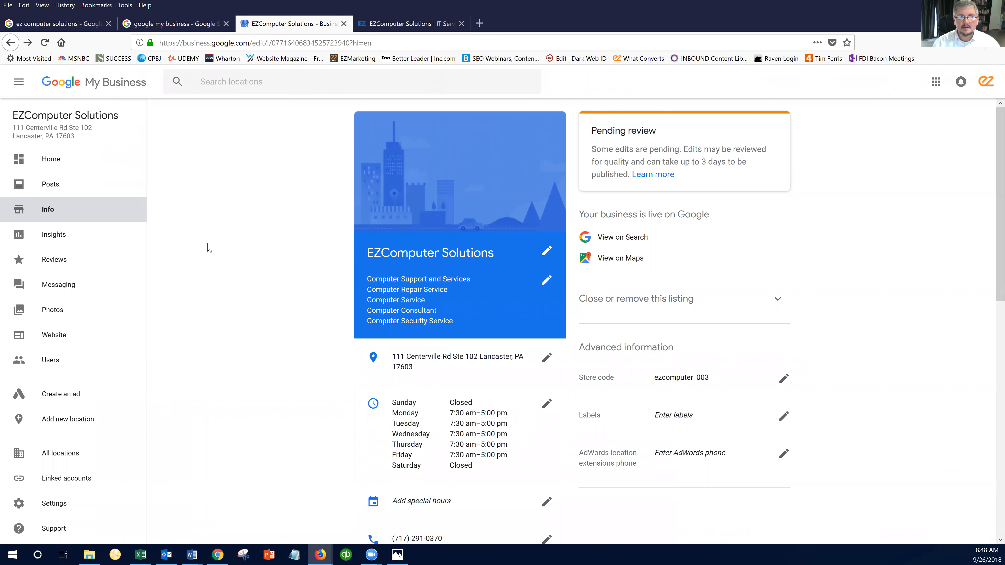
Step: Scroll down the Info page past the Pending review card to the new description and links
scroll("down", 3)
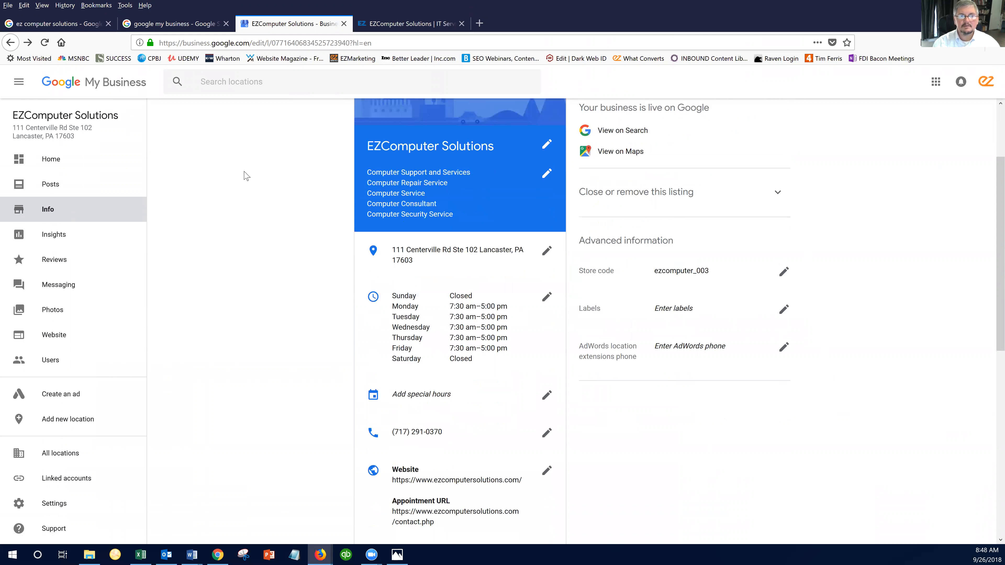
scroll("down", 3)
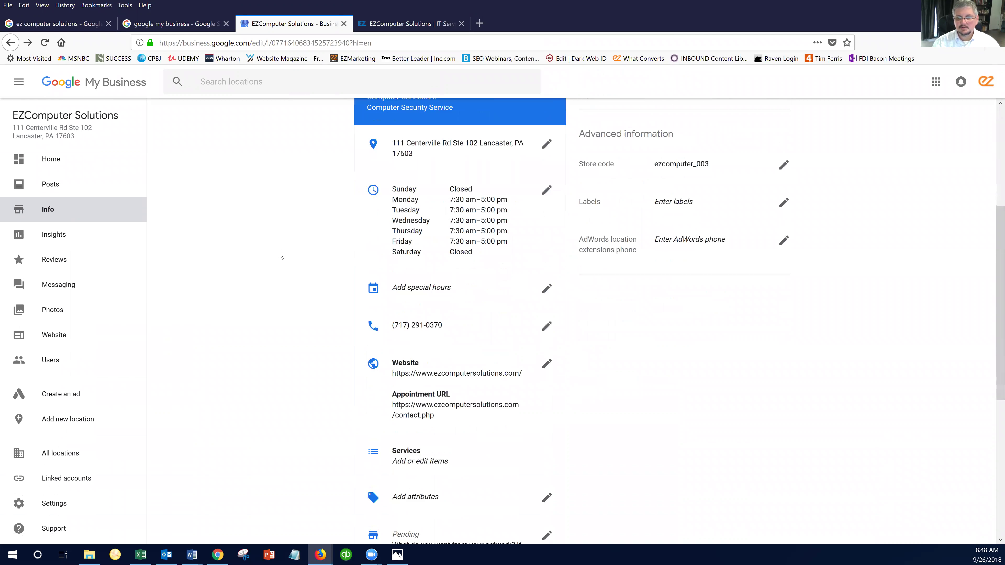
scroll("down", 3)
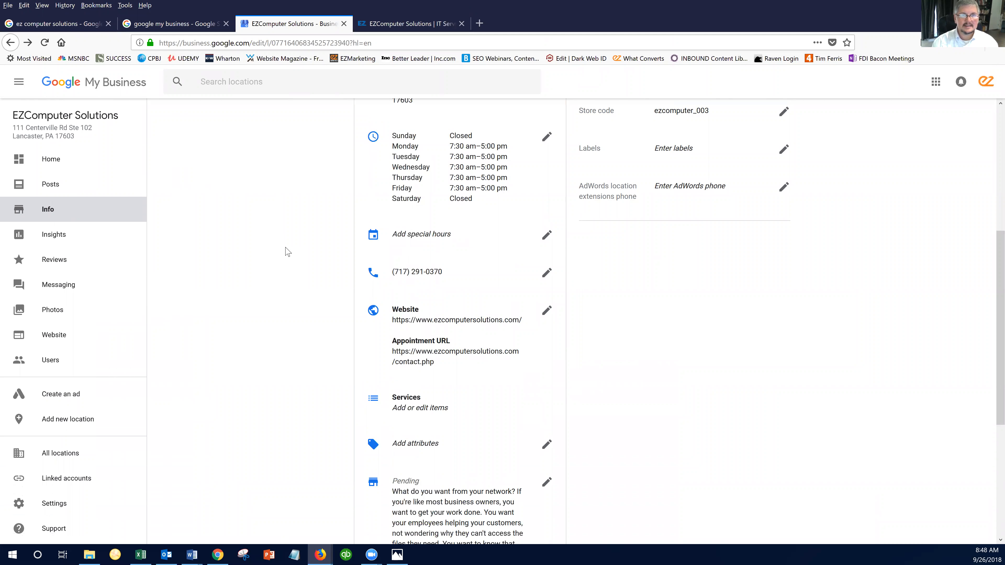
mouse_move(284, 246)
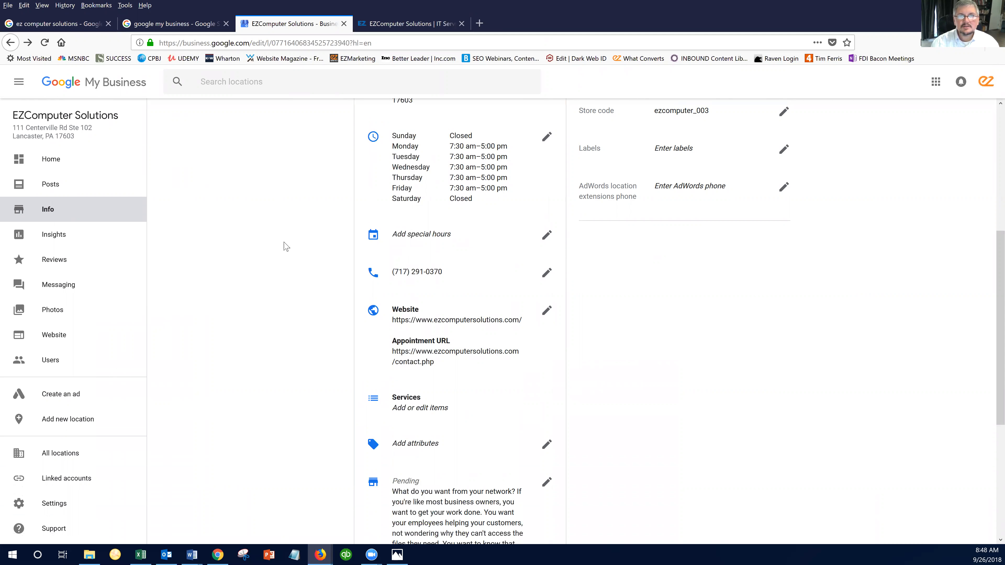
mouse_move(265, 255)
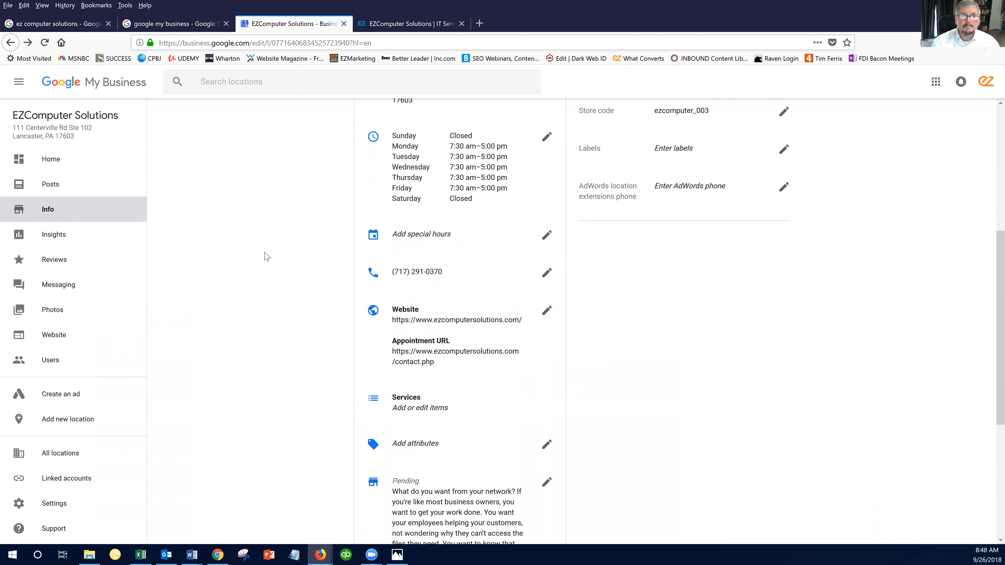
mouse_move(125, 196)
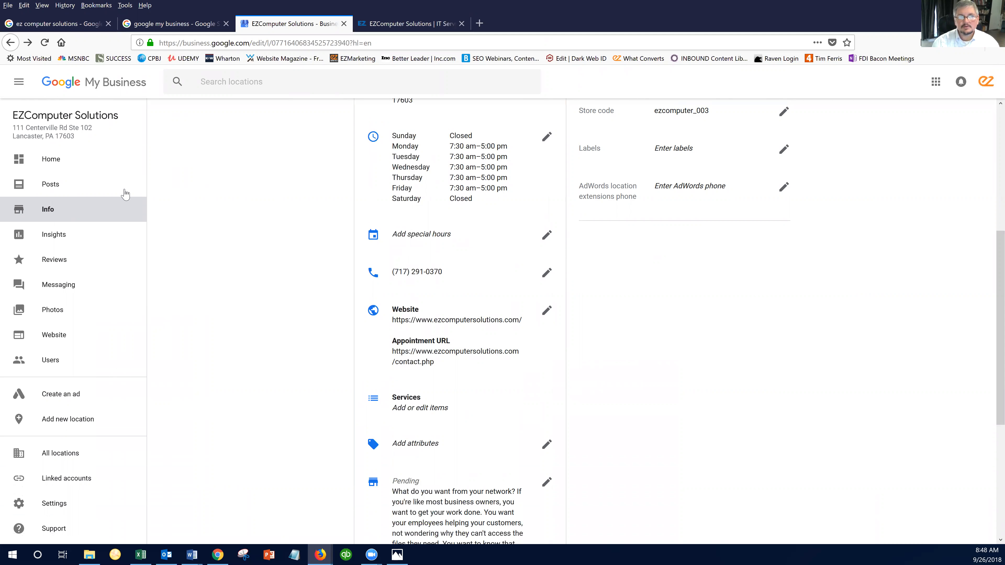
mouse_move(54, 190)
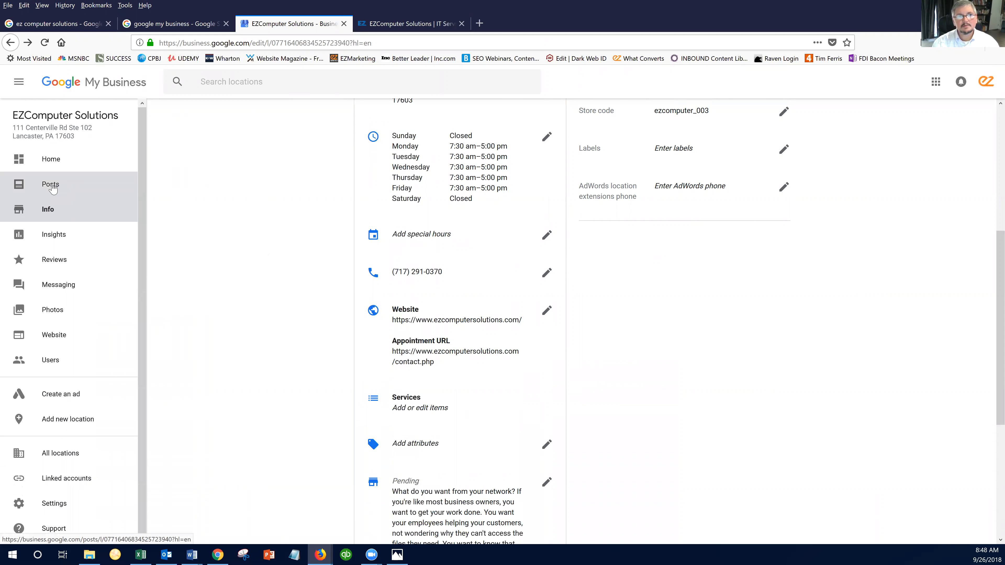
Step: View the listing's posts and check how the 24/7 Support post appears in Google Search
left_click(51, 184)
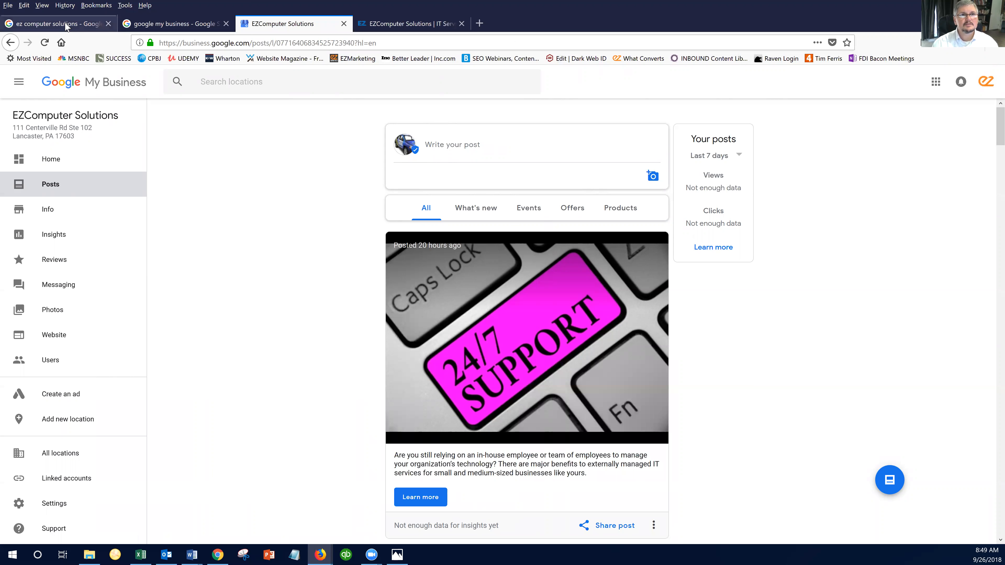
left_click(60, 24)
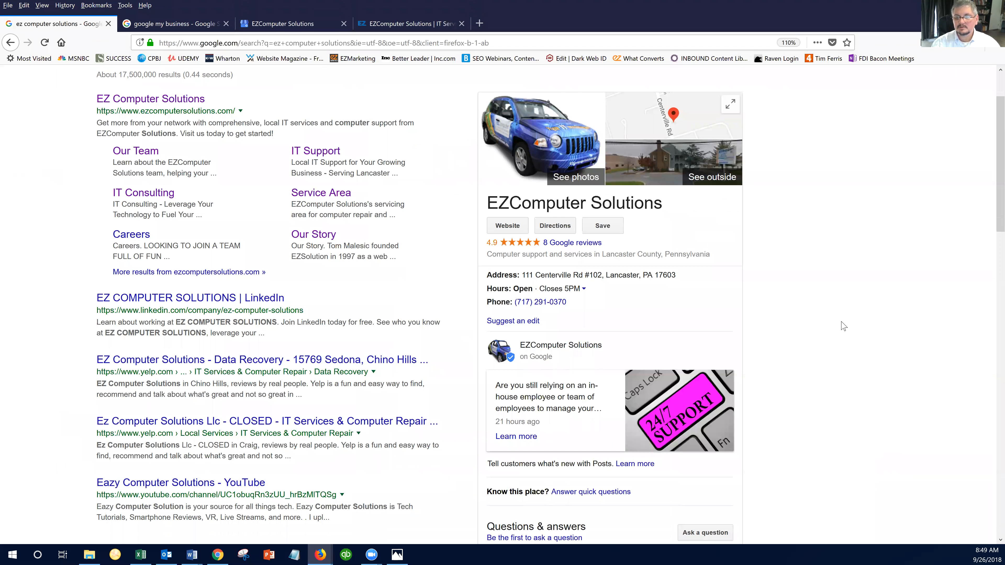
scroll("down", 3)
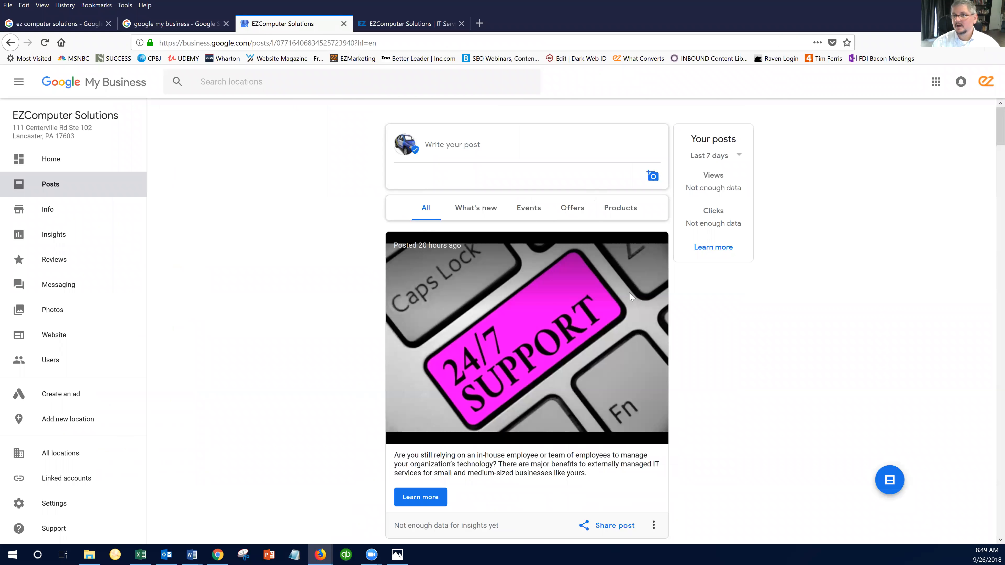
mouse_move(732, 347)
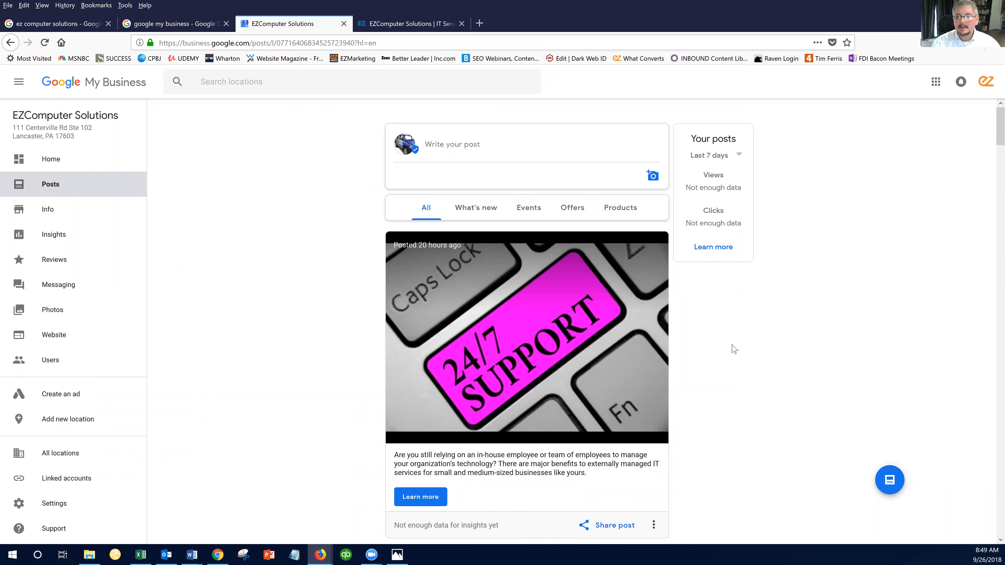
scroll("down", 3)
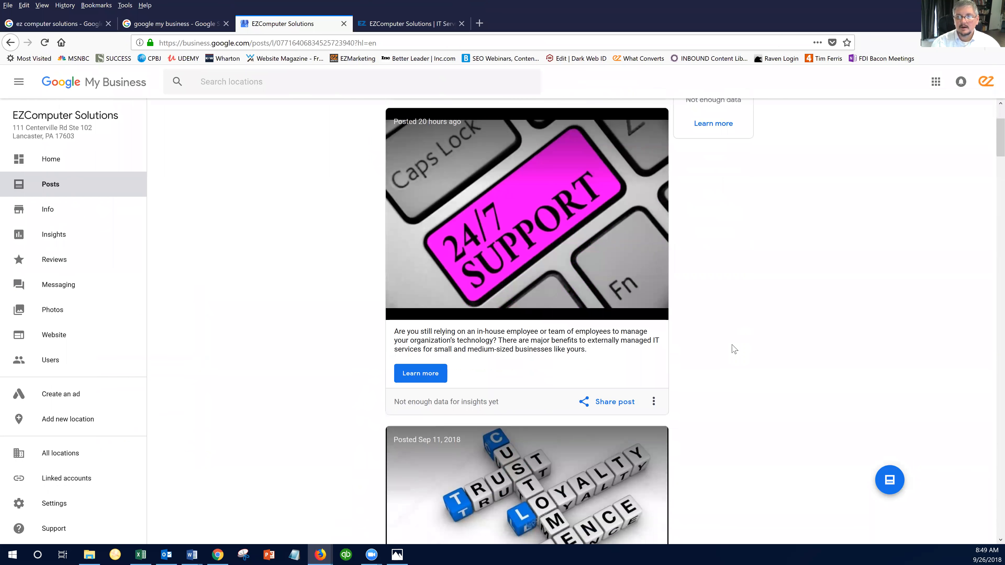
scroll("down", 3)
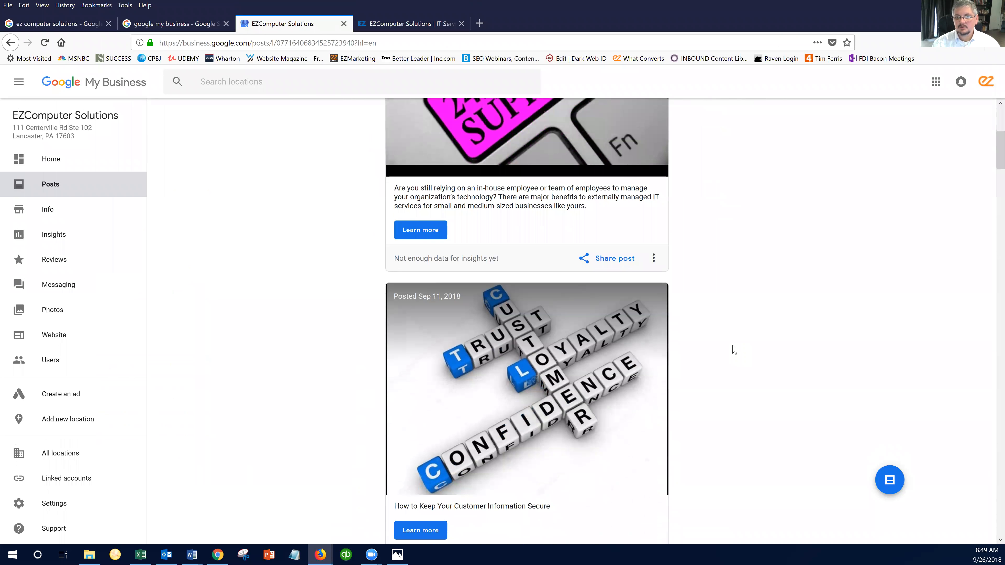
scroll("down", 3)
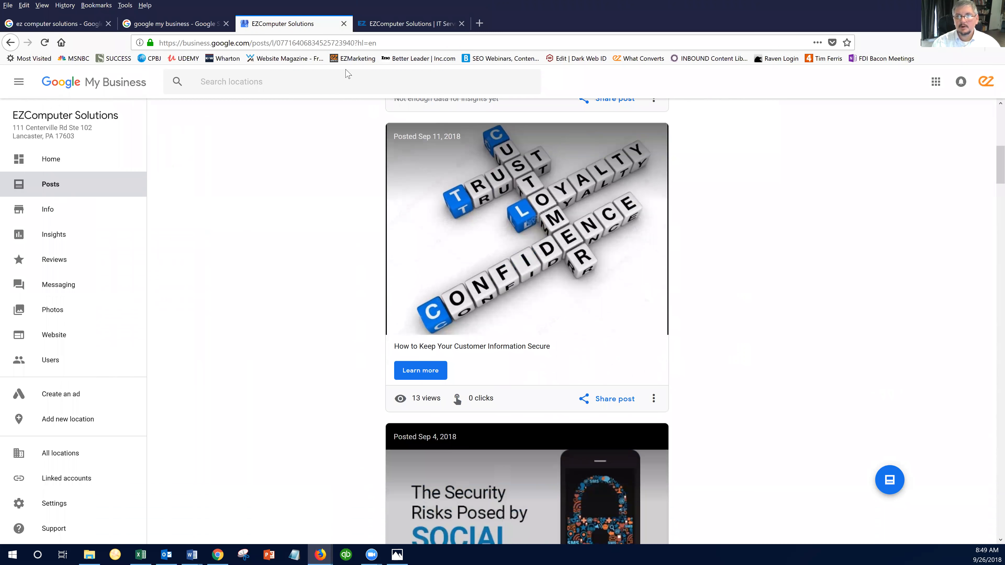
mouse_move(419, 402)
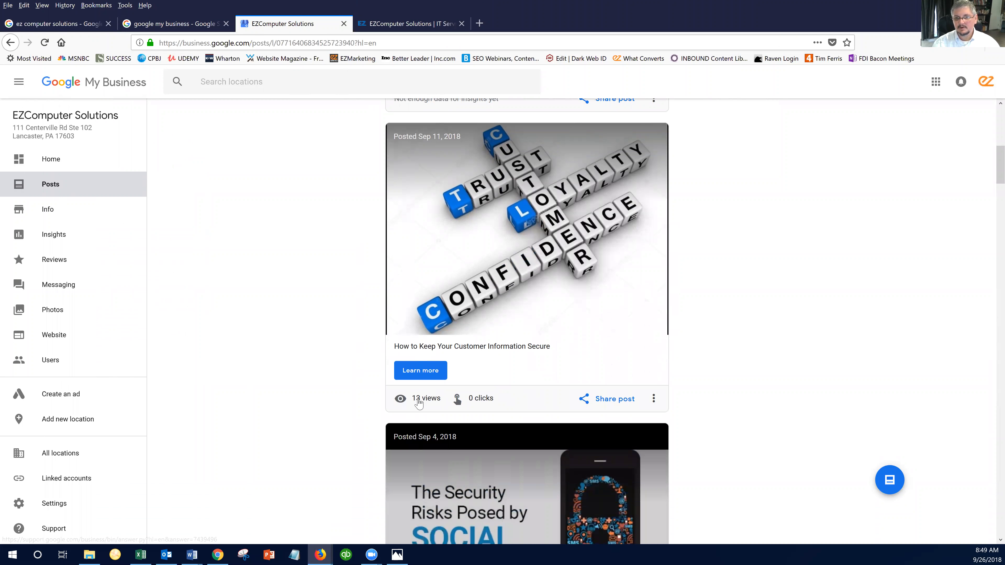
scroll("down", 3)
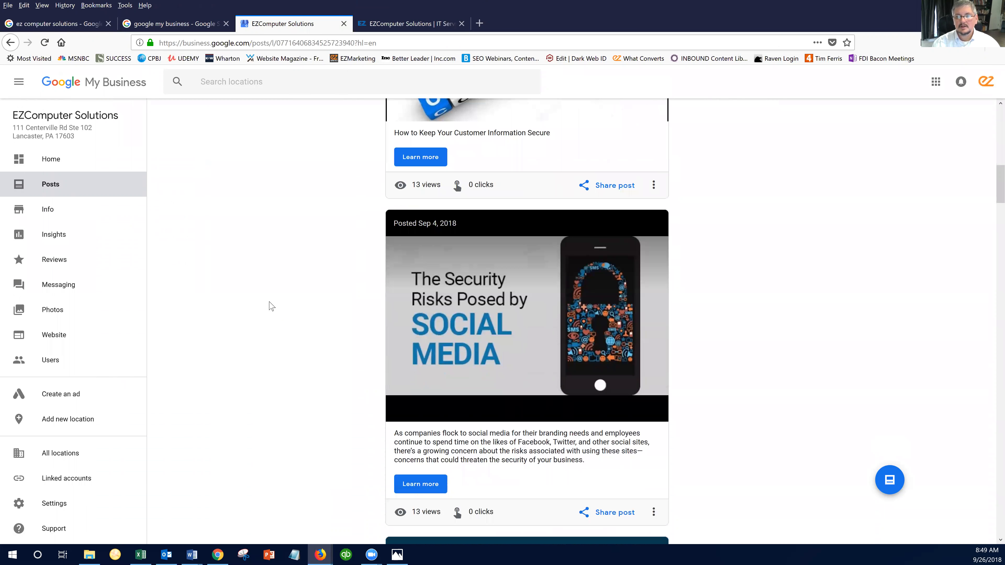
scroll("down", 3)
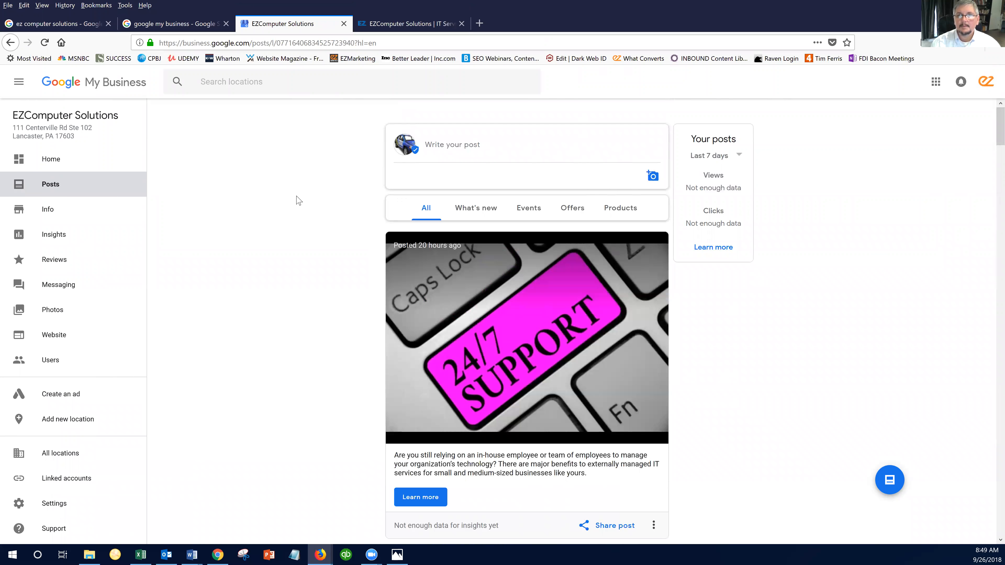
mouse_move(331, 171)
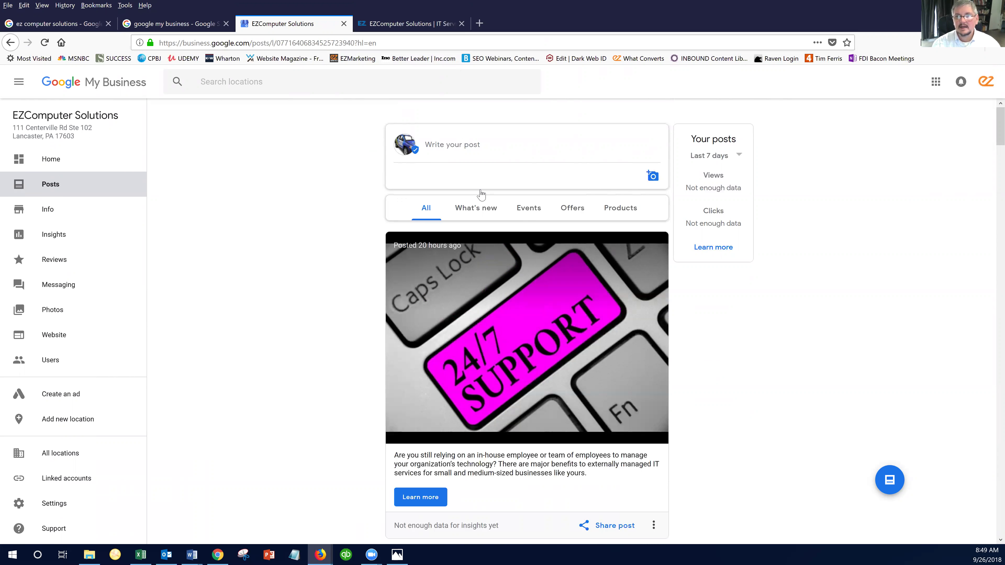
mouse_move(430, 216)
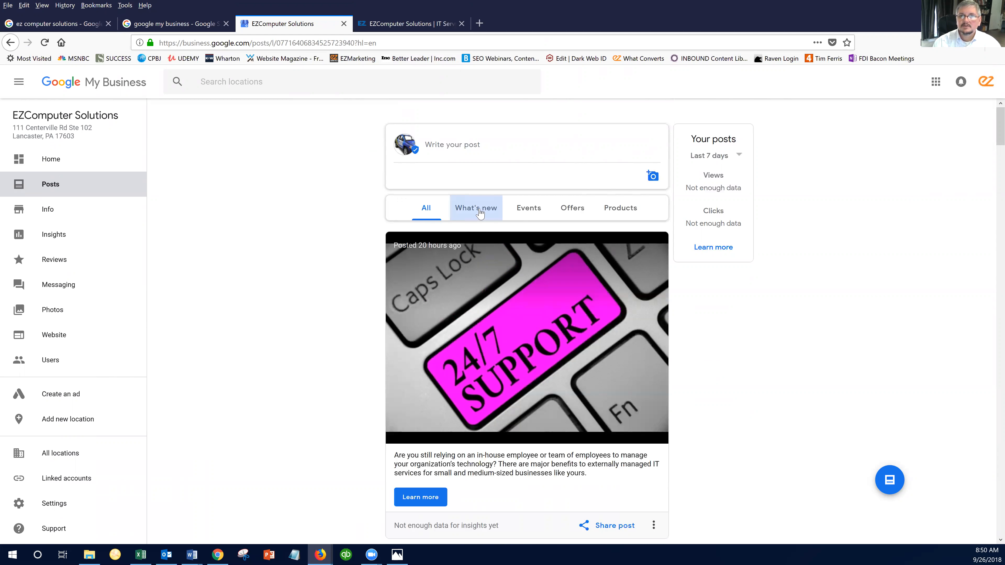
left_click(476, 208)
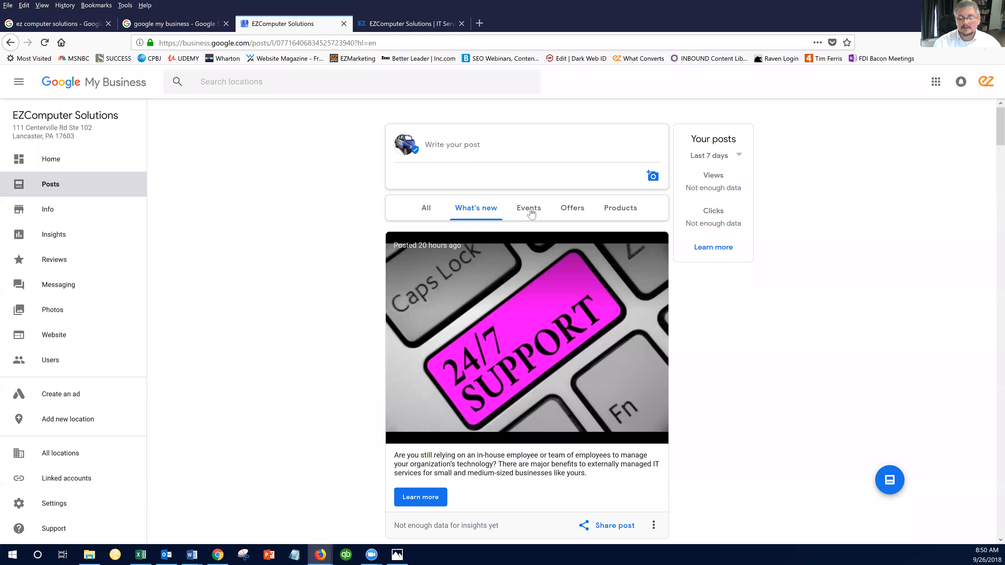
left_click(529, 208)
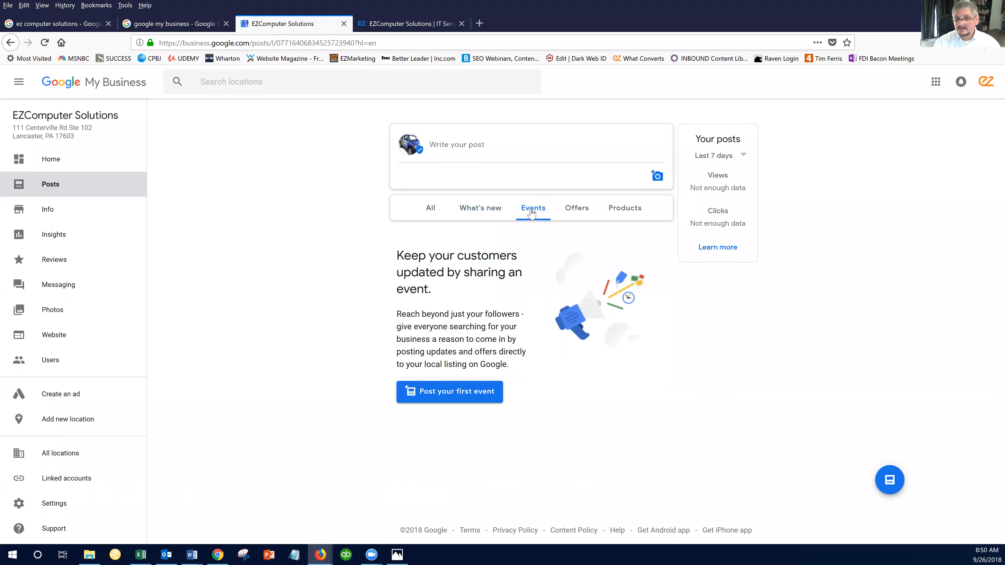
mouse_move(578, 212)
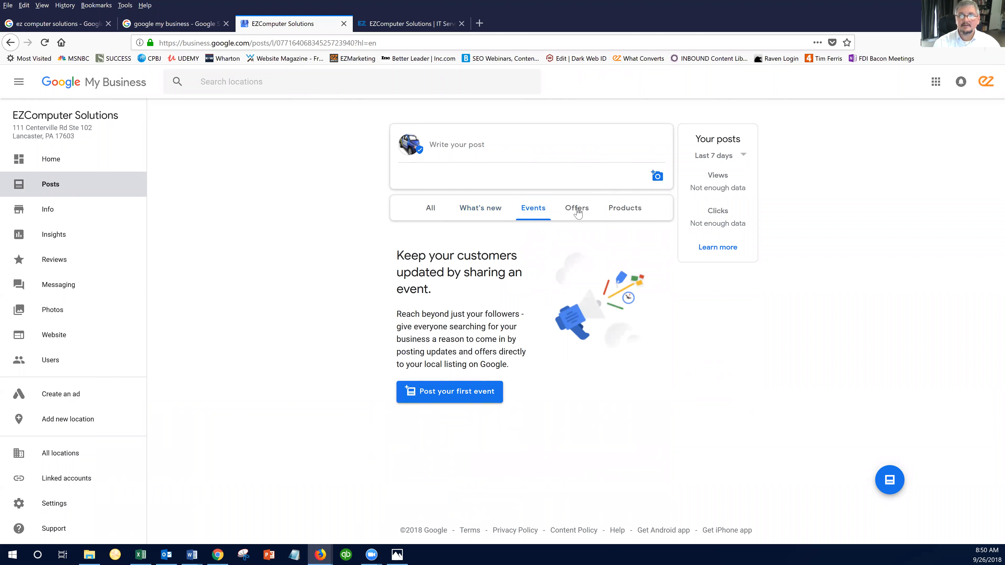
left_click(576, 207)
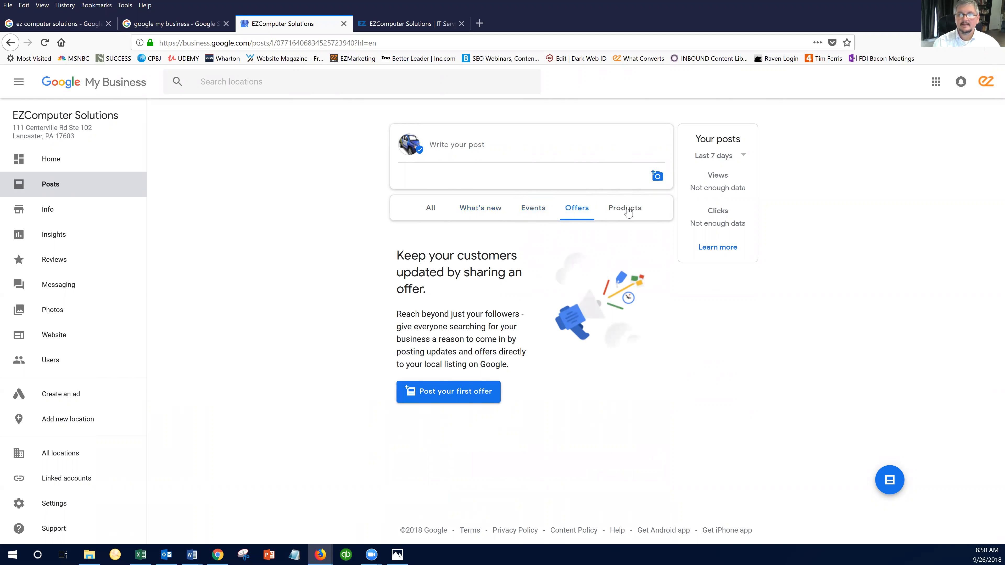
left_click(625, 208)
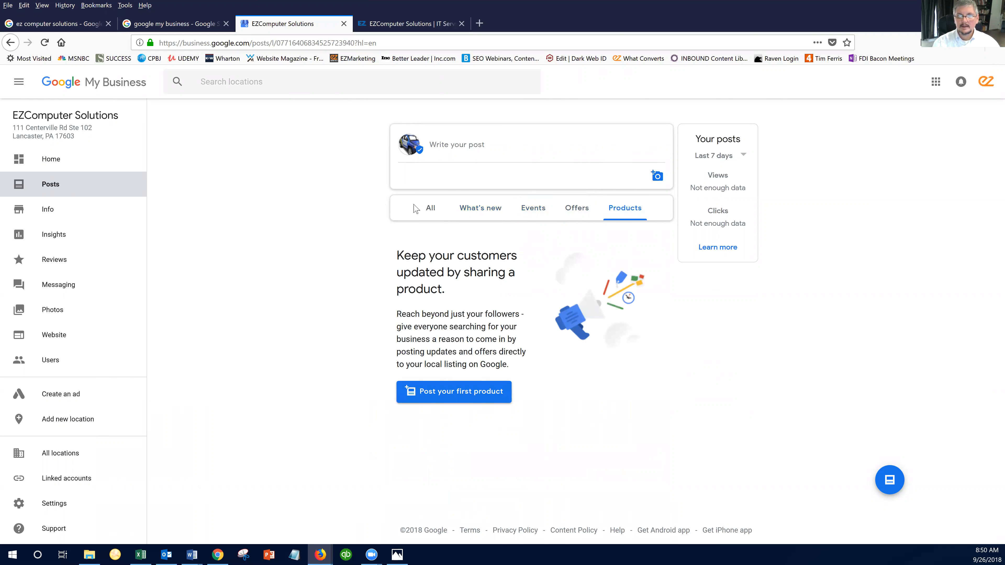
left_click(426, 208)
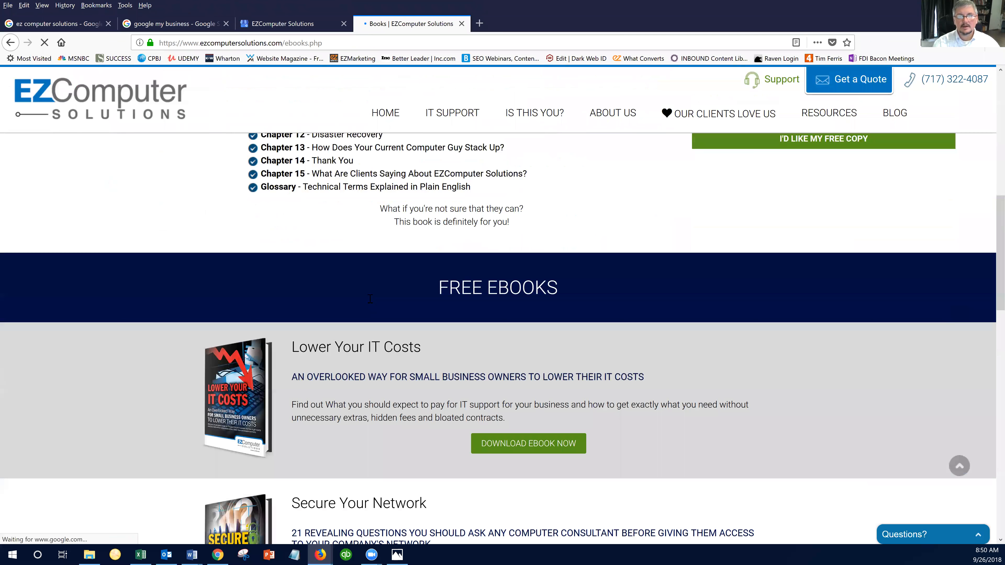
Step: Copy the Secure Your Network ebook title and description, then return to the Posts page
scroll("down", 3)
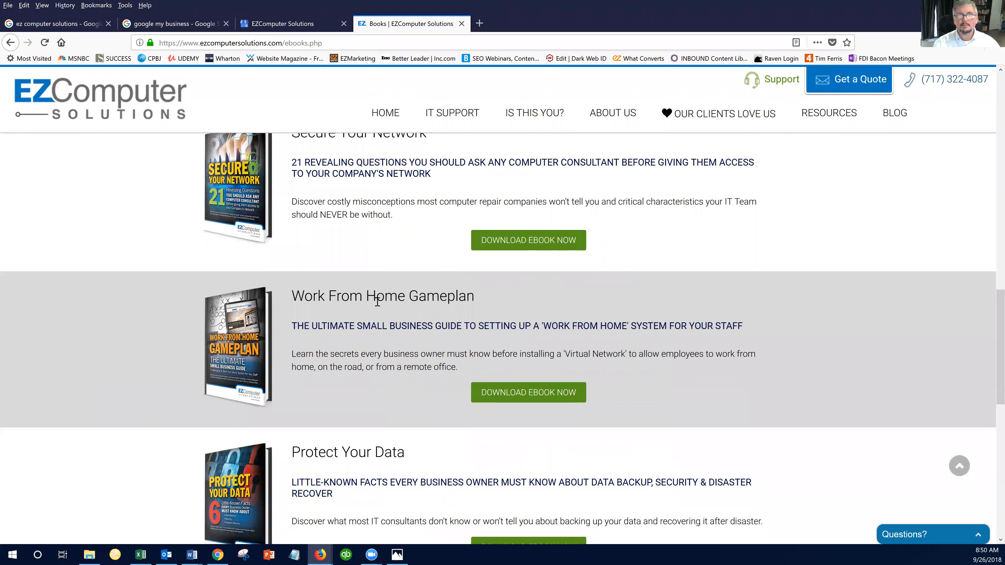
scroll("up", 3)
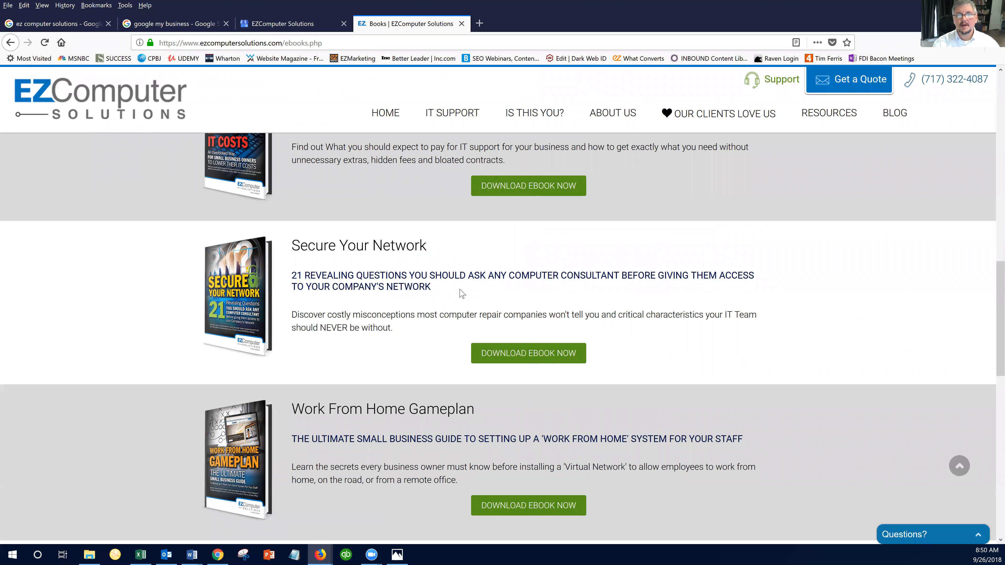
mouse_move(395, 330)
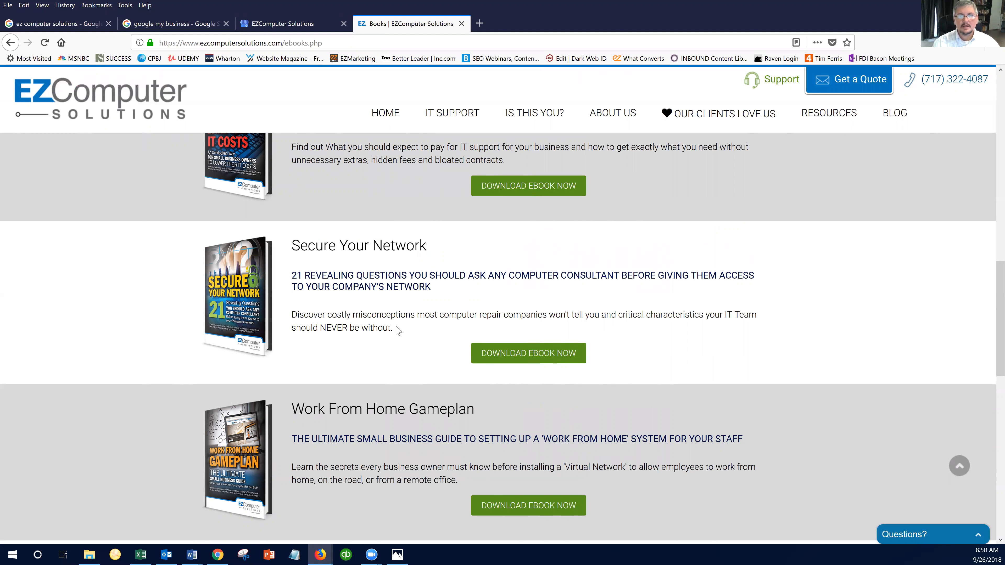
left_click_drag(297, 245, 397, 327)
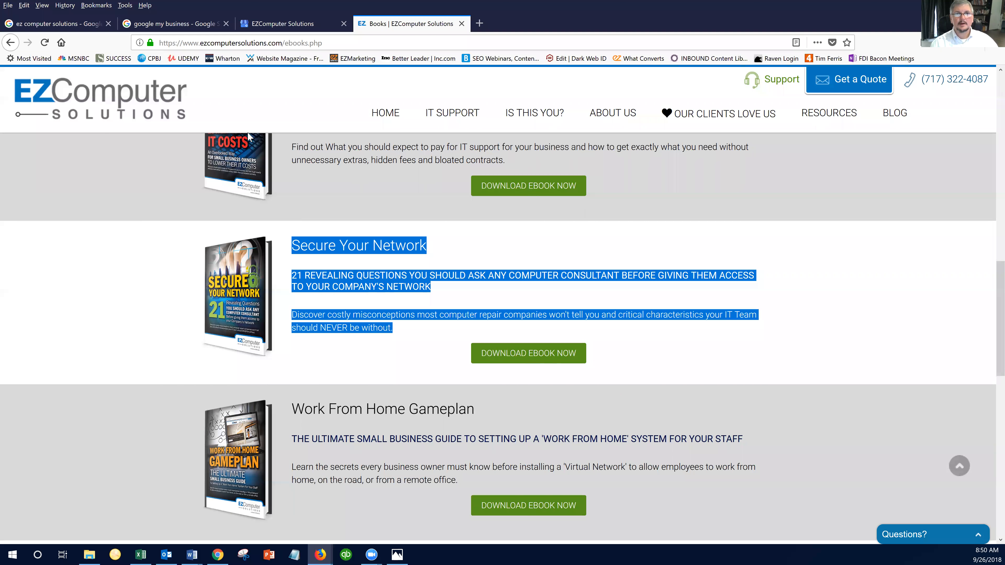
left_click(282, 24)
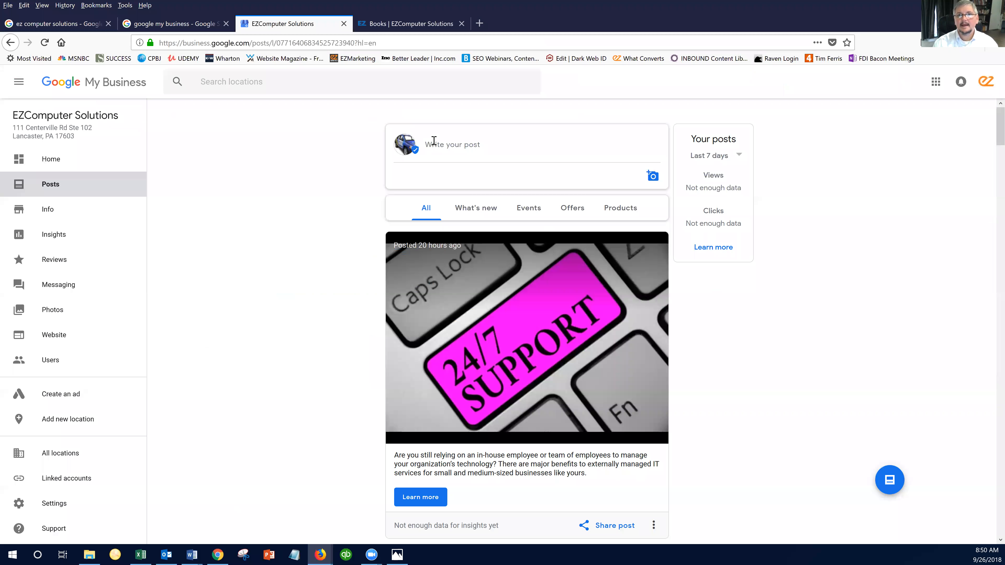
Step: Start a new What's New post draft for the Secure Your Network ebook
left_click(452, 144)
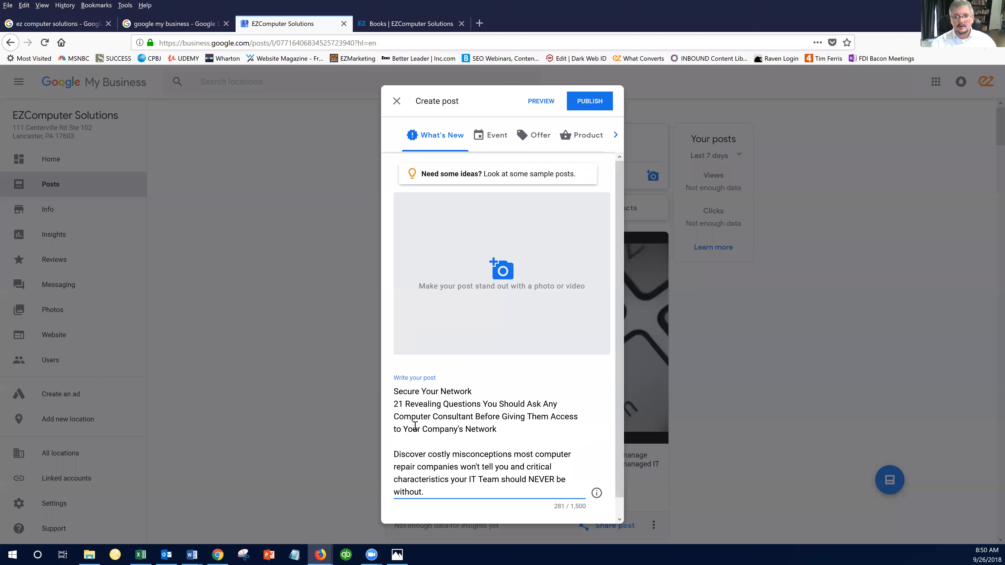
mouse_move(477, 479)
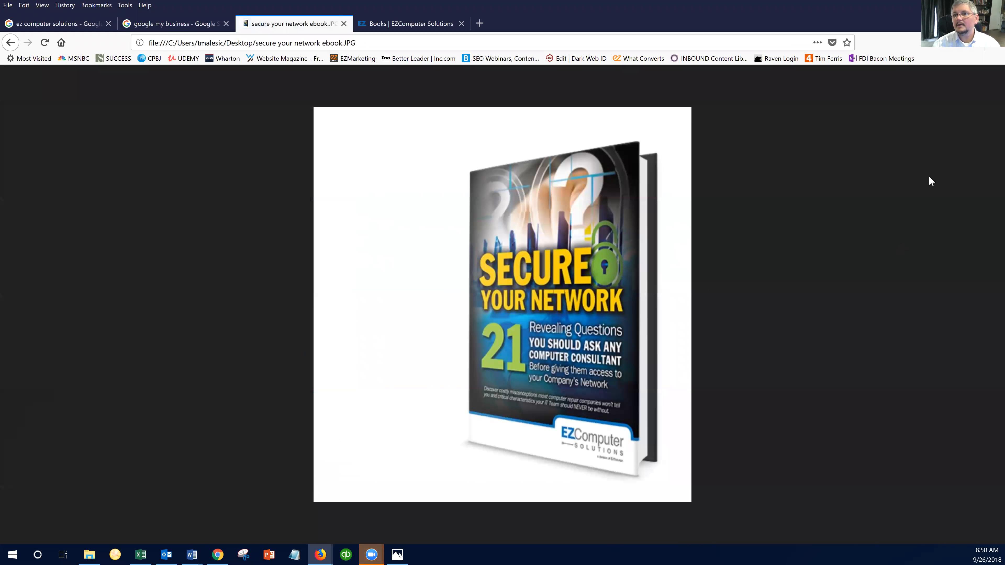
mouse_move(958, 73)
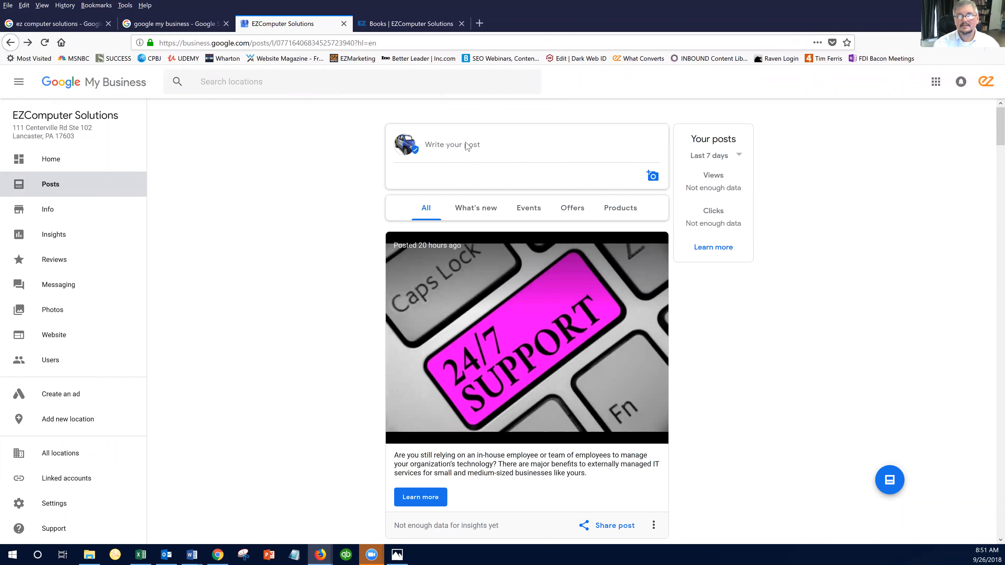
Step: Fill a new post with the Secure Your Network text and add the ebook cover photo
left_click(464, 145)
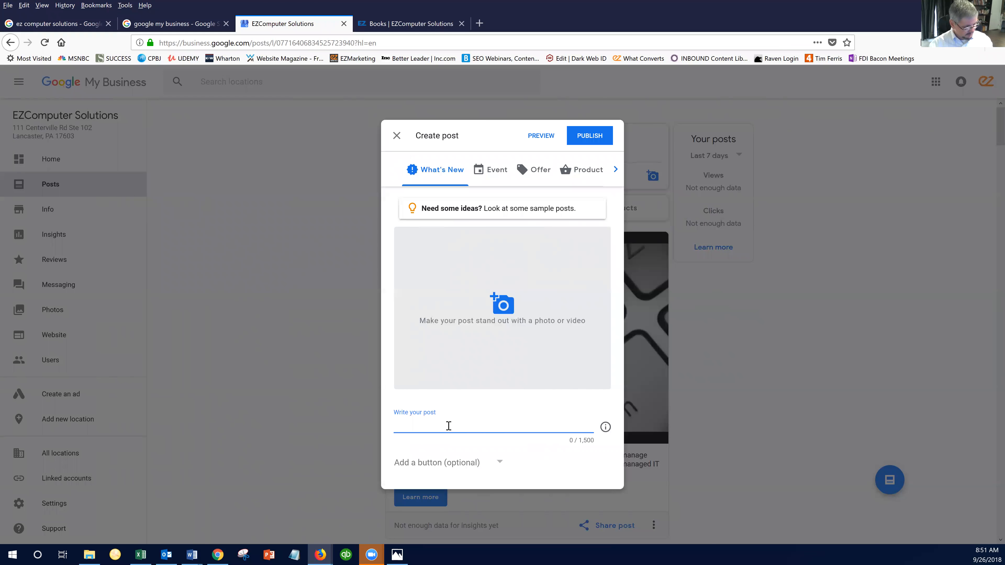
type("Secure Your Network")
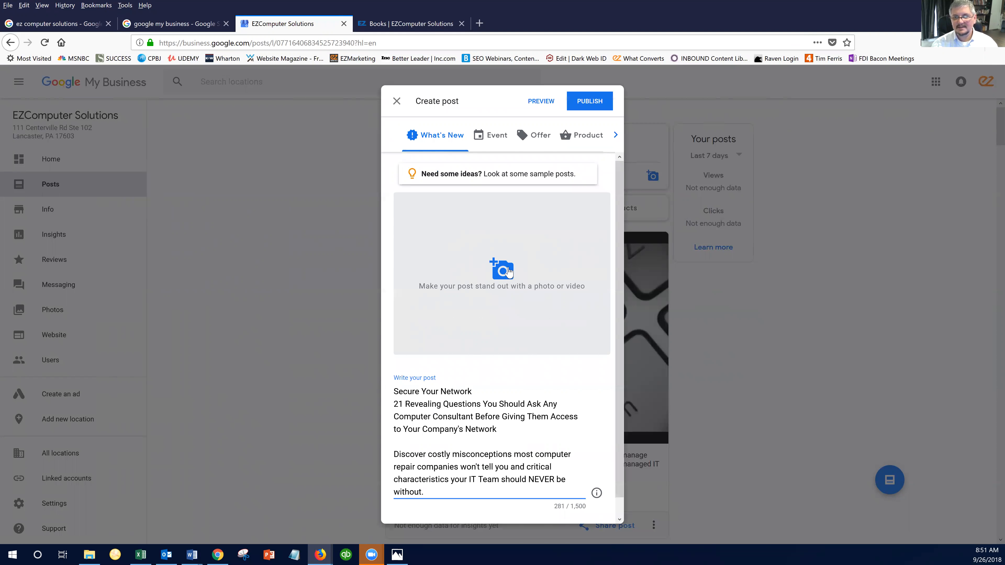
mouse_move(505, 275)
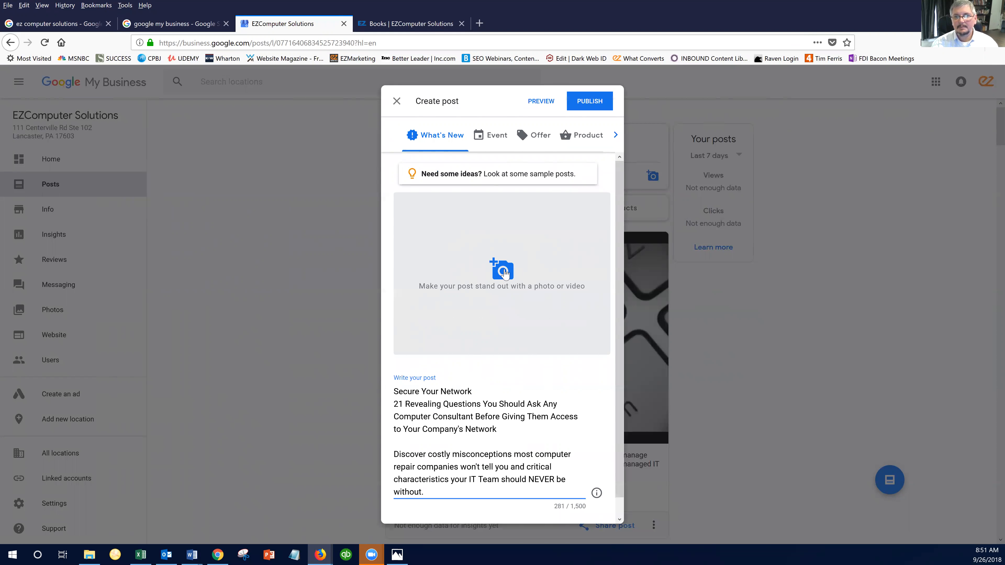
left_click(501, 269)
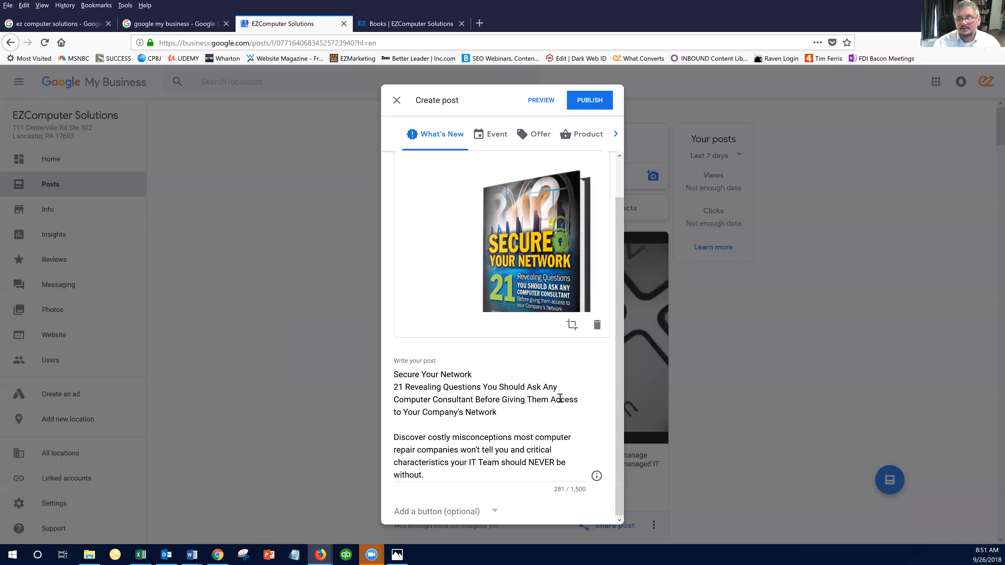
mouse_move(565, 294)
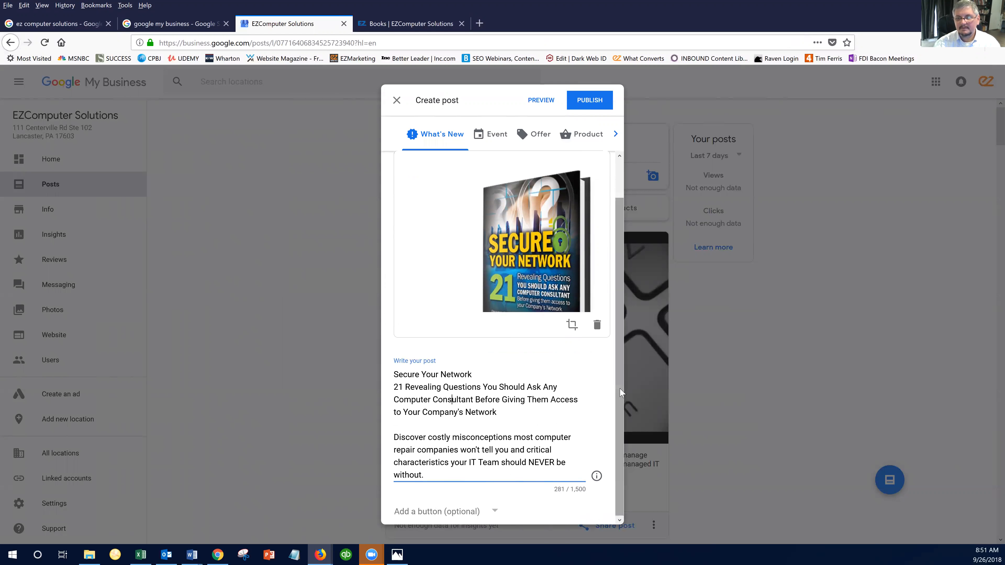
Step: Choose Learn more as the post's button and grab the ebook page URL from the website
left_click(447, 512)
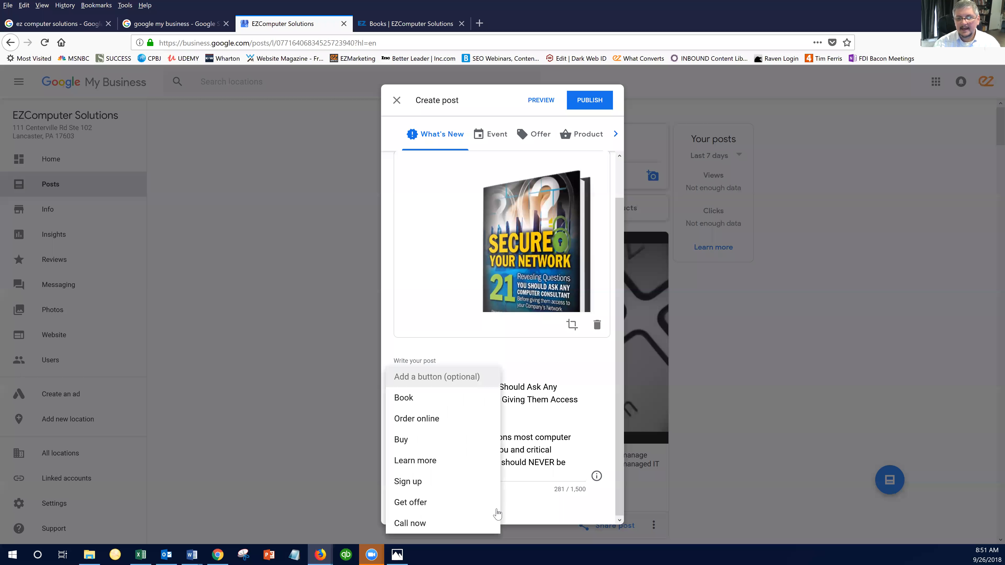
mouse_move(420, 467)
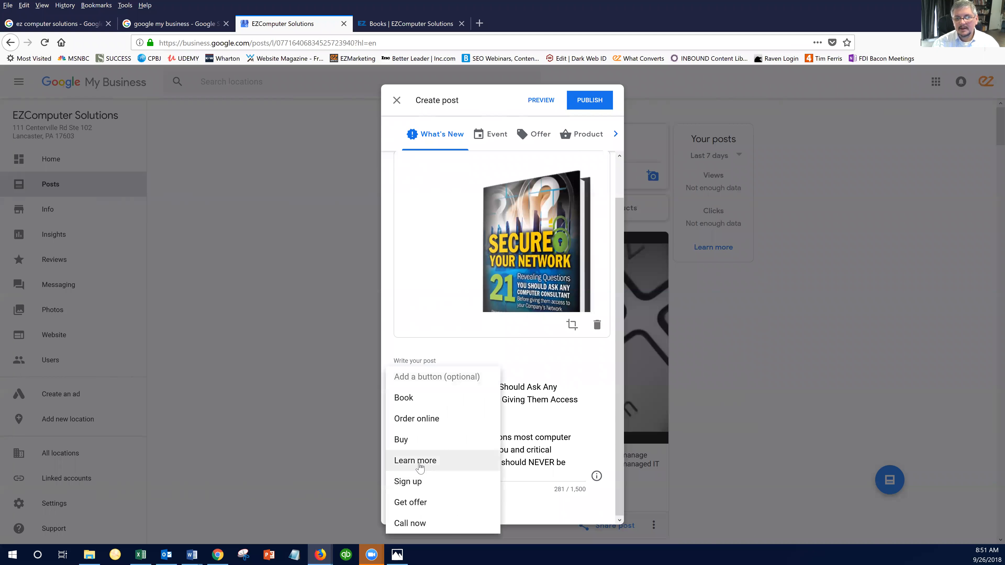
mouse_move(415, 403)
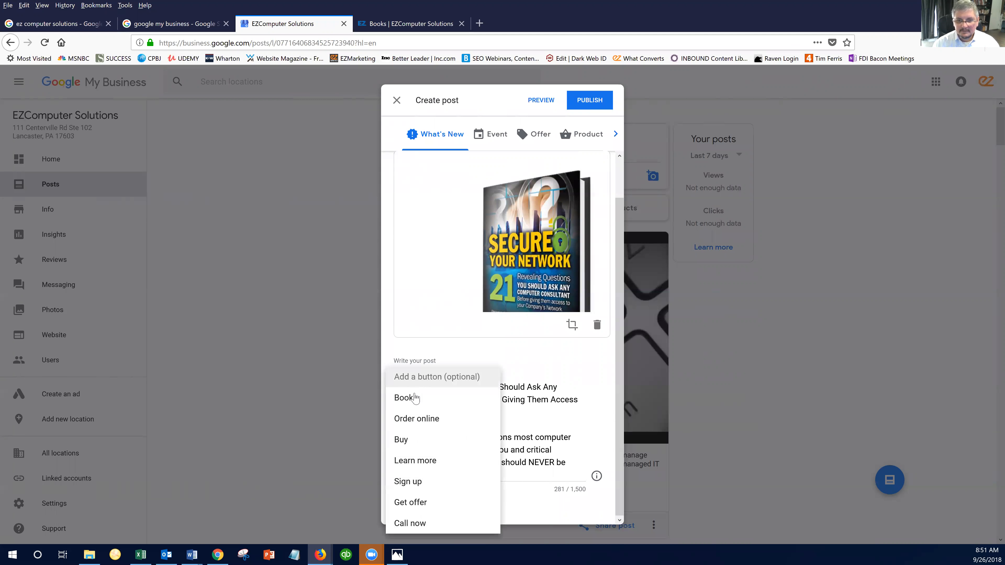
mouse_move(423, 463)
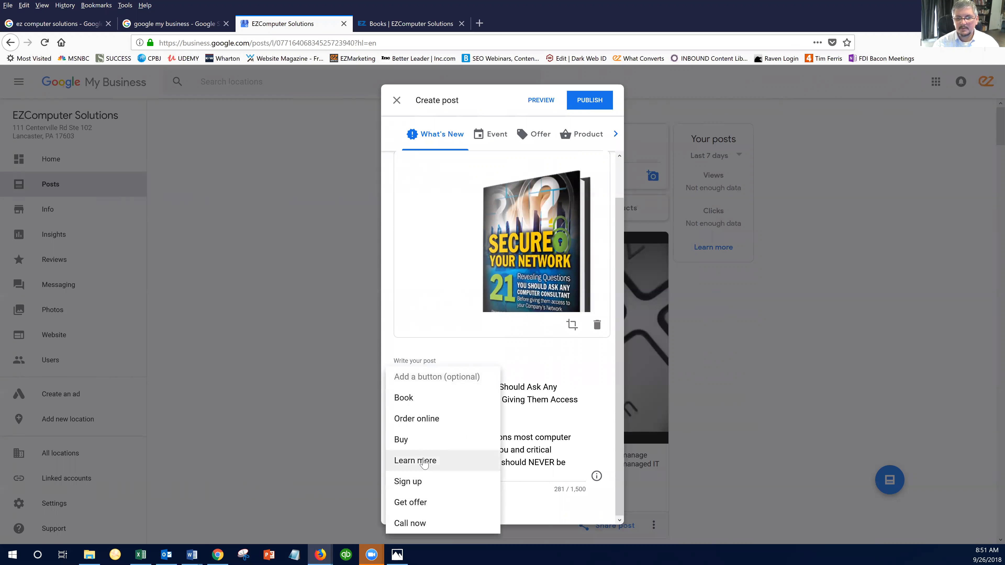
left_click(416, 461)
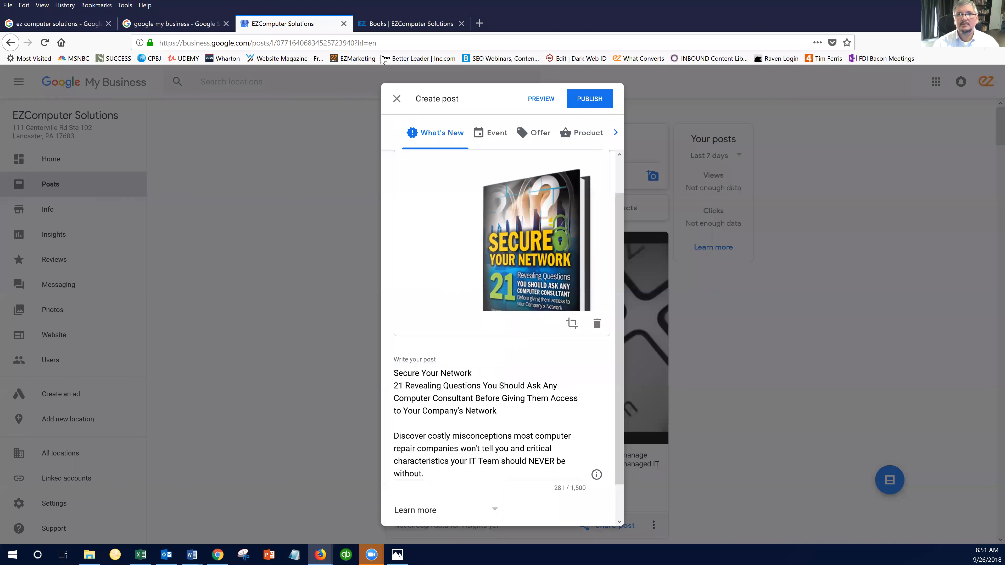
left_click(406, 24)
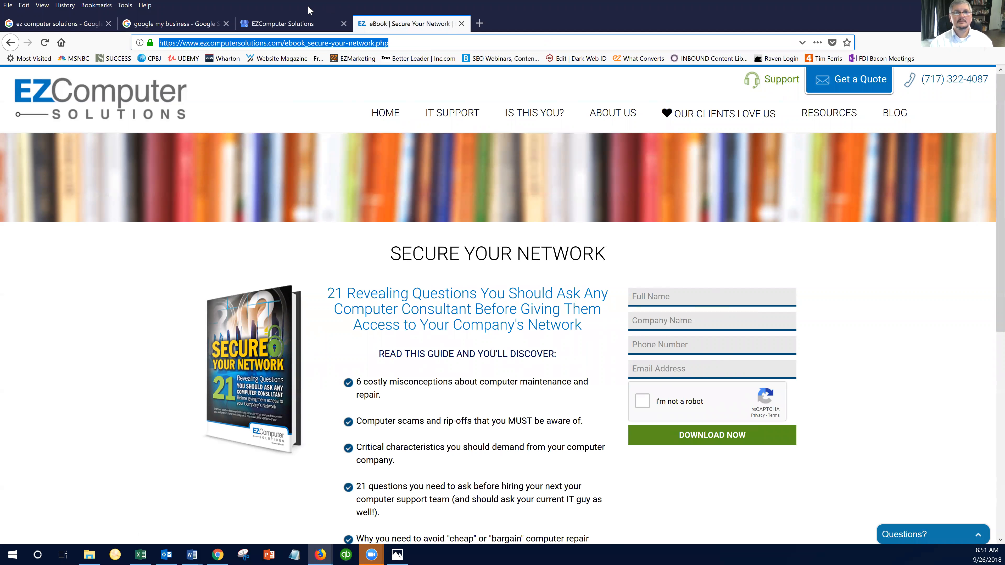
left_click(282, 24)
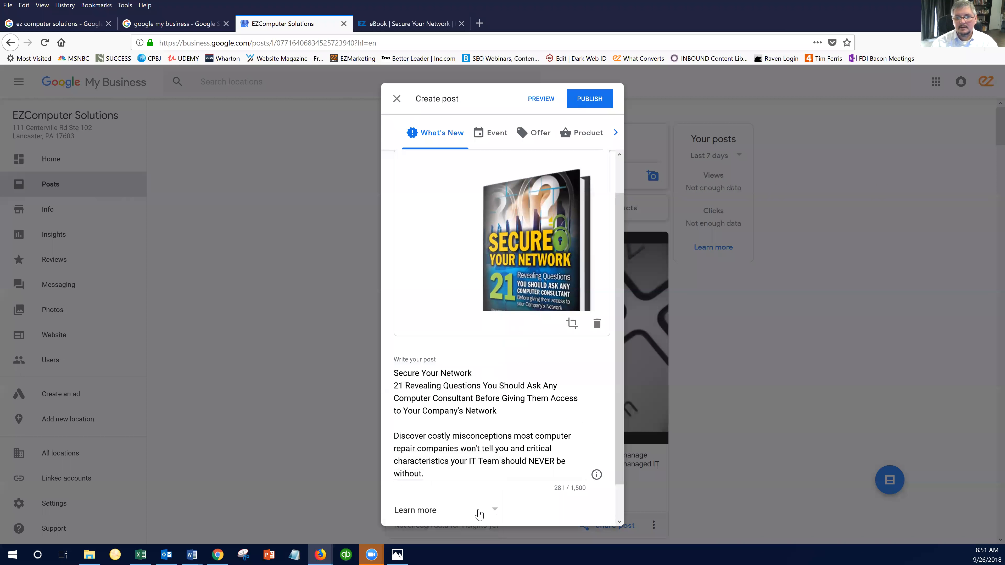
Step: Give the post a Learn more button linked to the Secure Your Network ebook page
left_click(495, 510)
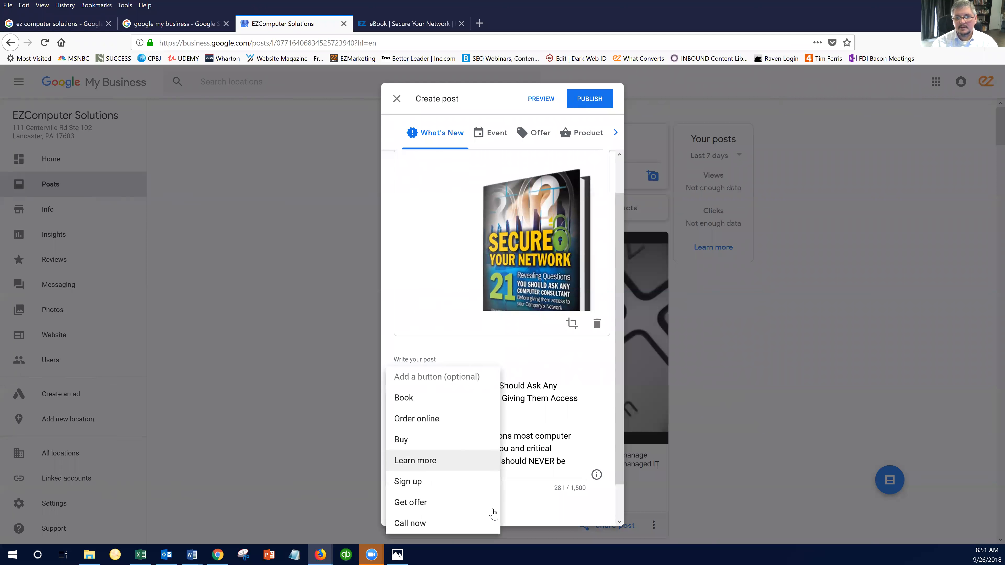
left_click(415, 461)
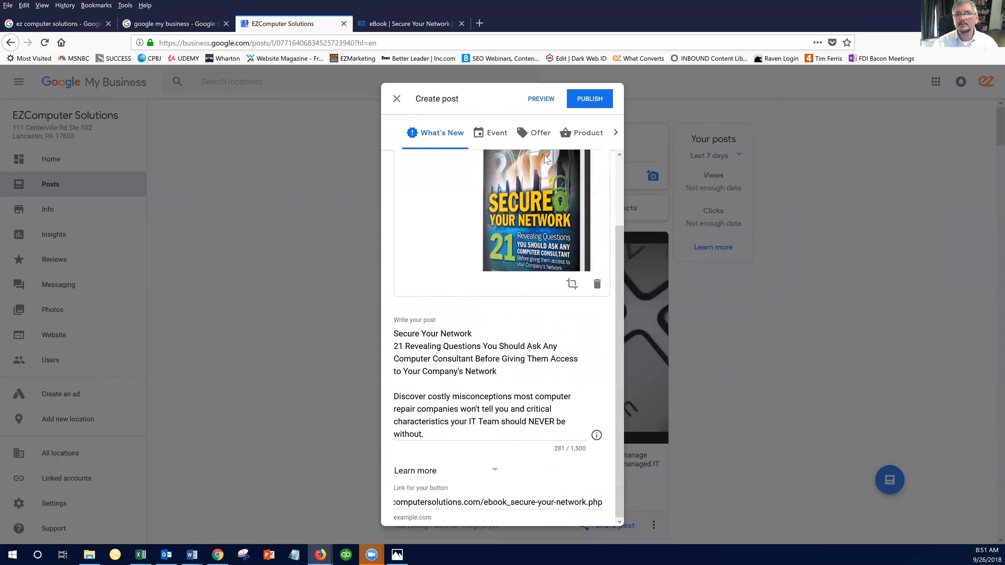
left_click(541, 99)
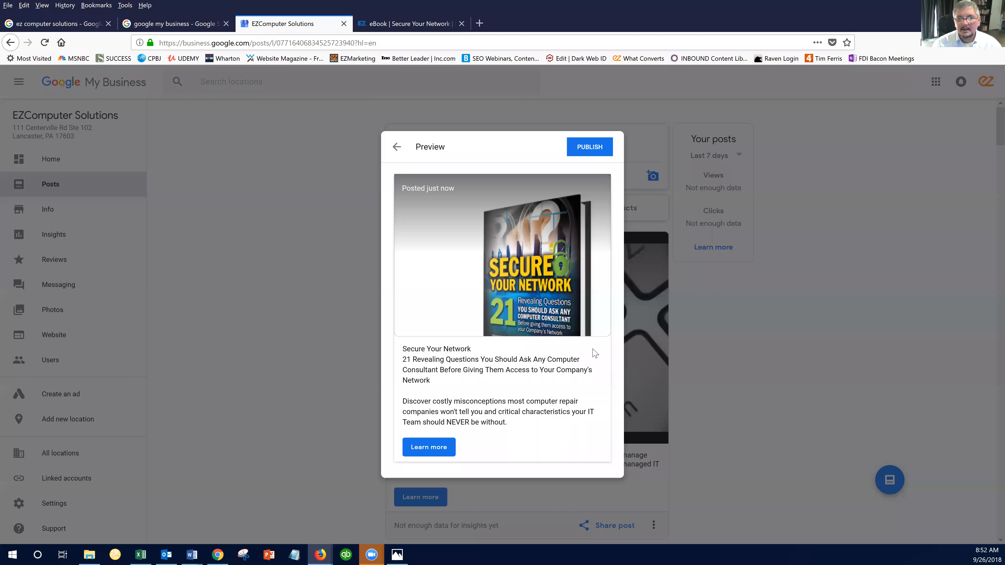
mouse_move(524, 427)
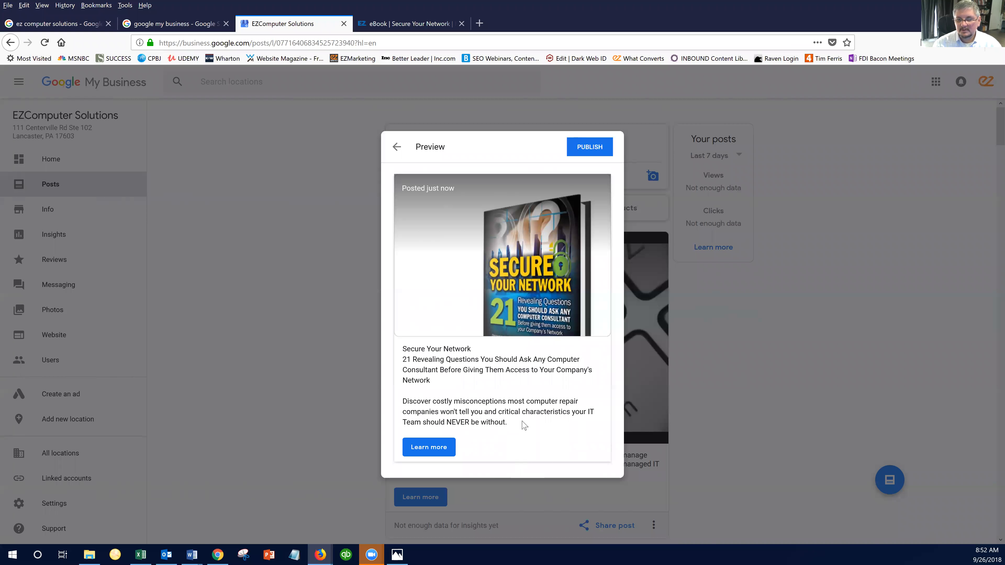
mouse_move(444, 450)
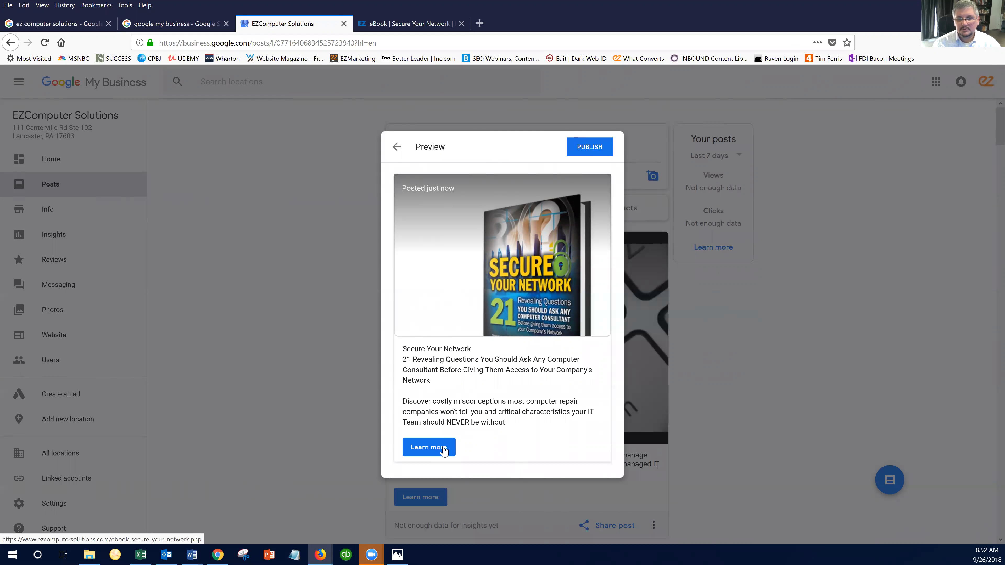
mouse_move(450, 456)
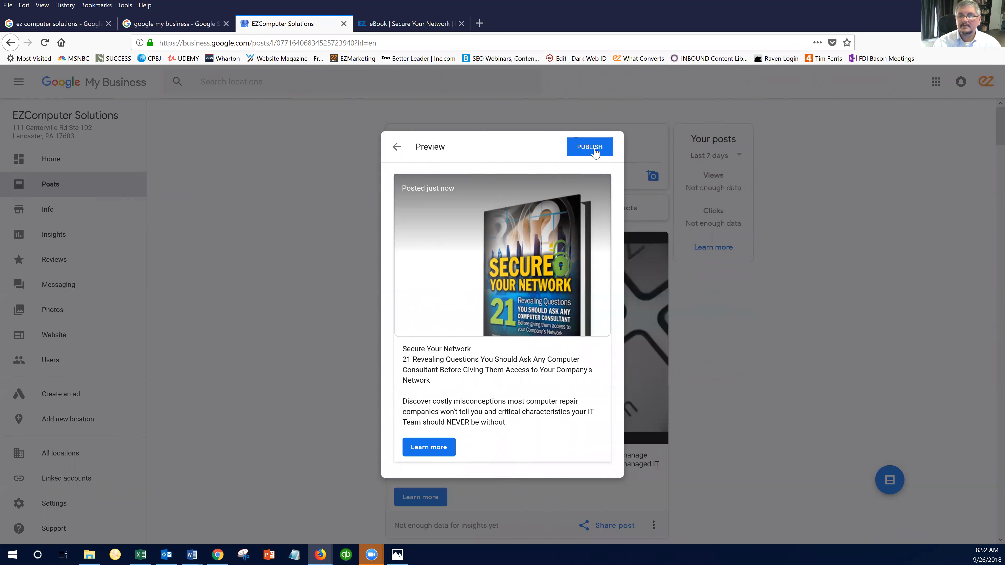
Step: Publish the Secure Your Network post with its Learn more button
left_click(590, 147)
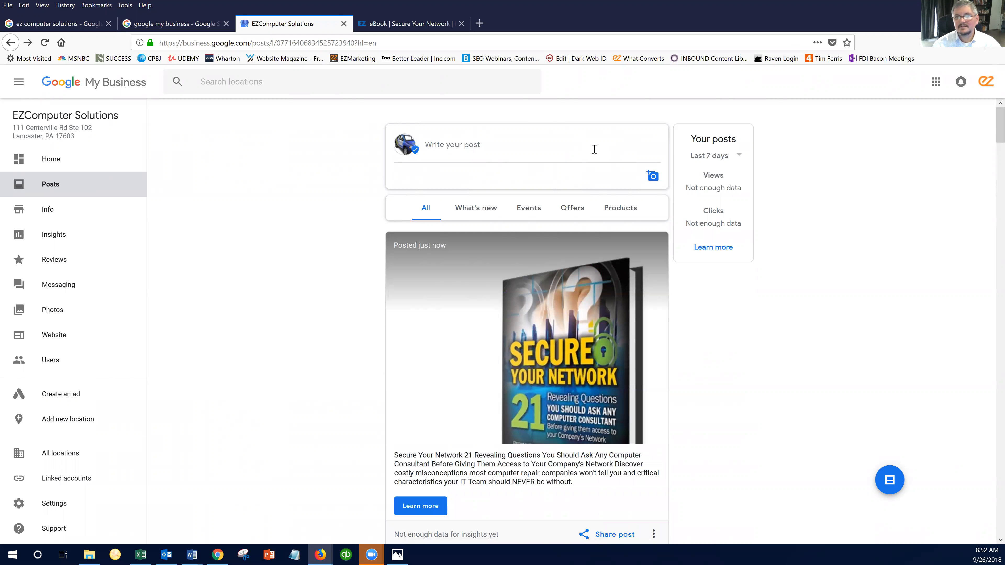
mouse_move(262, 246)
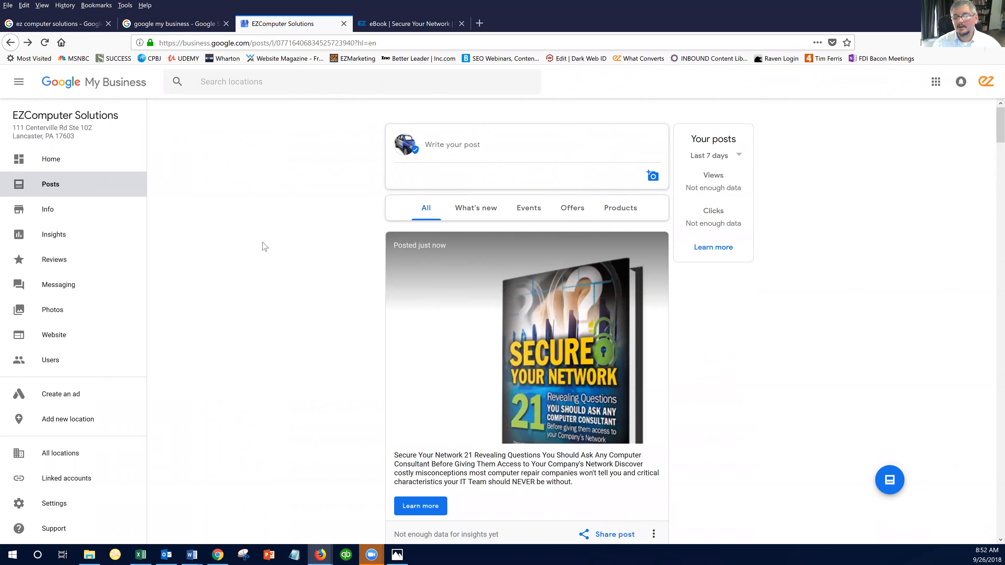
mouse_move(281, 232)
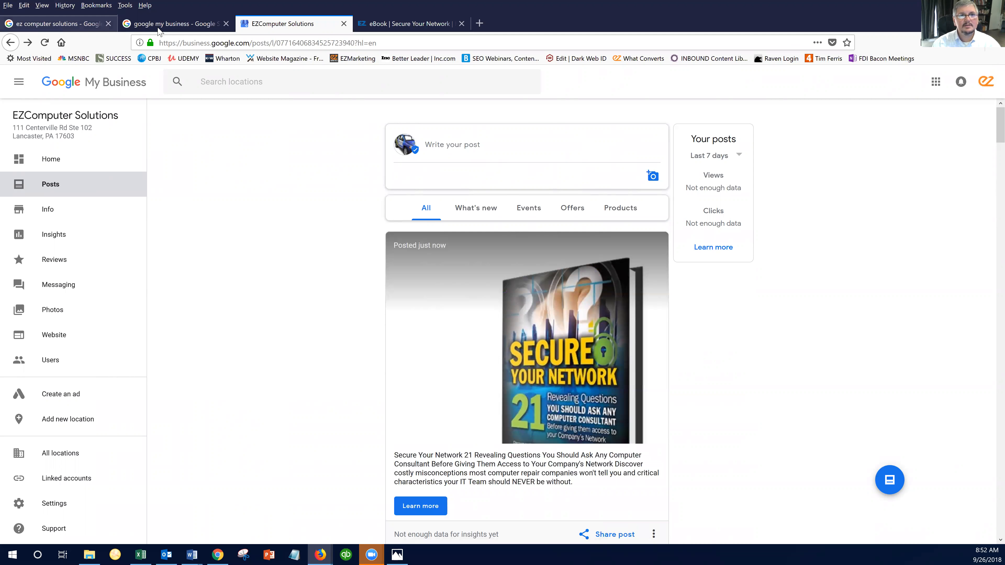
left_click(166, 34)
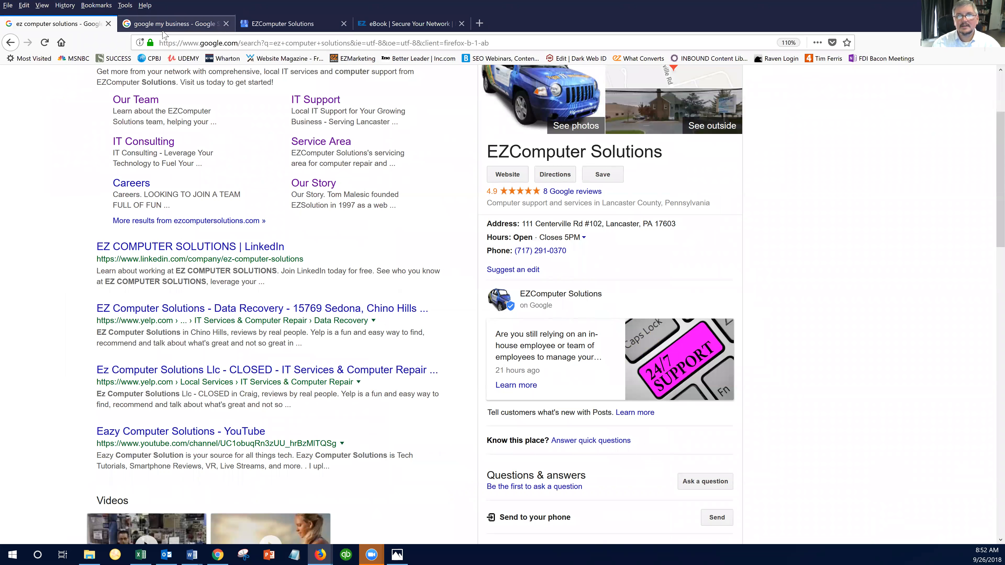
left_click(272, 24)
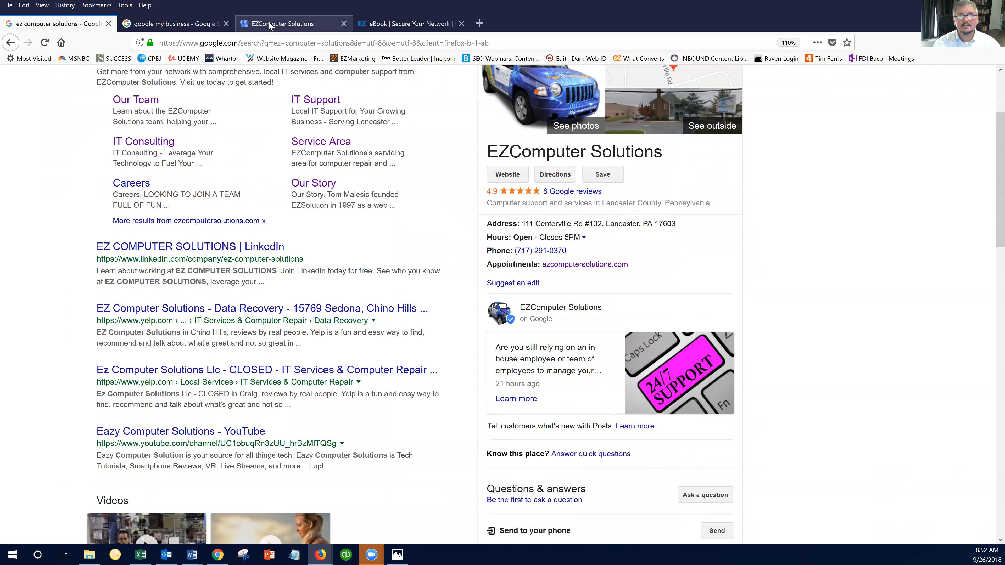
mouse_move(280, 34)
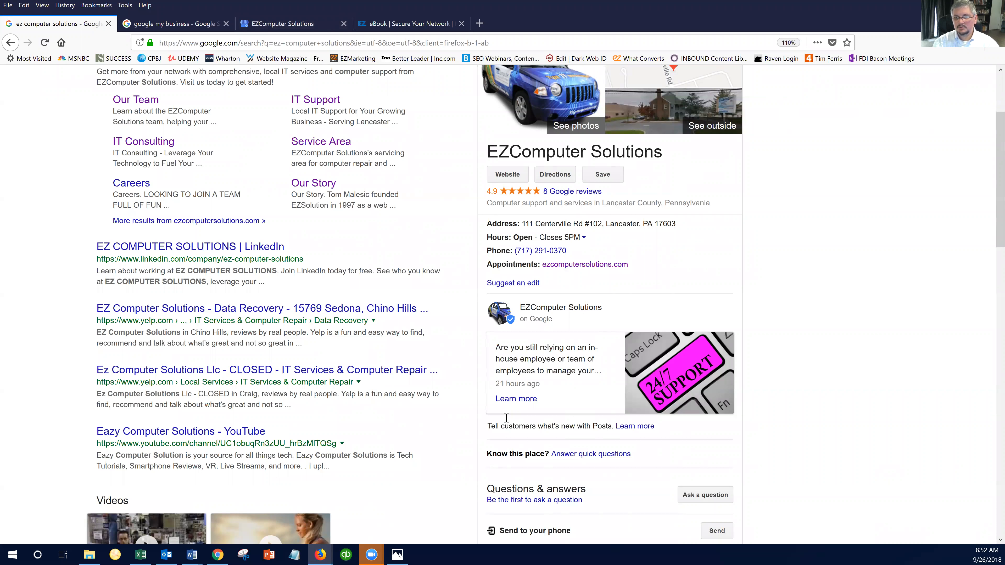
mouse_move(740, 361)
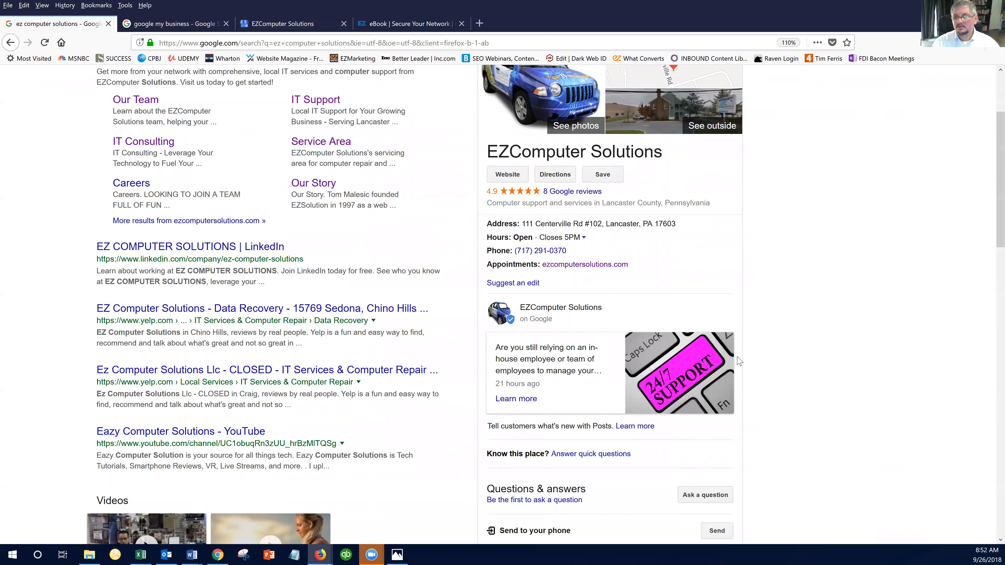
mouse_move(594, 370)
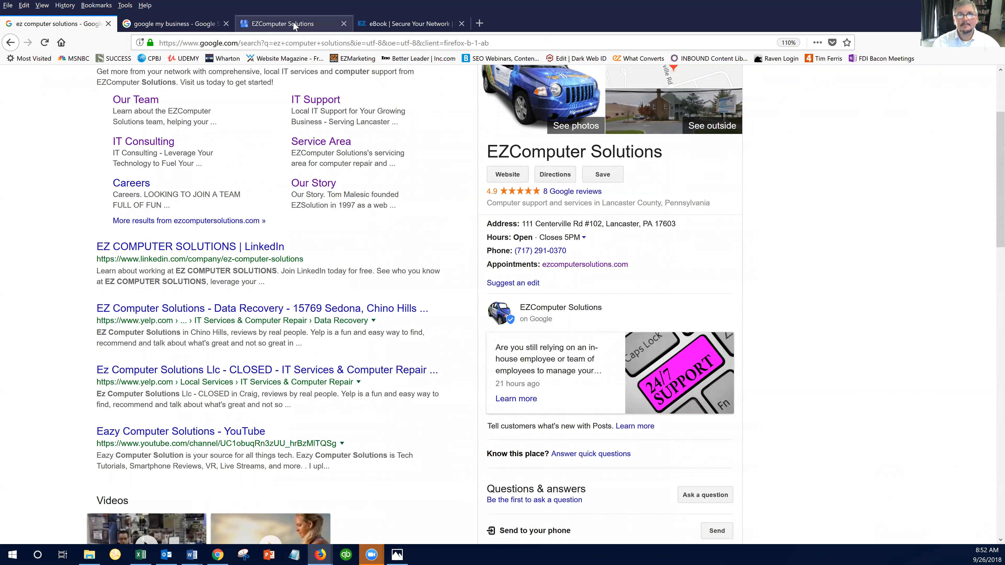
left_click(294, 24)
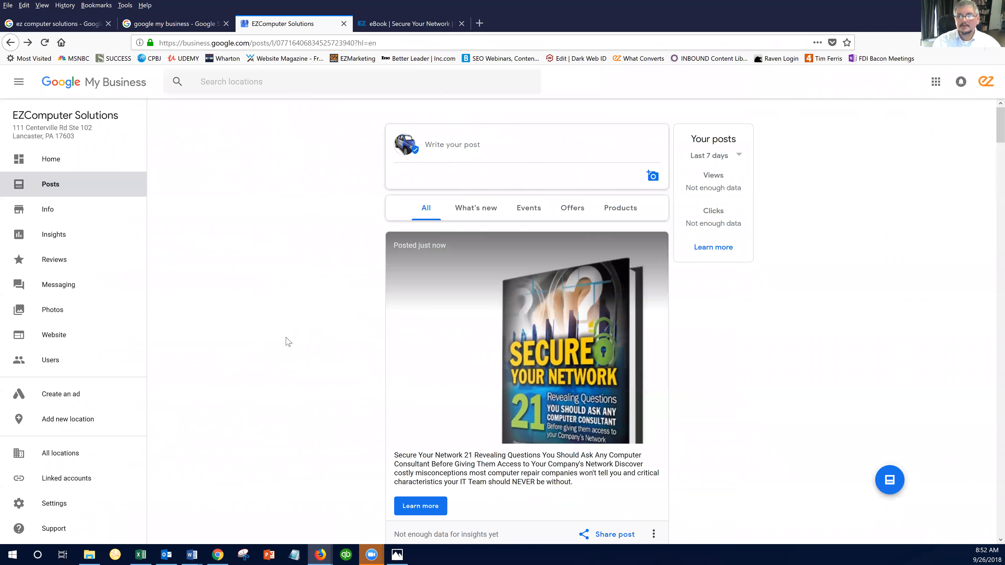
Step: View the listing's Photos overview with cover, profile, ebook and team photos
scroll("down", 3)
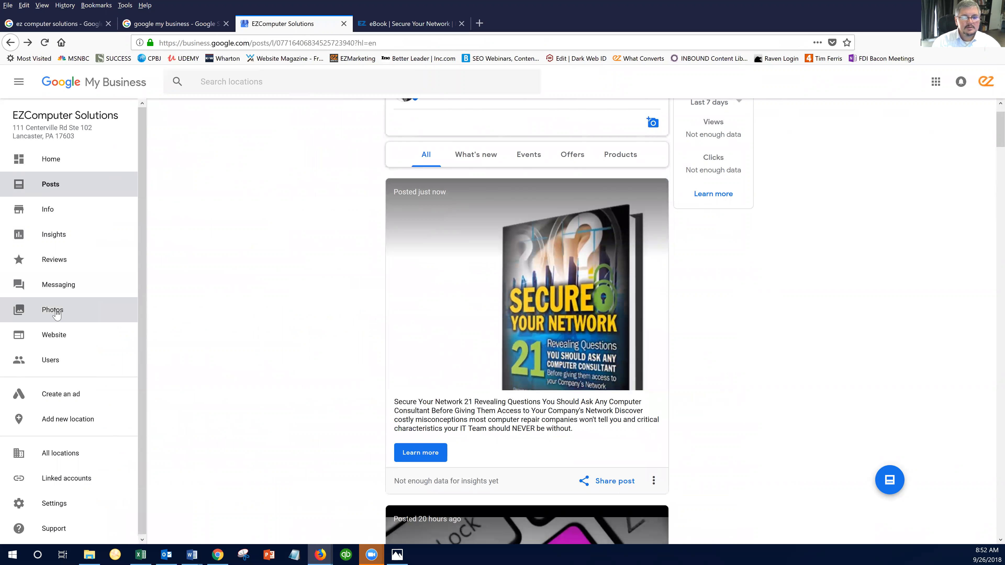
left_click(53, 310)
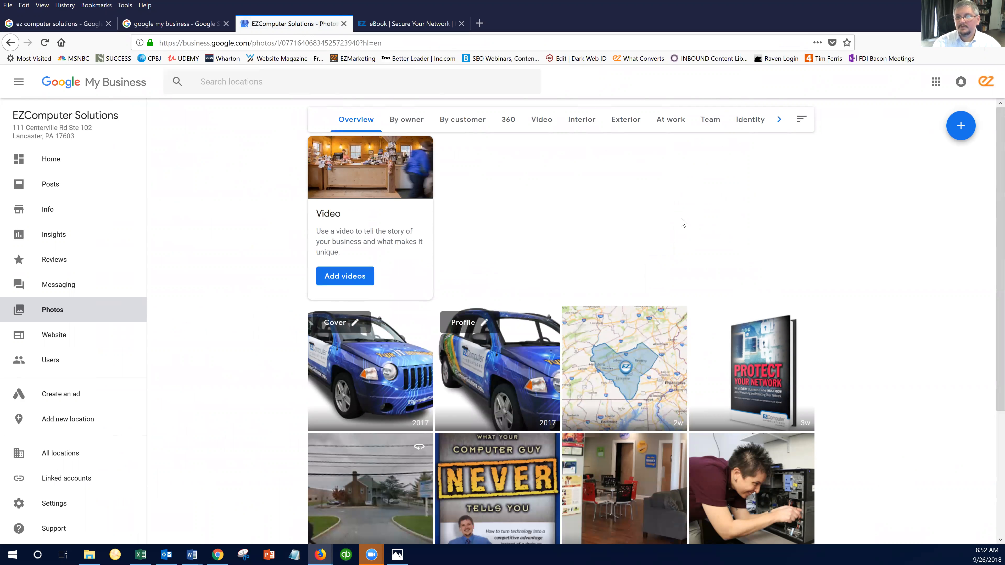
scroll("down", 3)
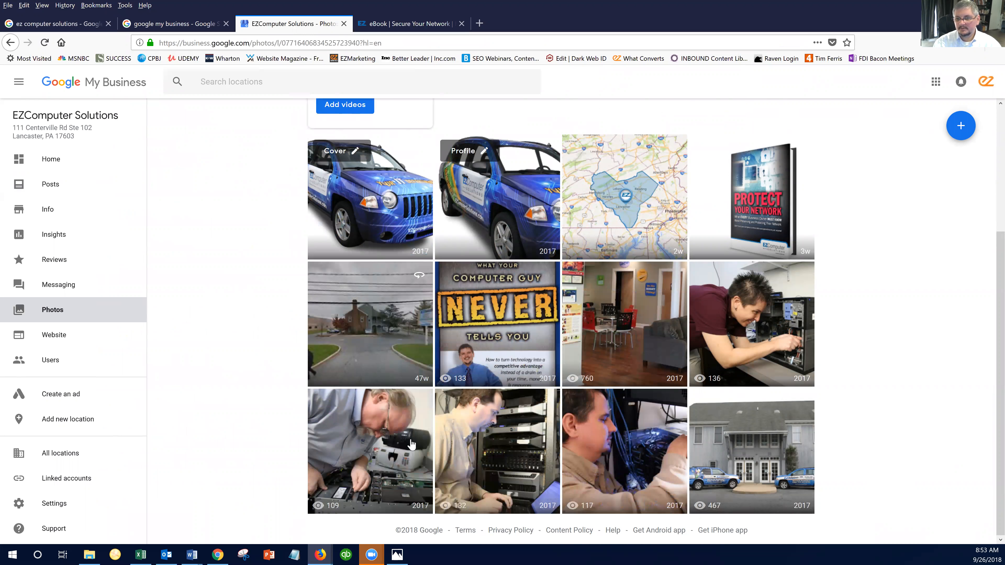
mouse_move(484, 329)
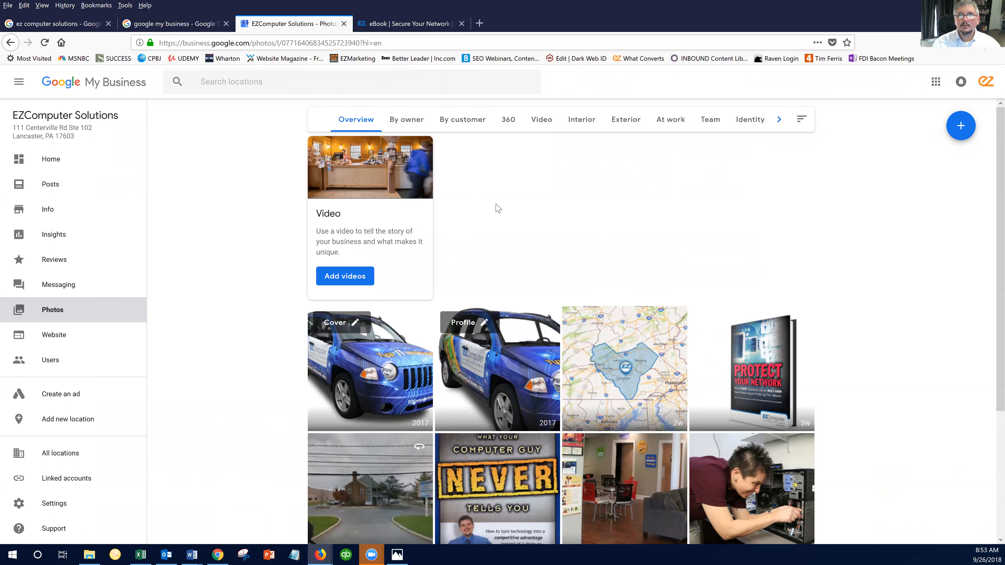
mouse_move(923, 156)
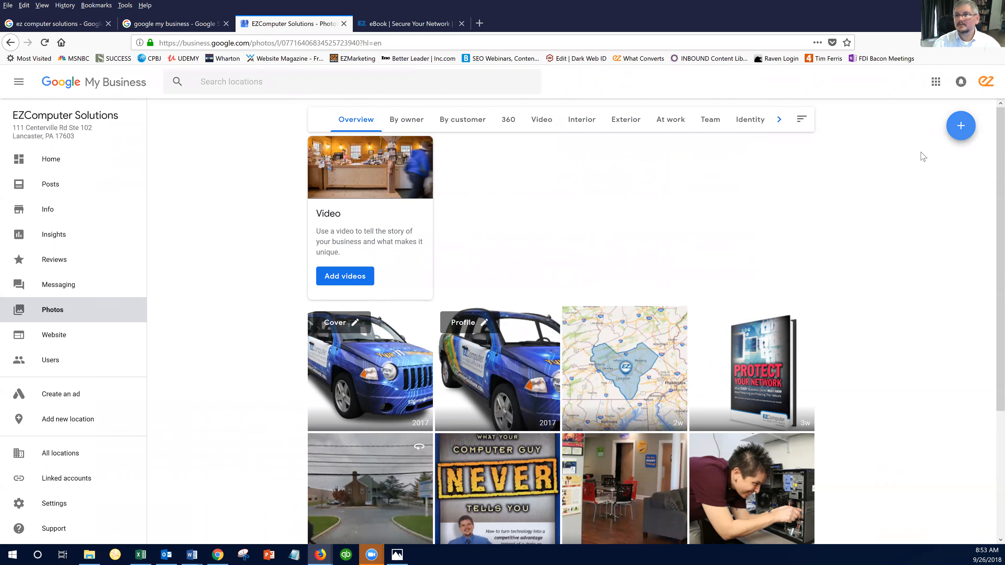
Step: Upload the red-and-blue padlock image from the computer to the listing's photos
left_click(961, 125)
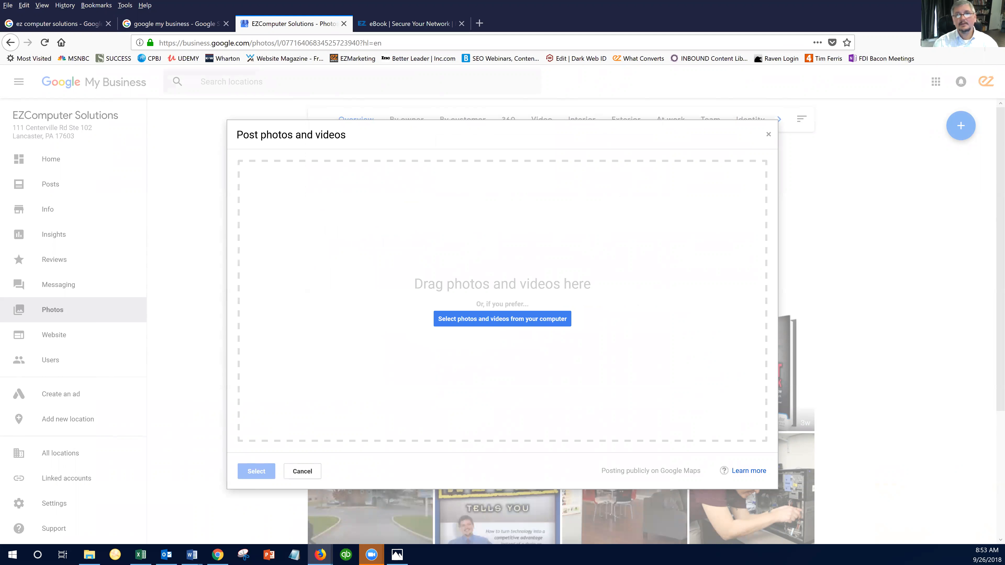
left_click(503, 319)
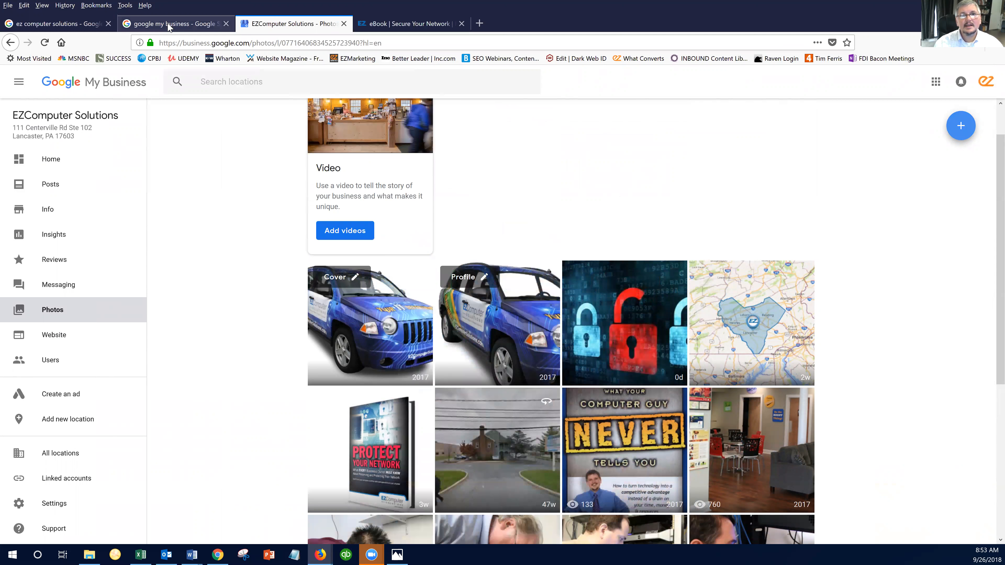
left_click(173, 23)
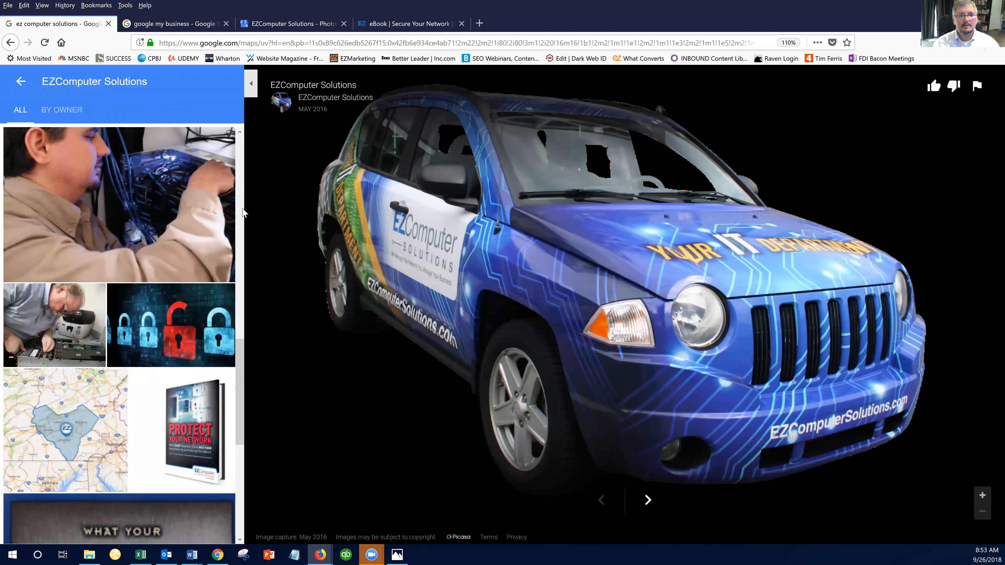
scroll("down", 3)
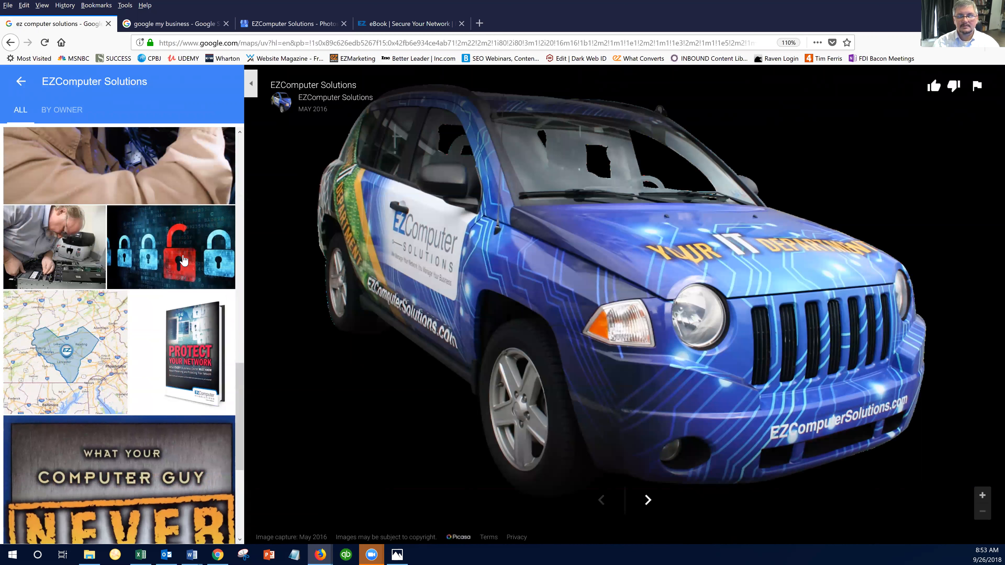
left_click(179, 257)
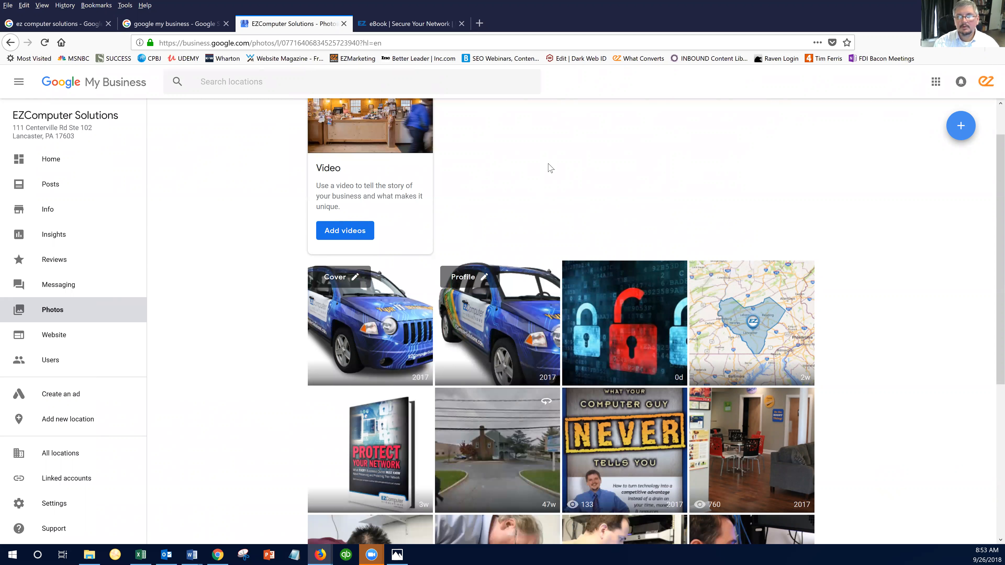
mouse_move(52, 196)
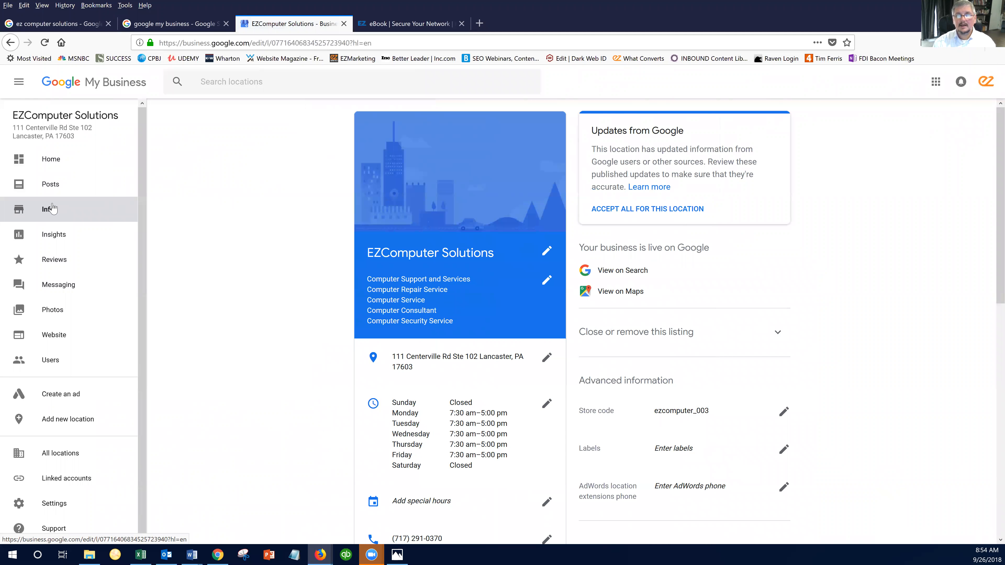
mouse_move(58, 207)
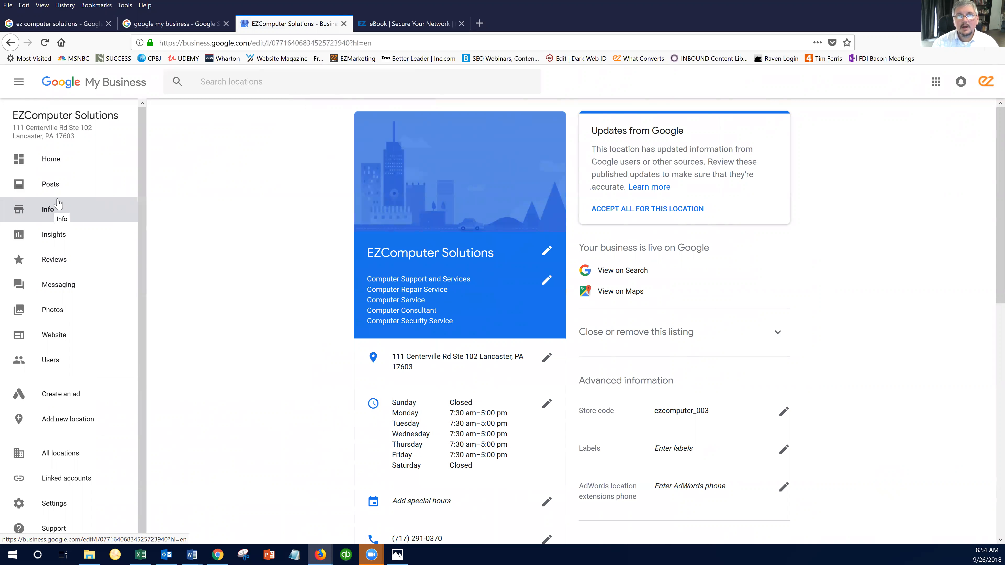
mouse_move(161, 200)
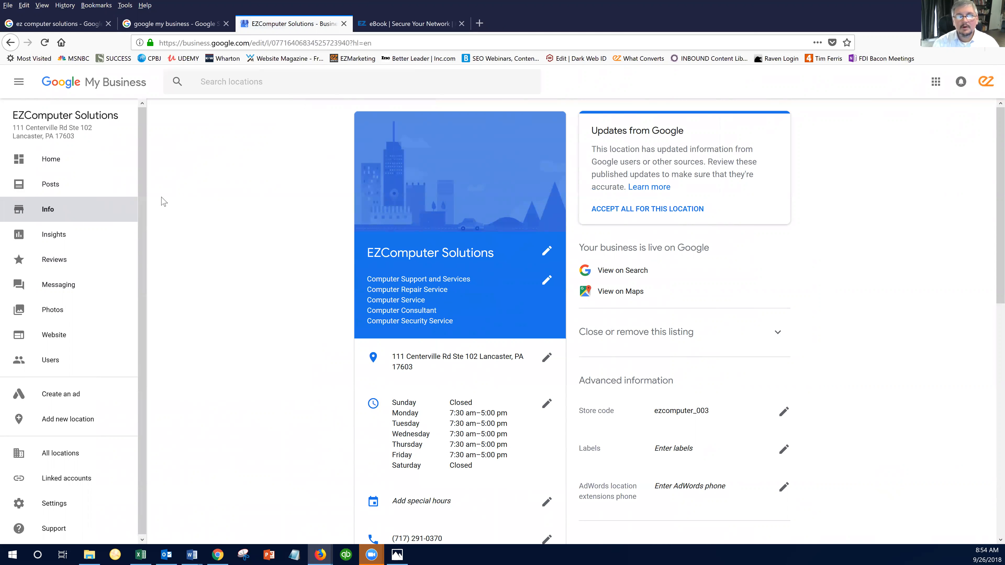